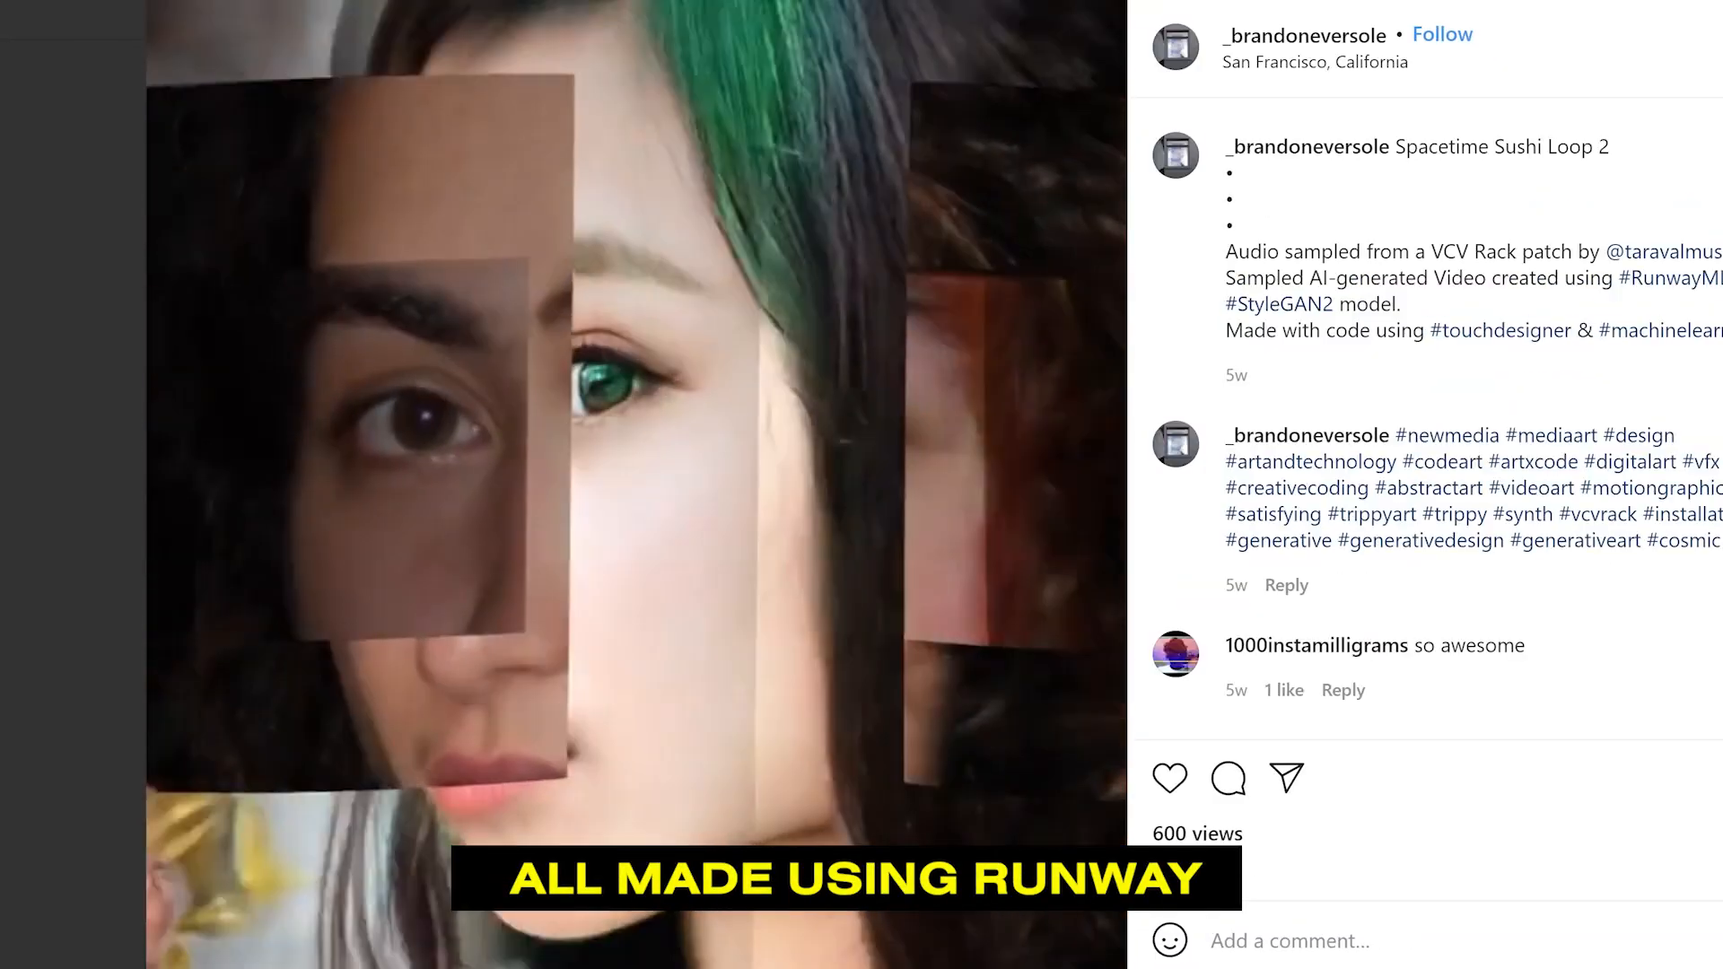
# Scroll through and browse the Runway start page.
pyautogui.scroll(-3)
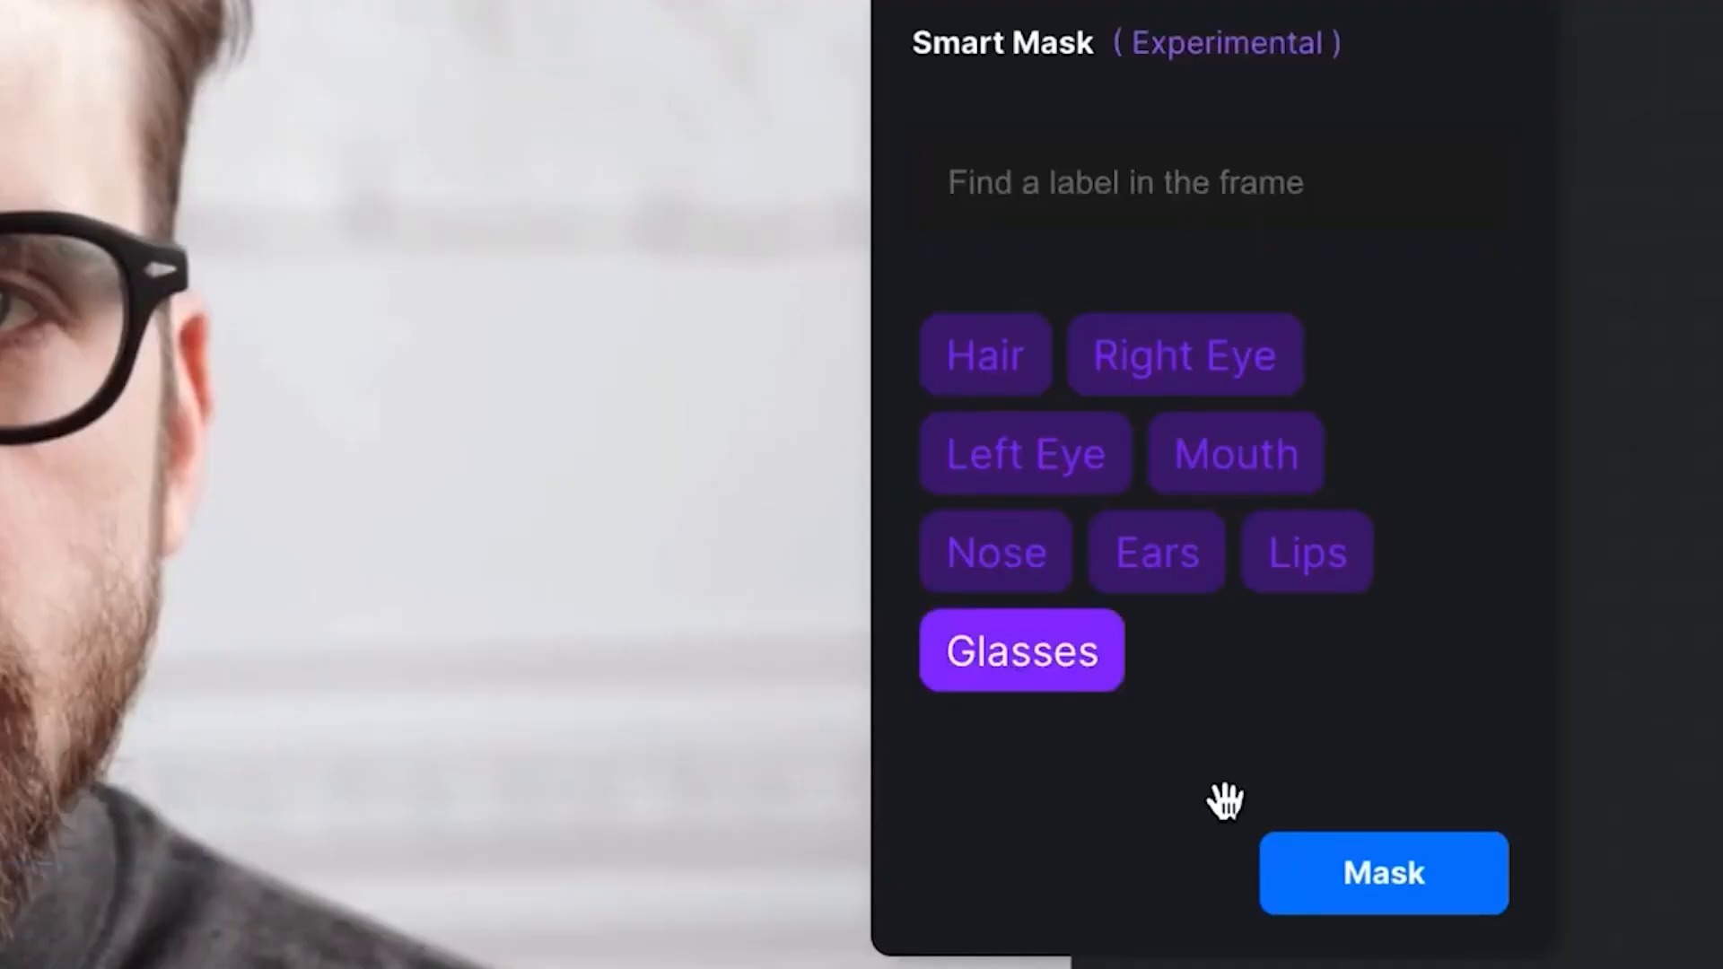
pyautogui.click(1382, 873)
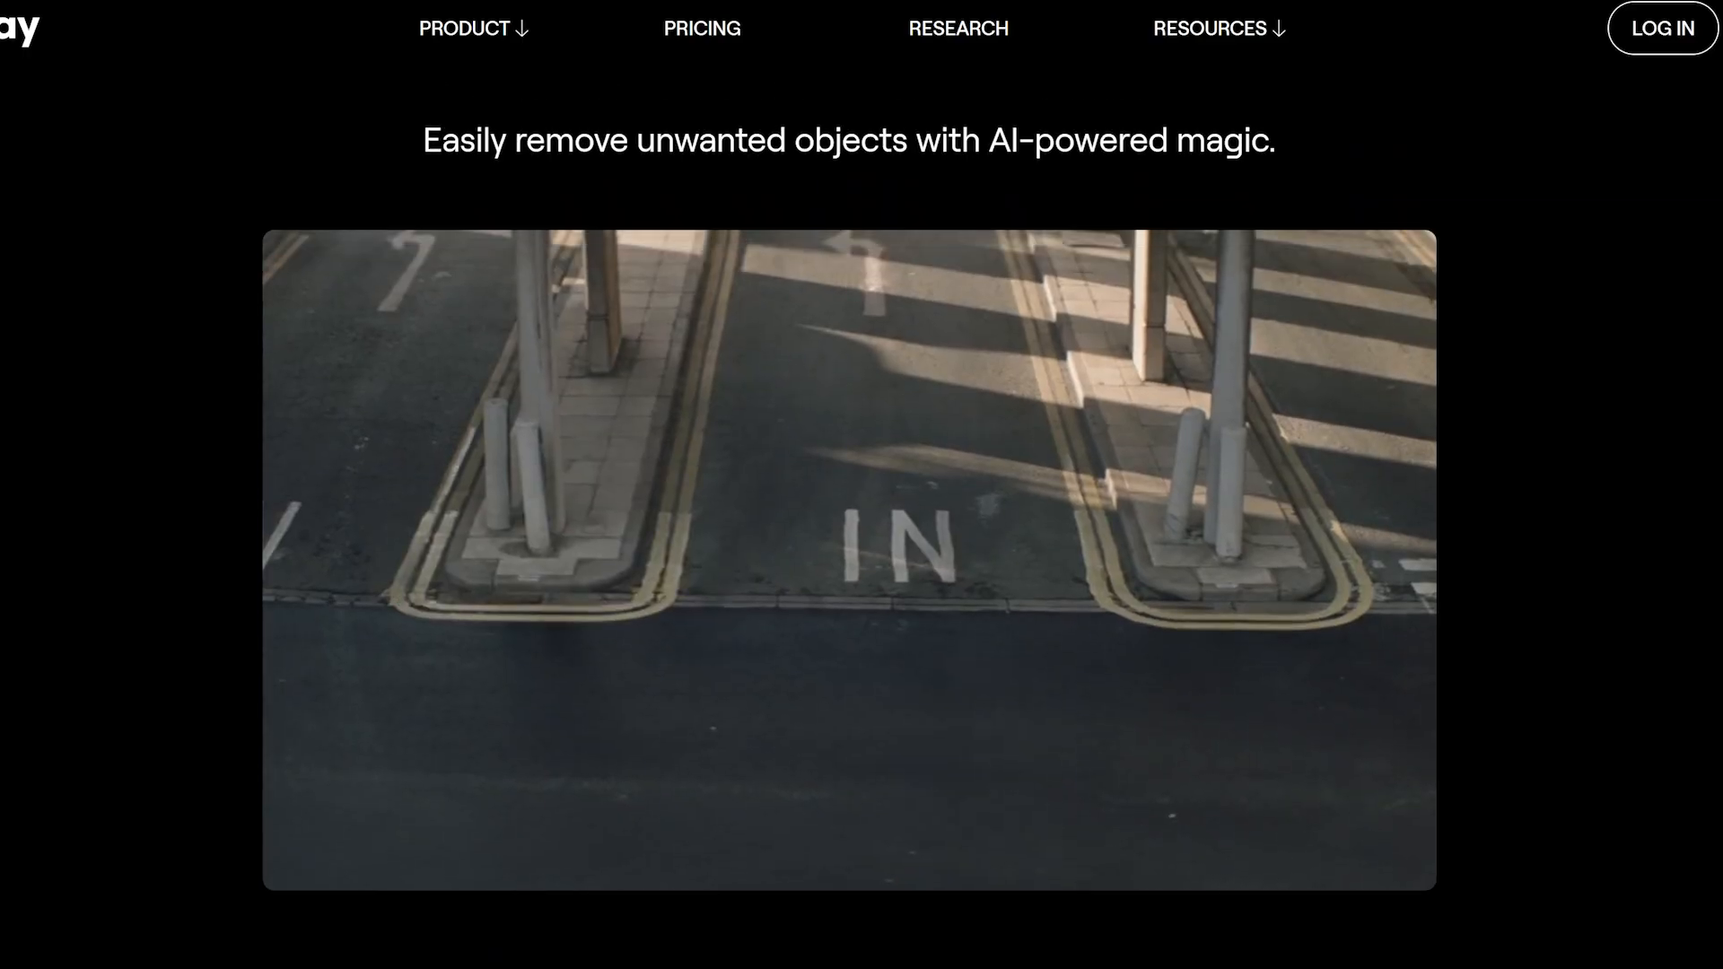
pyautogui.scroll(-3)
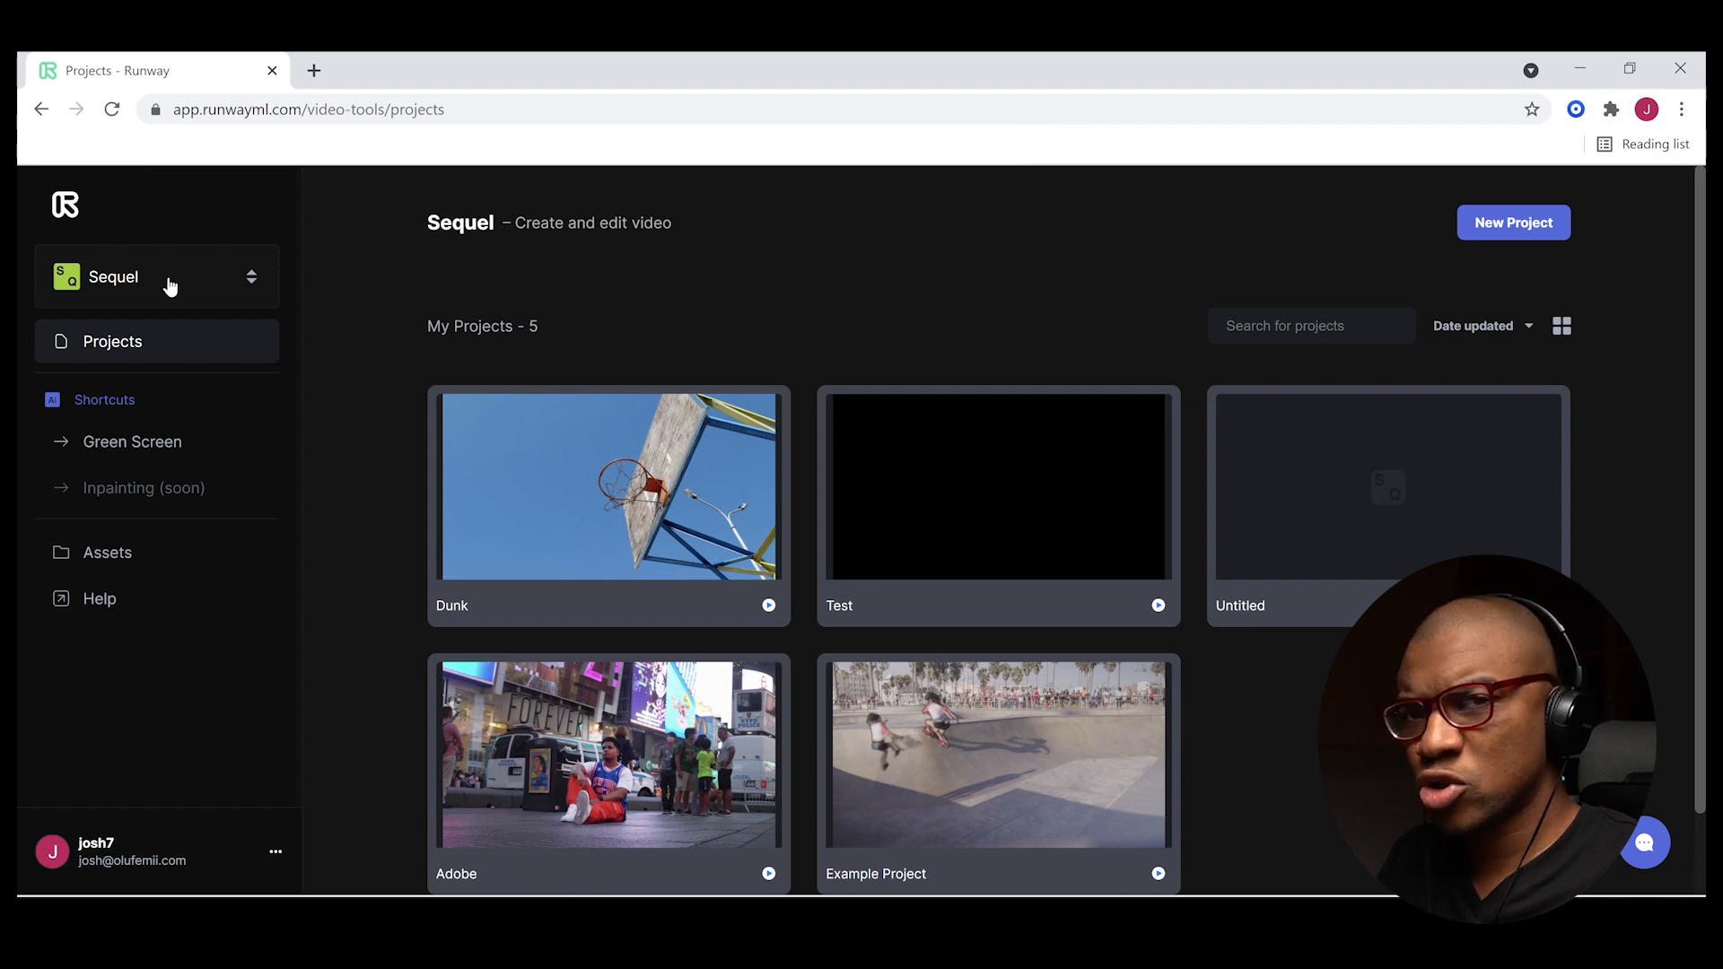
pyautogui.click(156, 275)
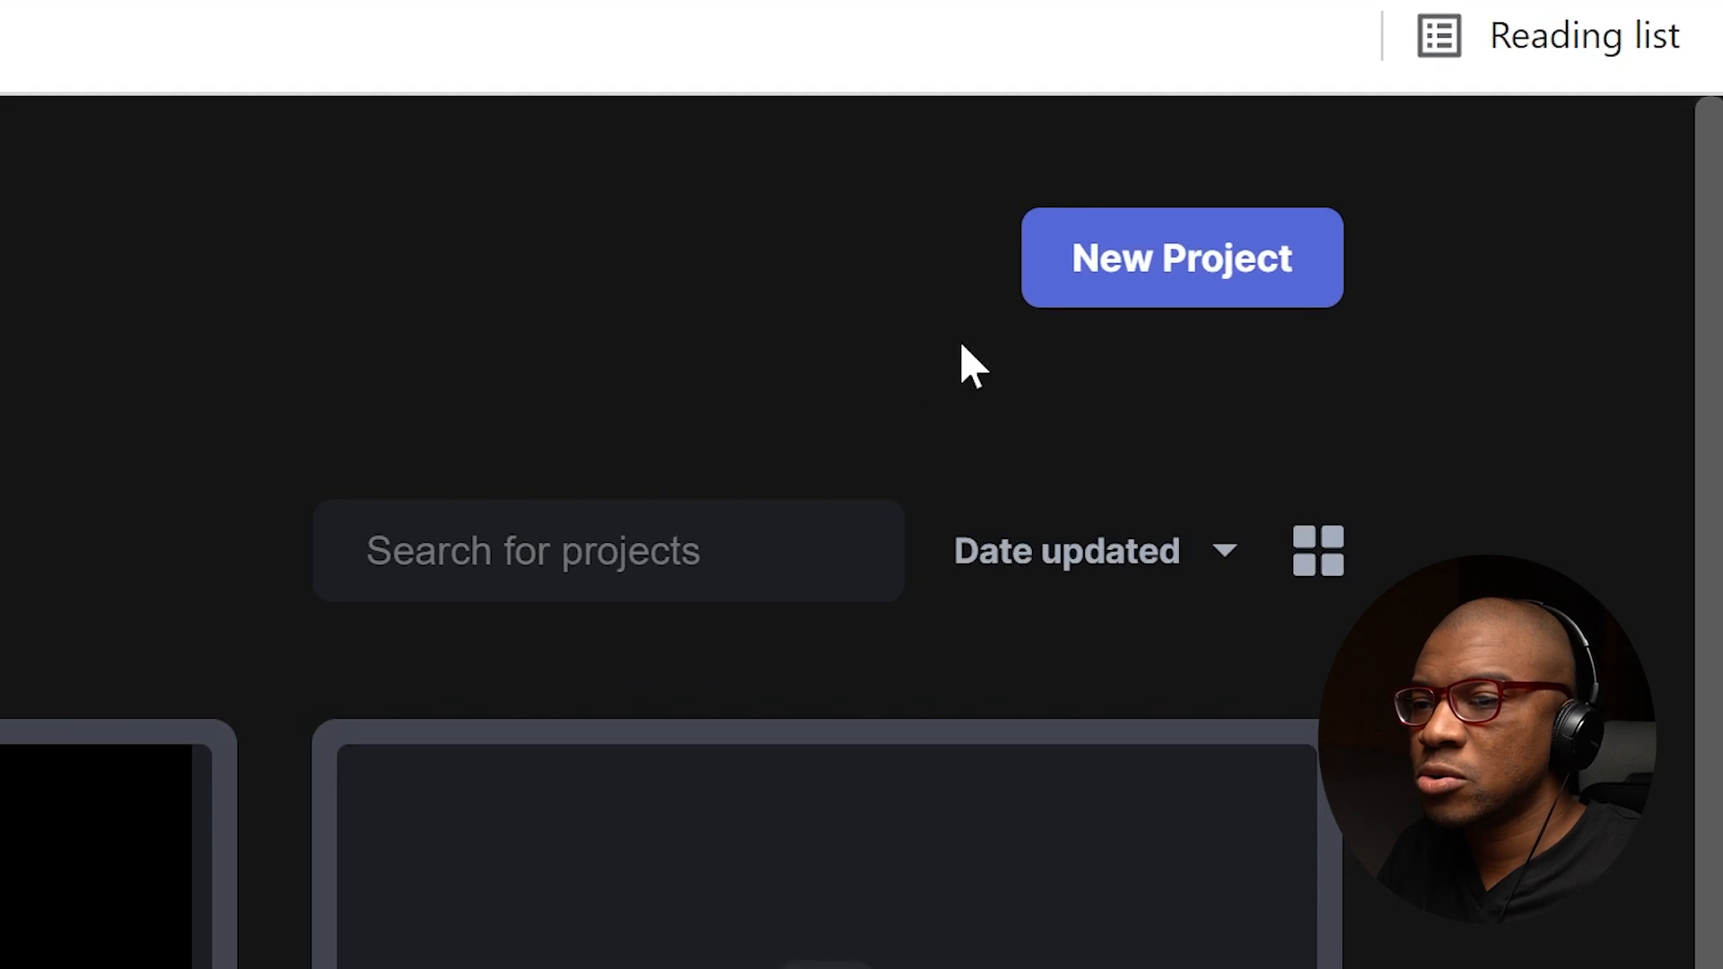
# Create a new untitled video project and open the upload dialog from Audio assets.
pyautogui.click(1180, 257)
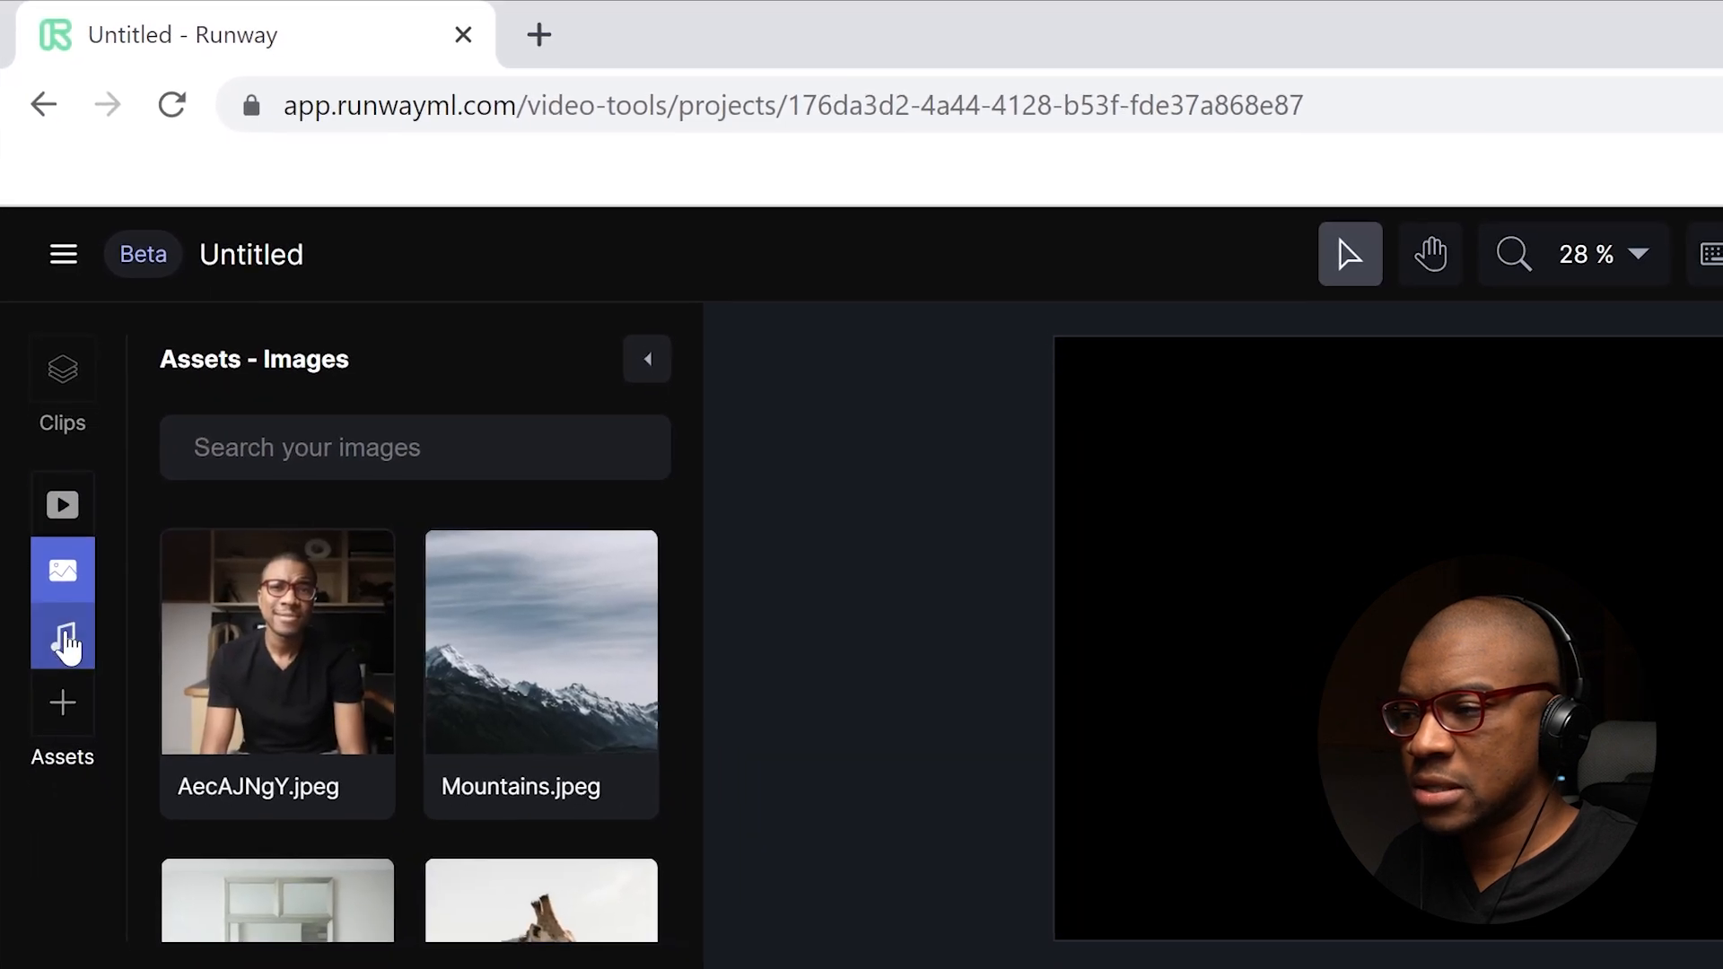
pyautogui.click(63, 621)
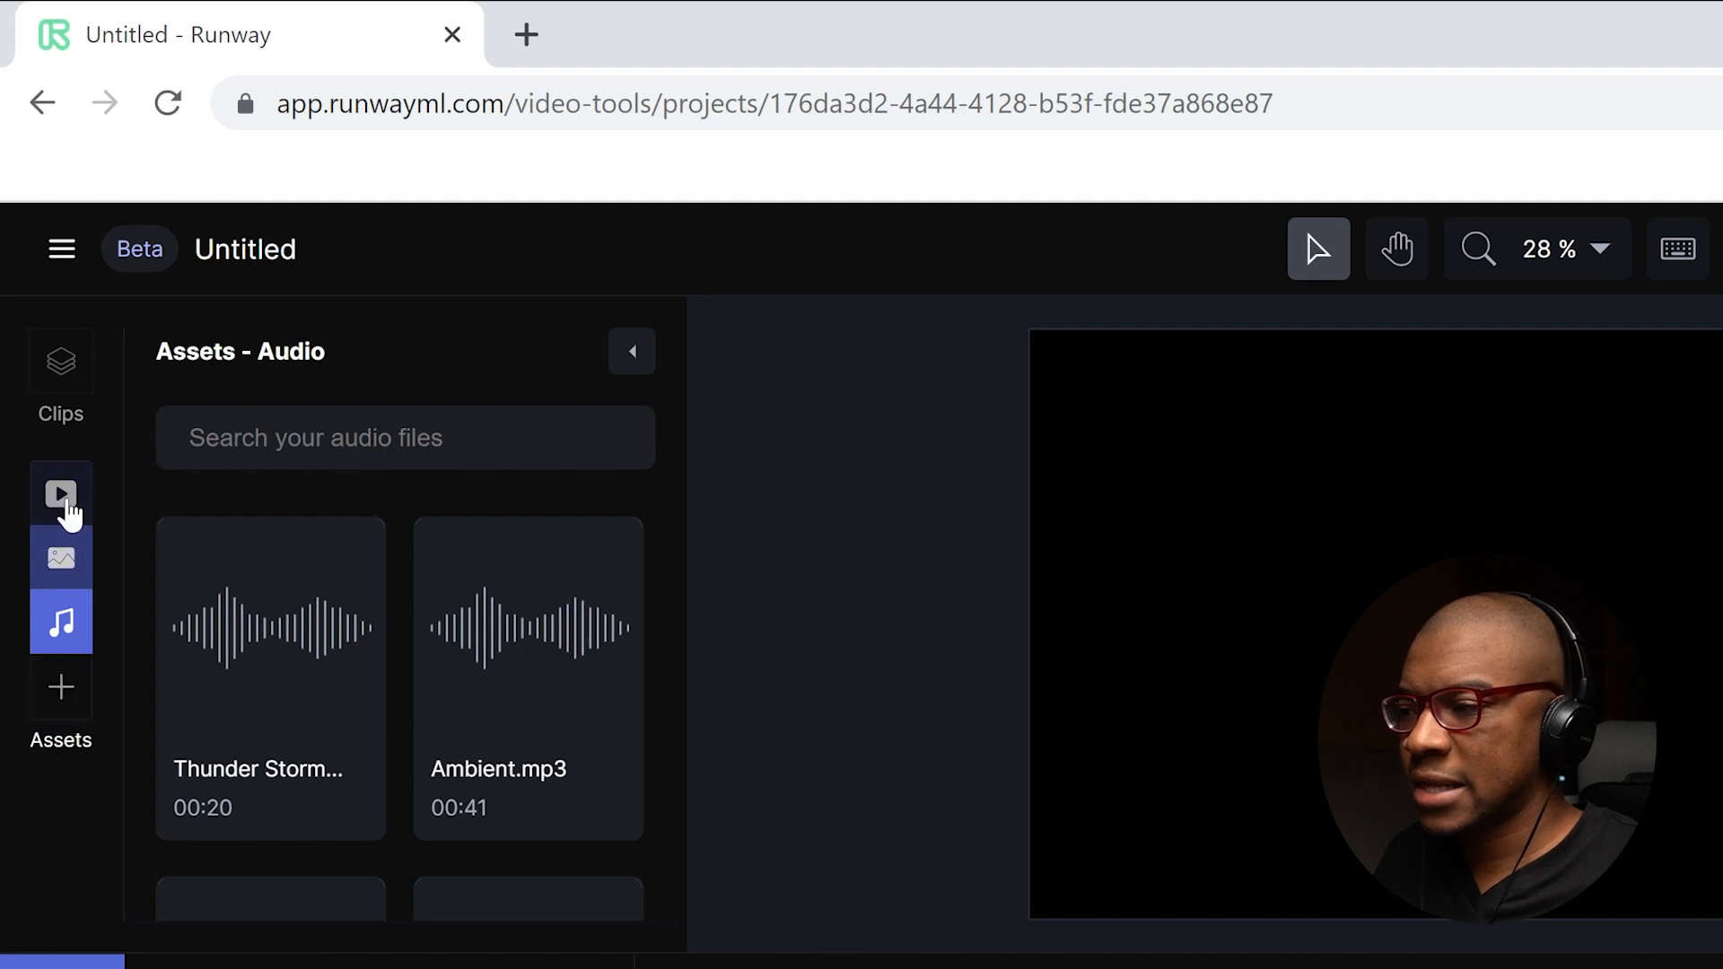
pyautogui.click(60, 686)
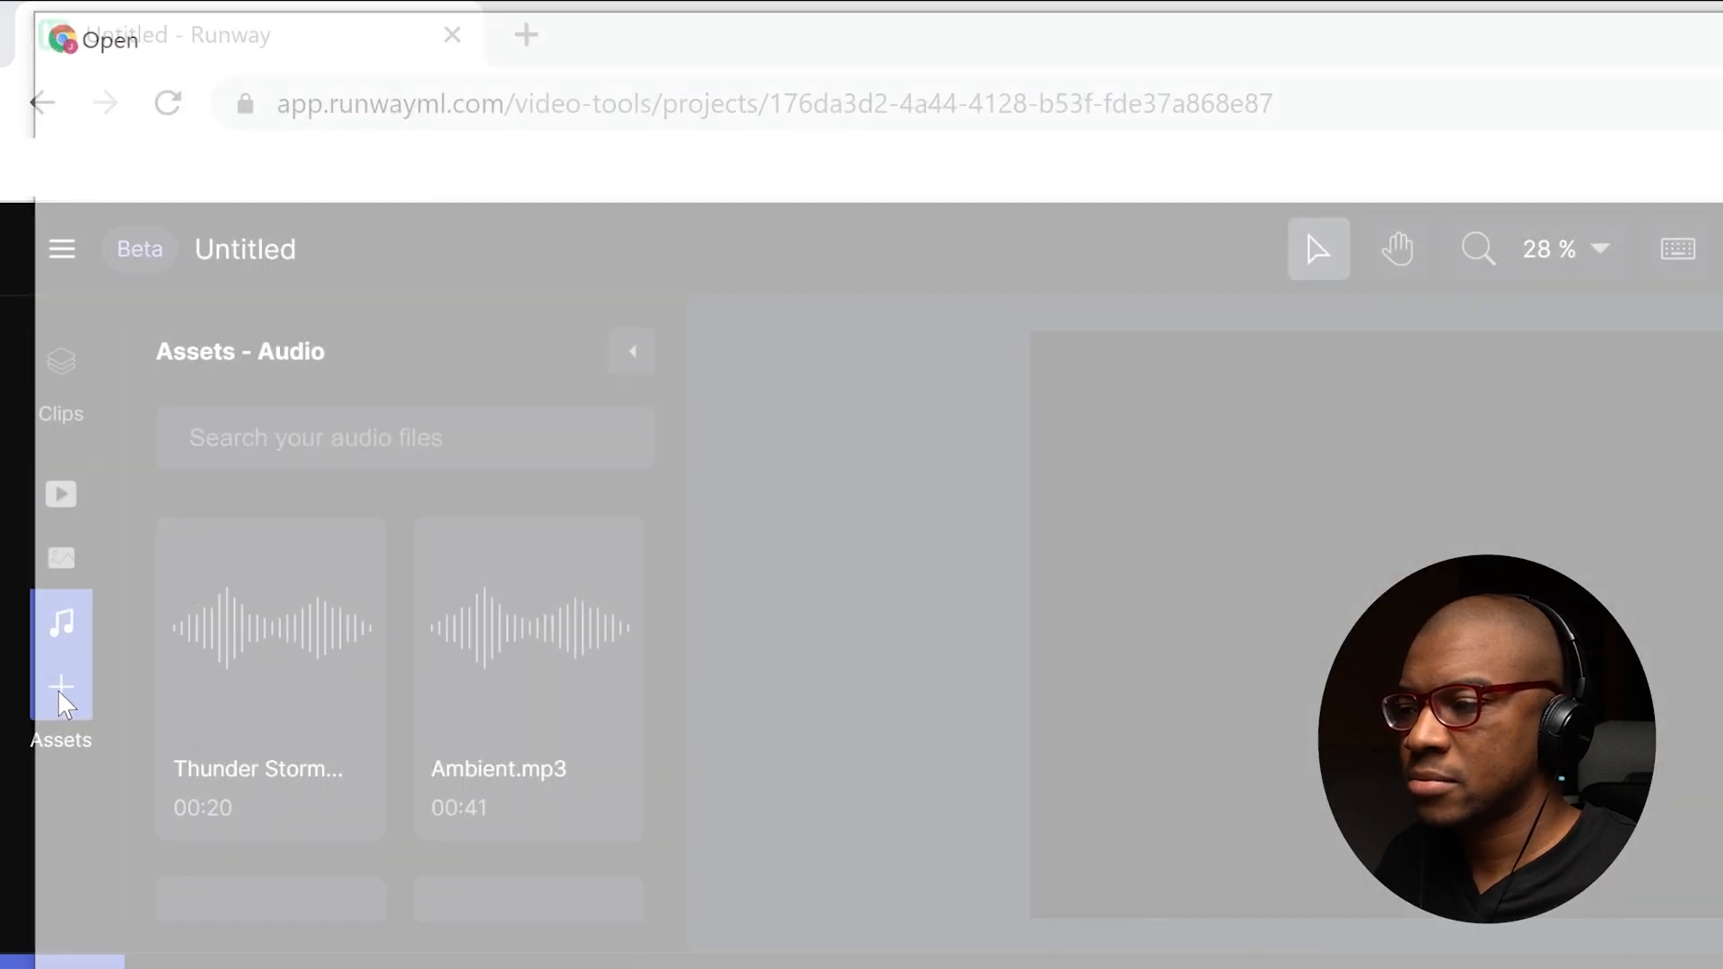
pyautogui.click(60, 685)
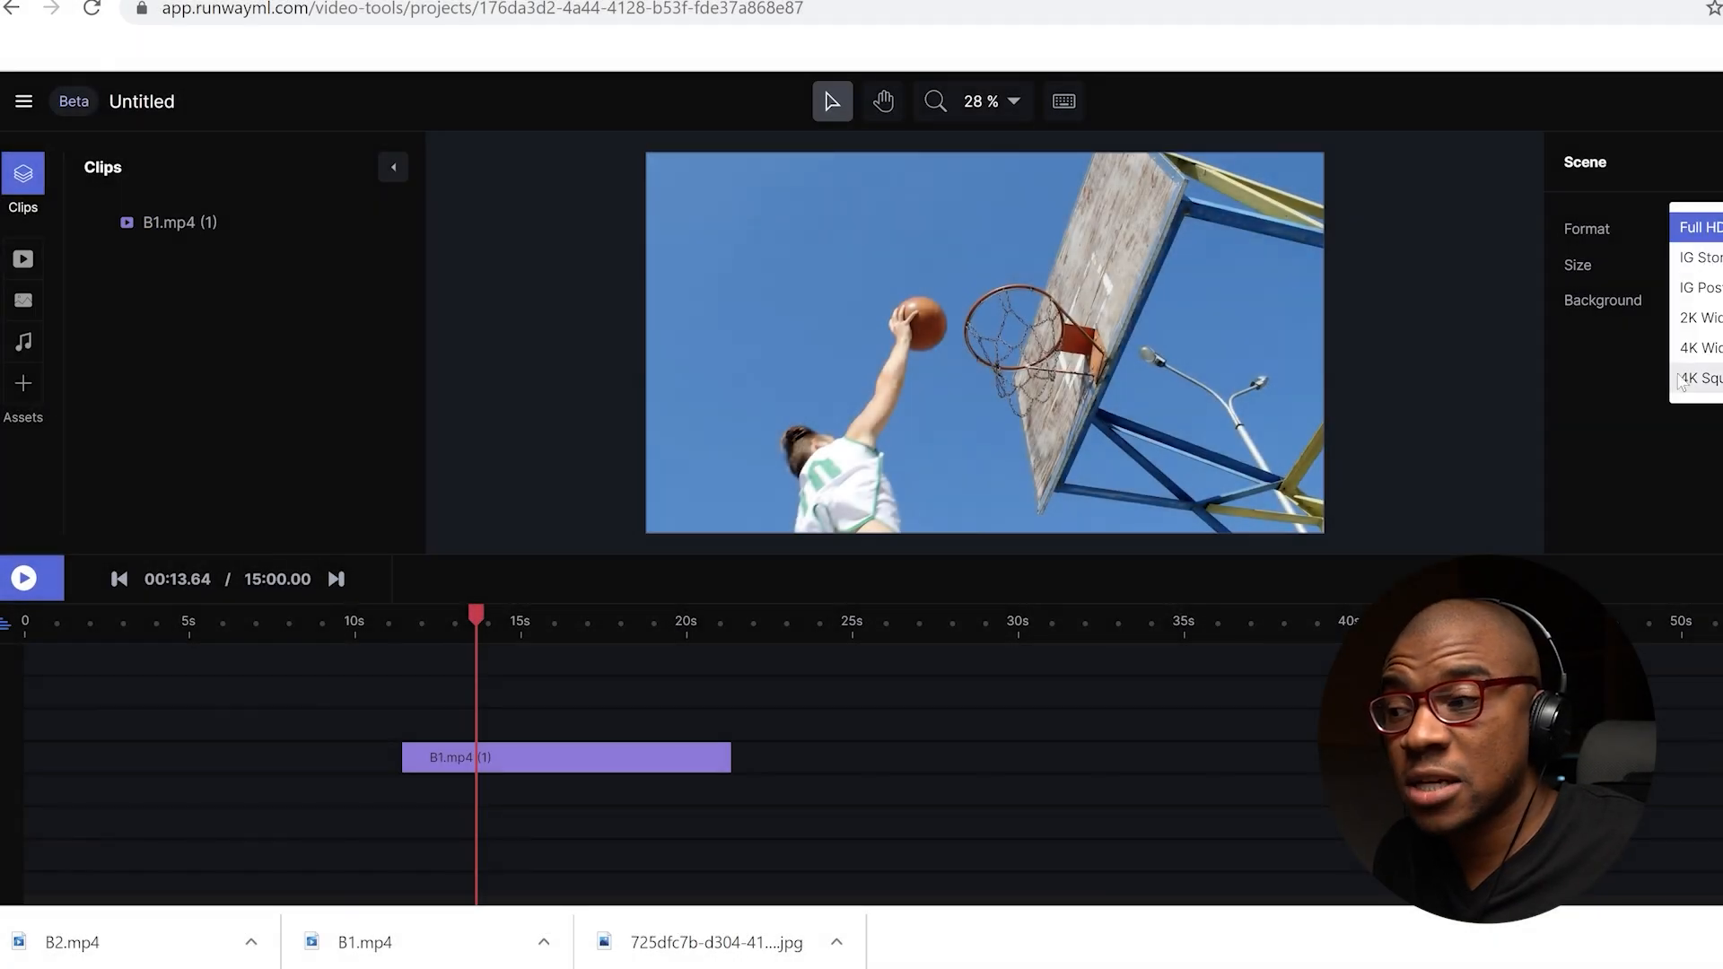
# Place the B1.mp4 dunk clip on the timeline near 10 s, leaving its masking preview.
pyautogui.rightClick(528, 758)
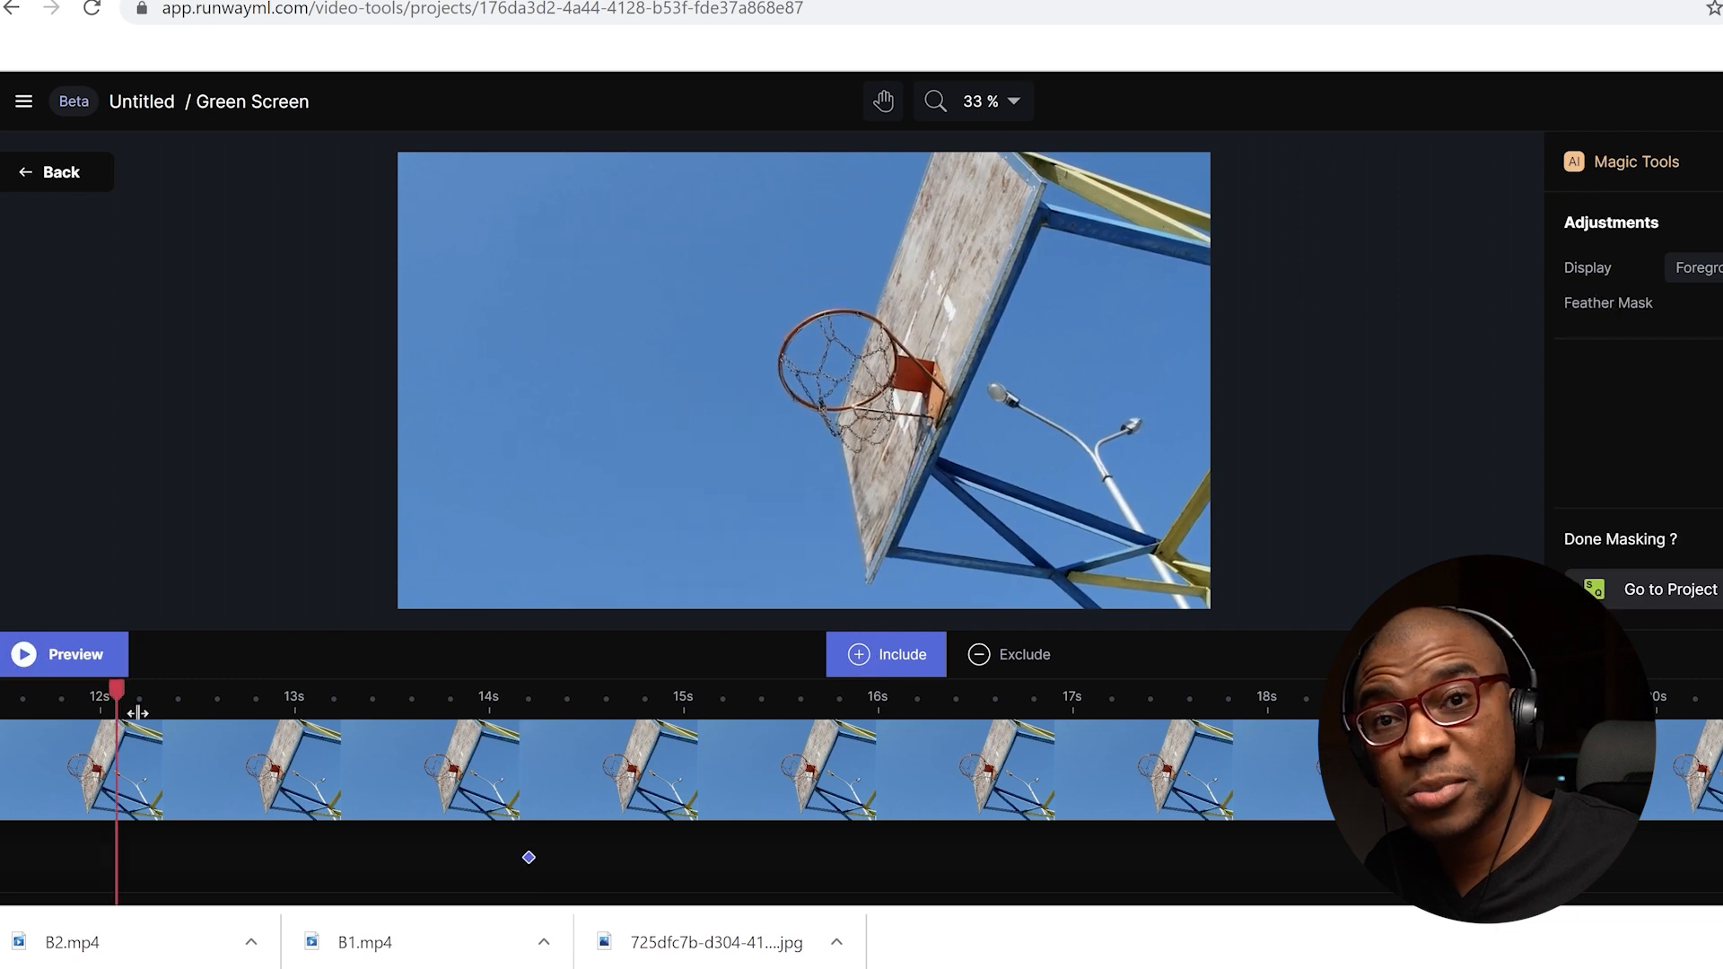
pyautogui.click(1669, 589)
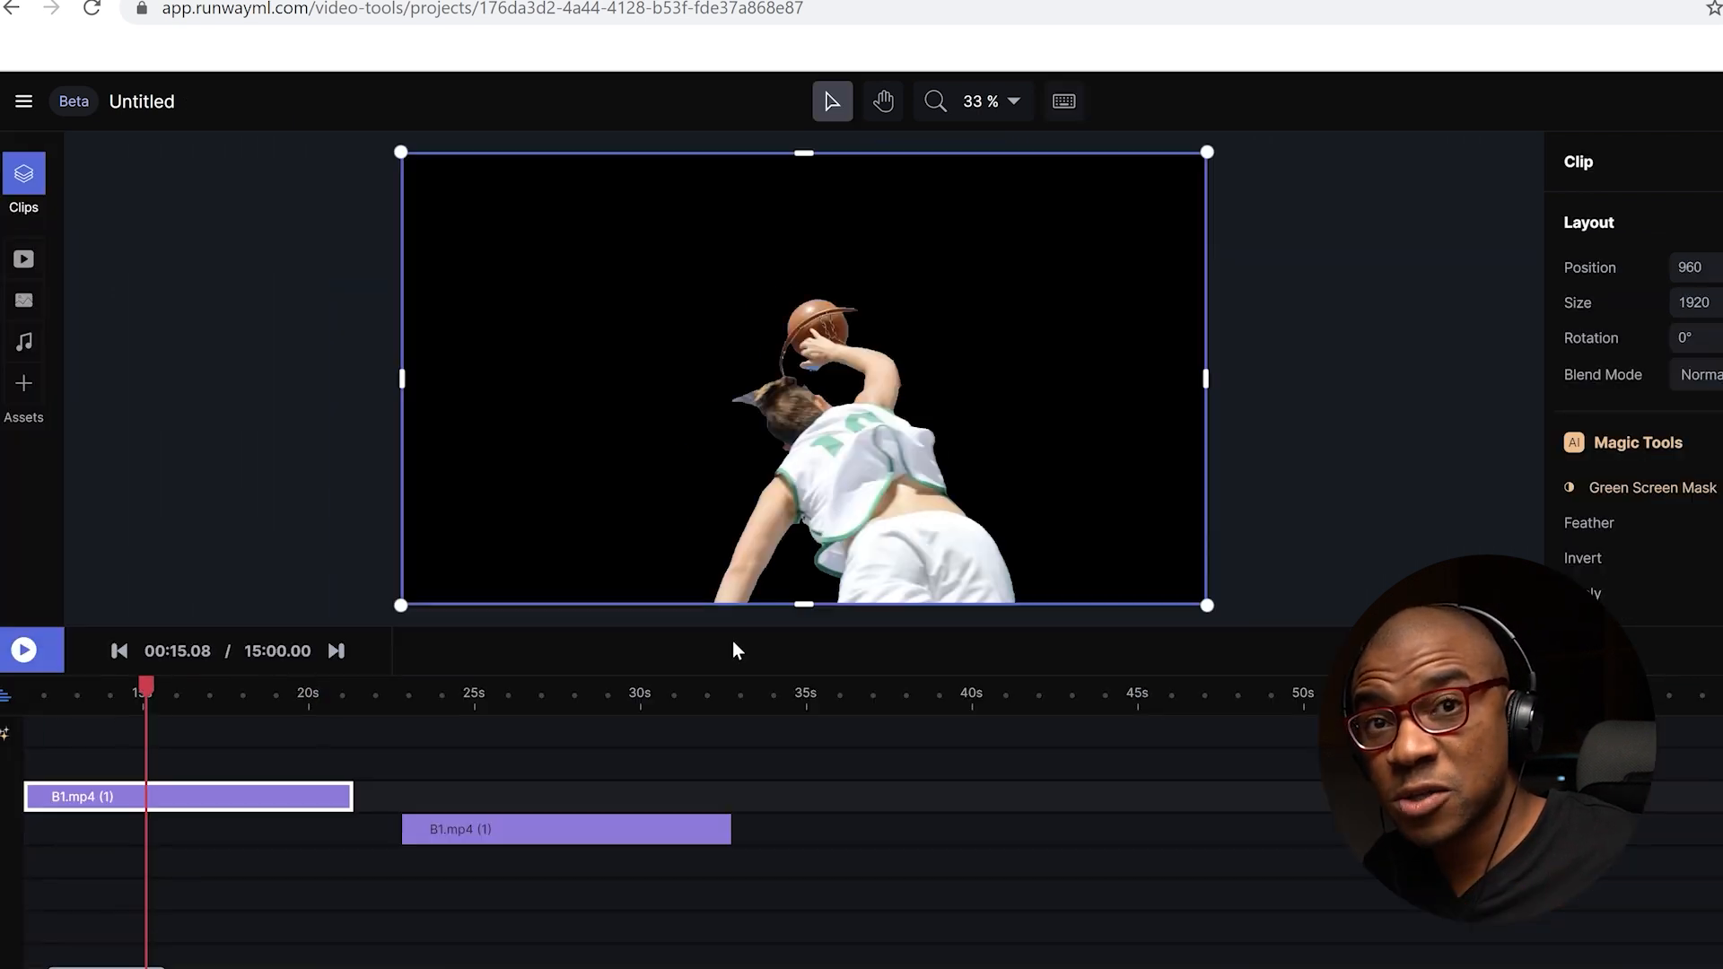
pyautogui.click(1650, 488)
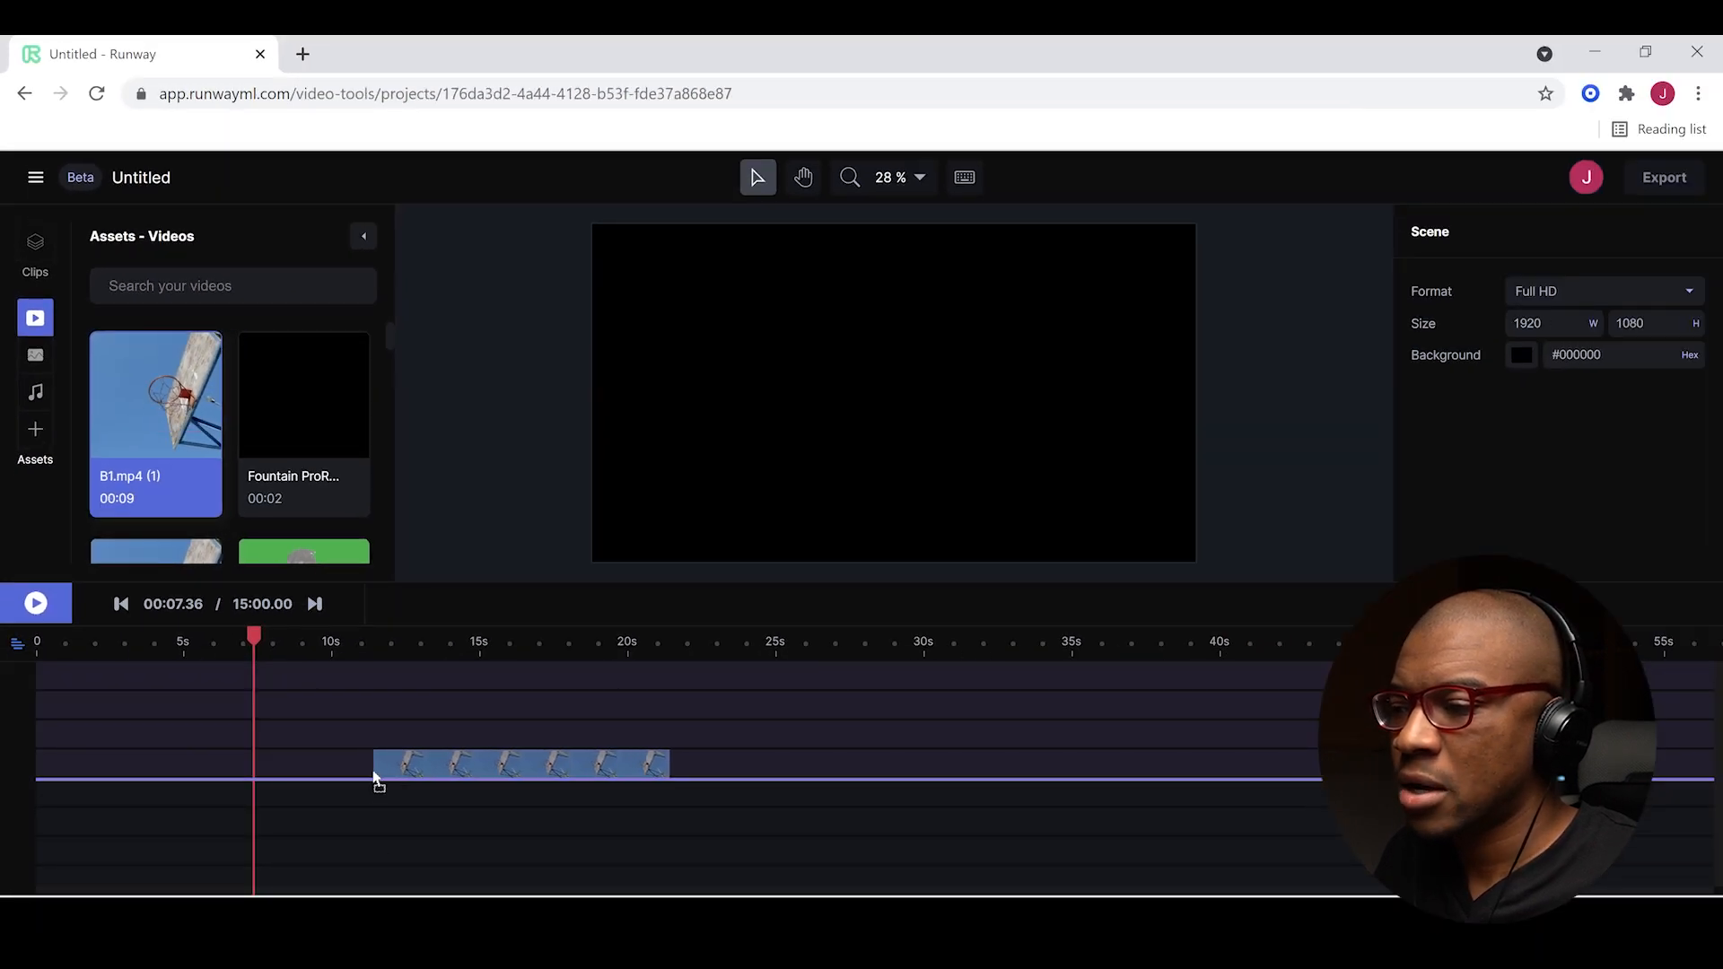
# Select B1.mp4, list the project's clips, then deselect to view Full HD 1920×1080 scene settings.
pyautogui.click(519, 762)
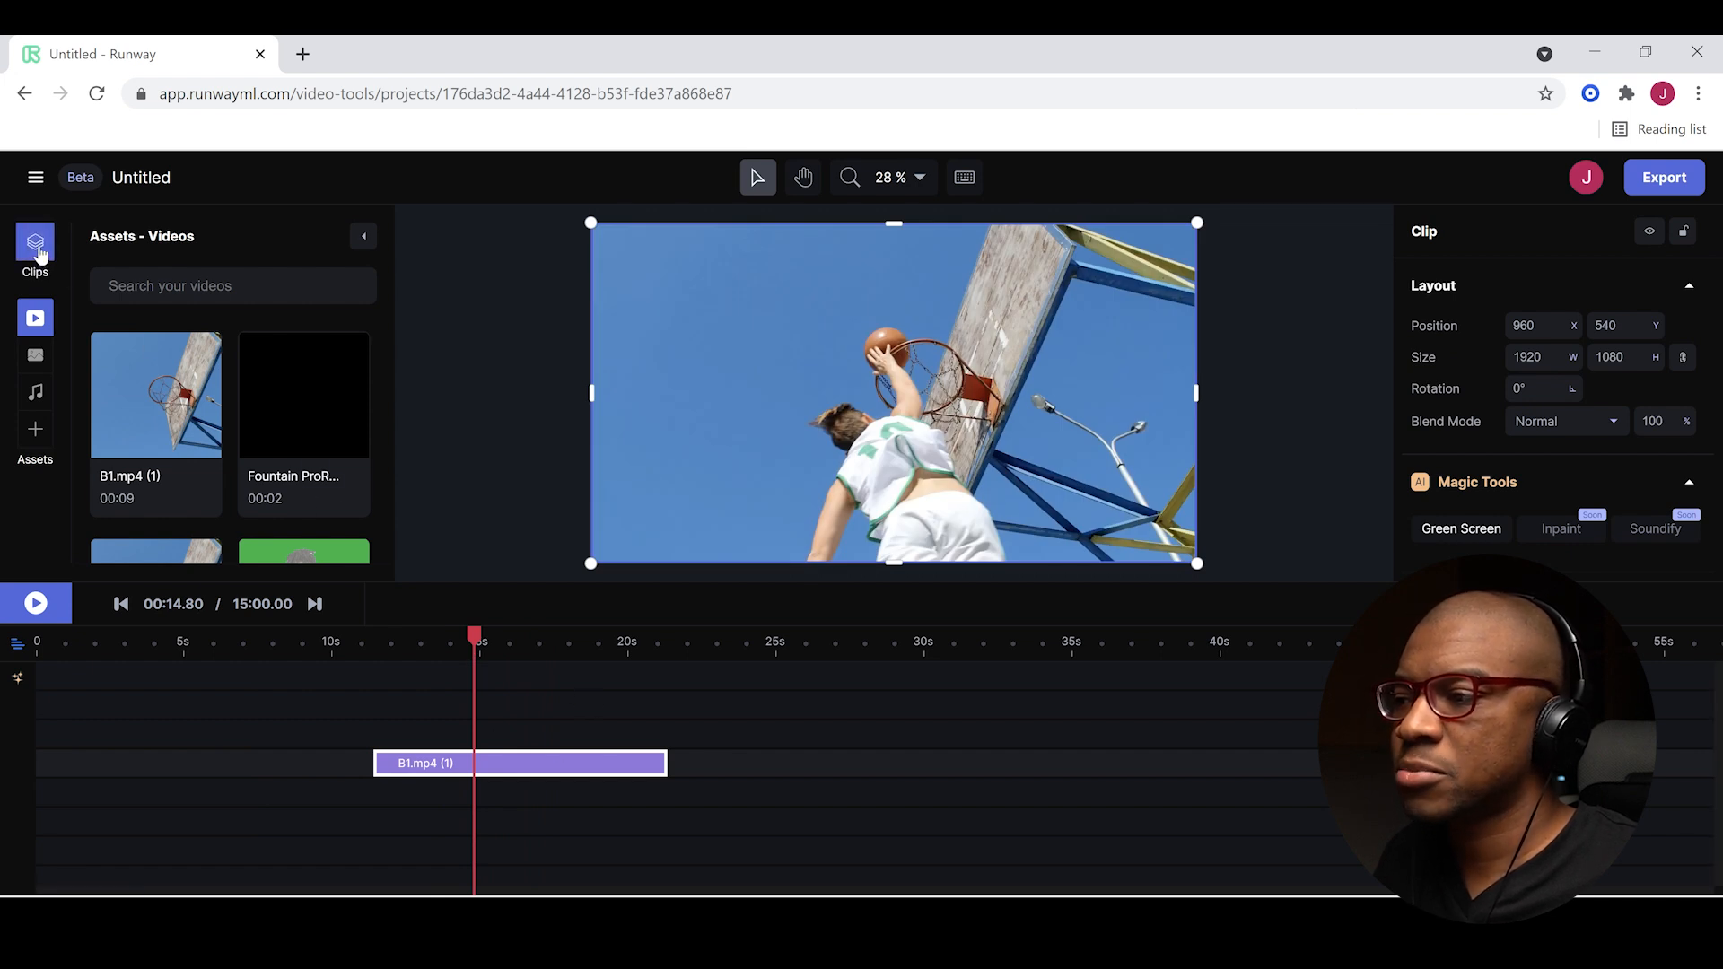
pyautogui.click(34, 242)
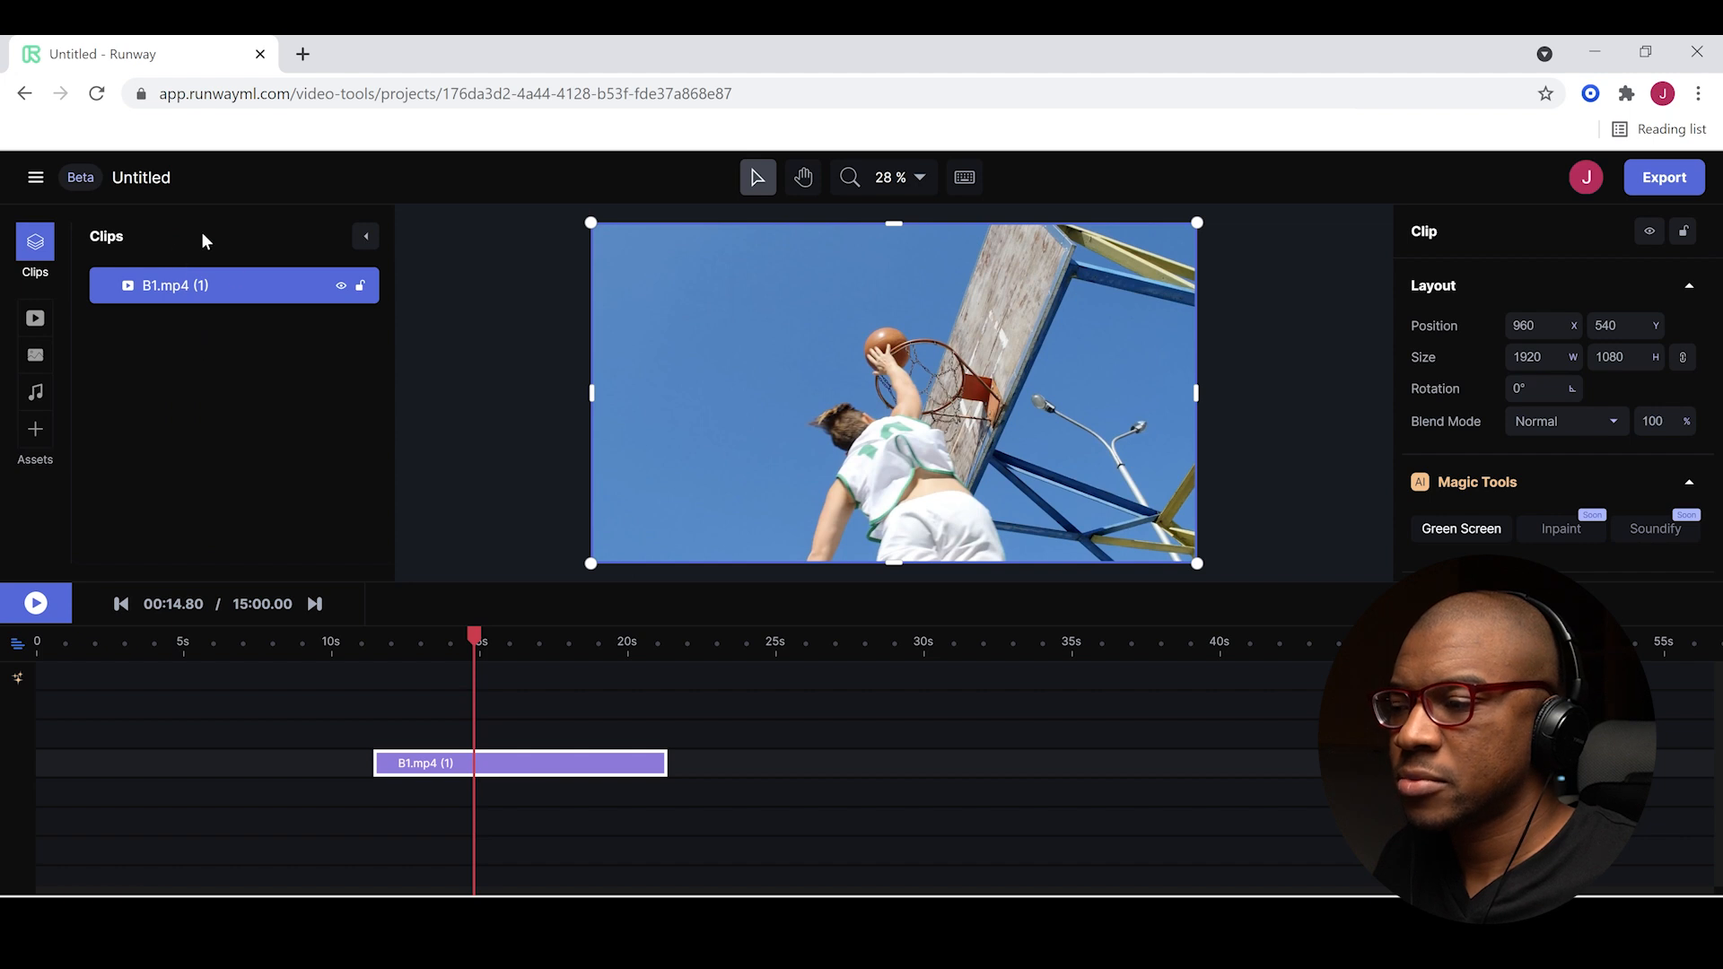
pyautogui.moveTo(216, 367)
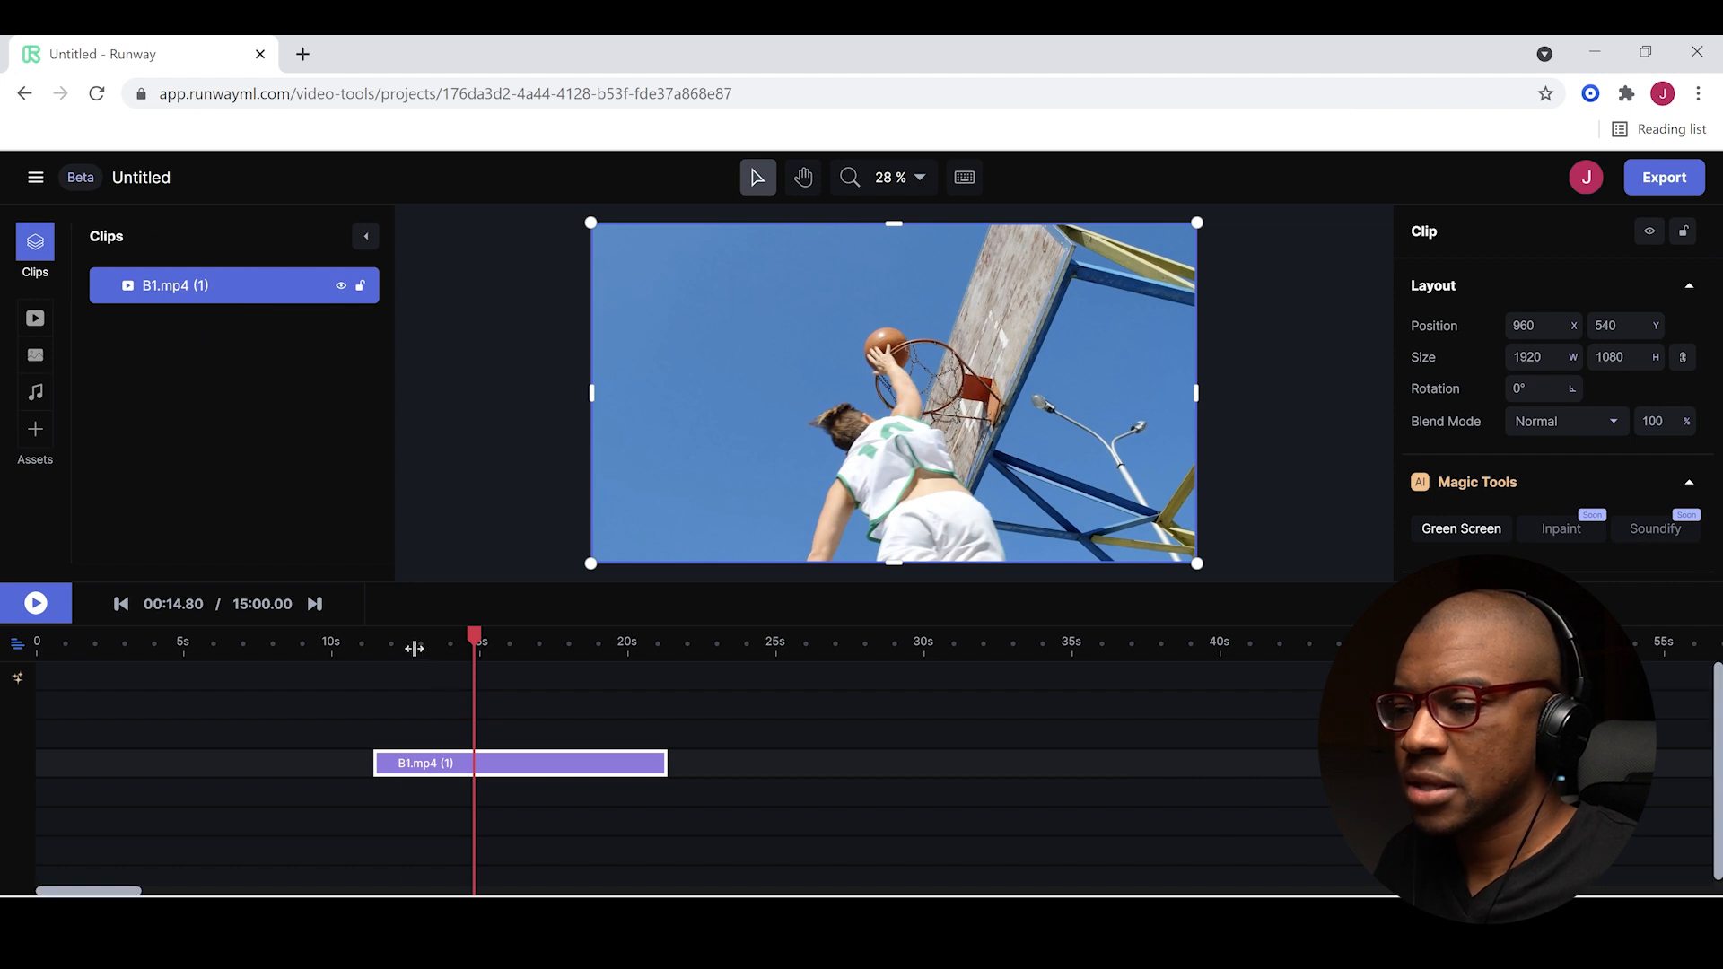
pyautogui.click(35, 602)
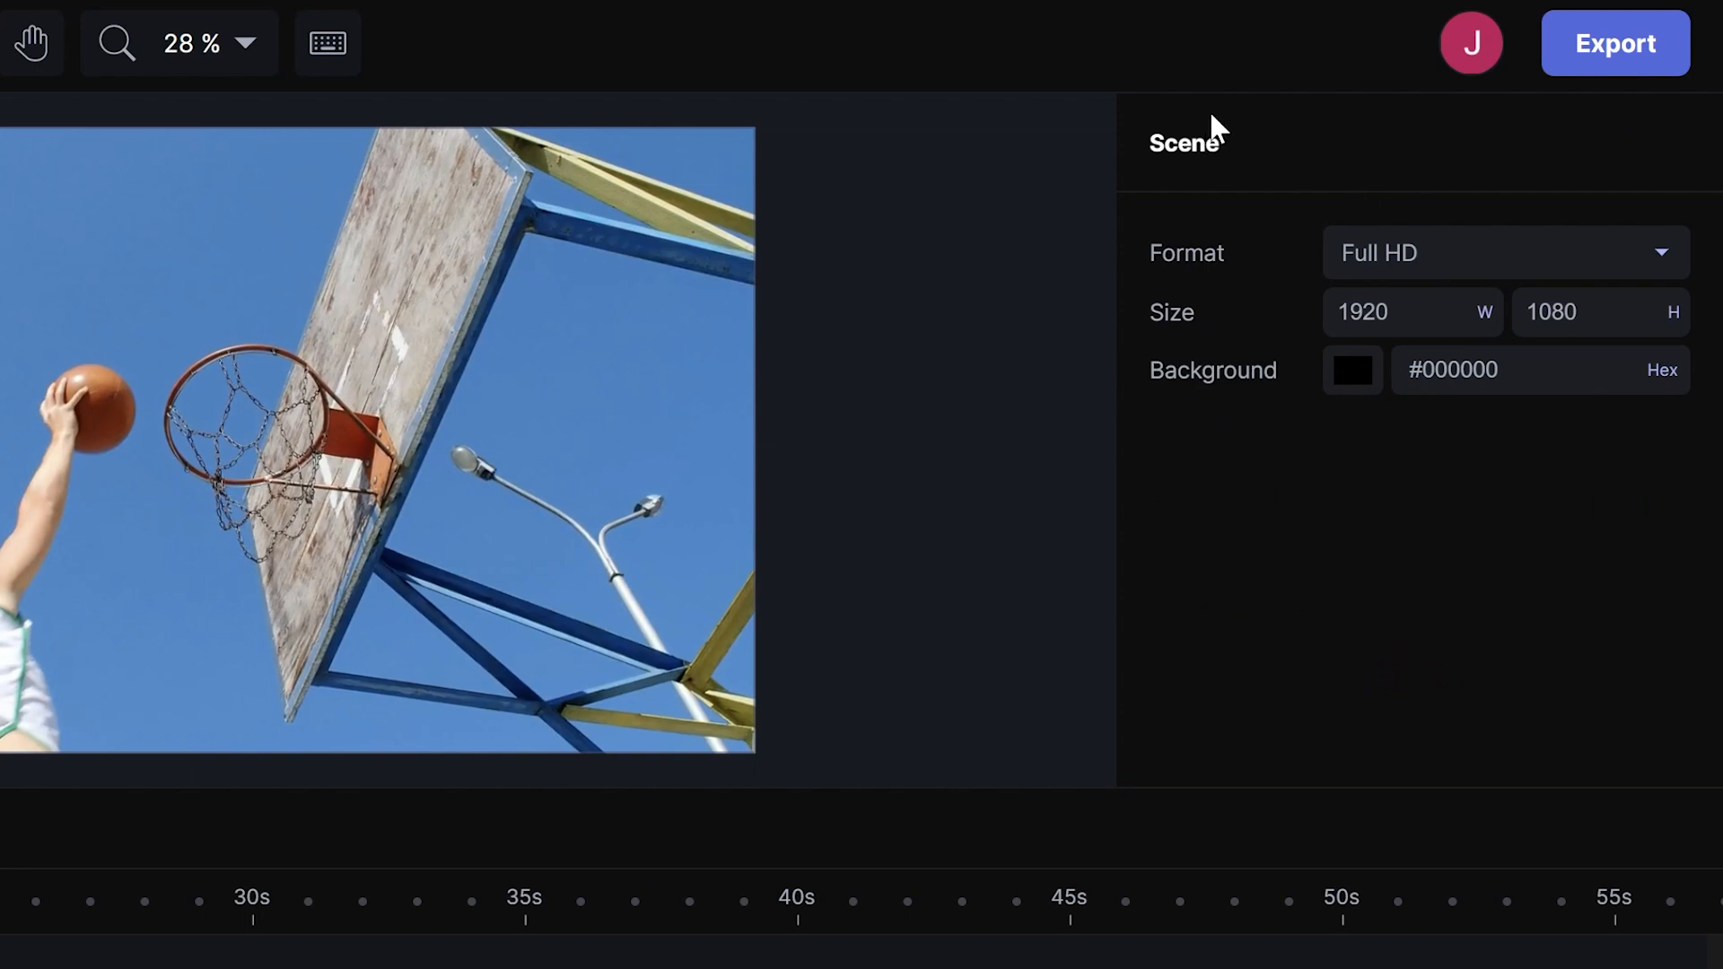
pyautogui.moveTo(1619, 264)
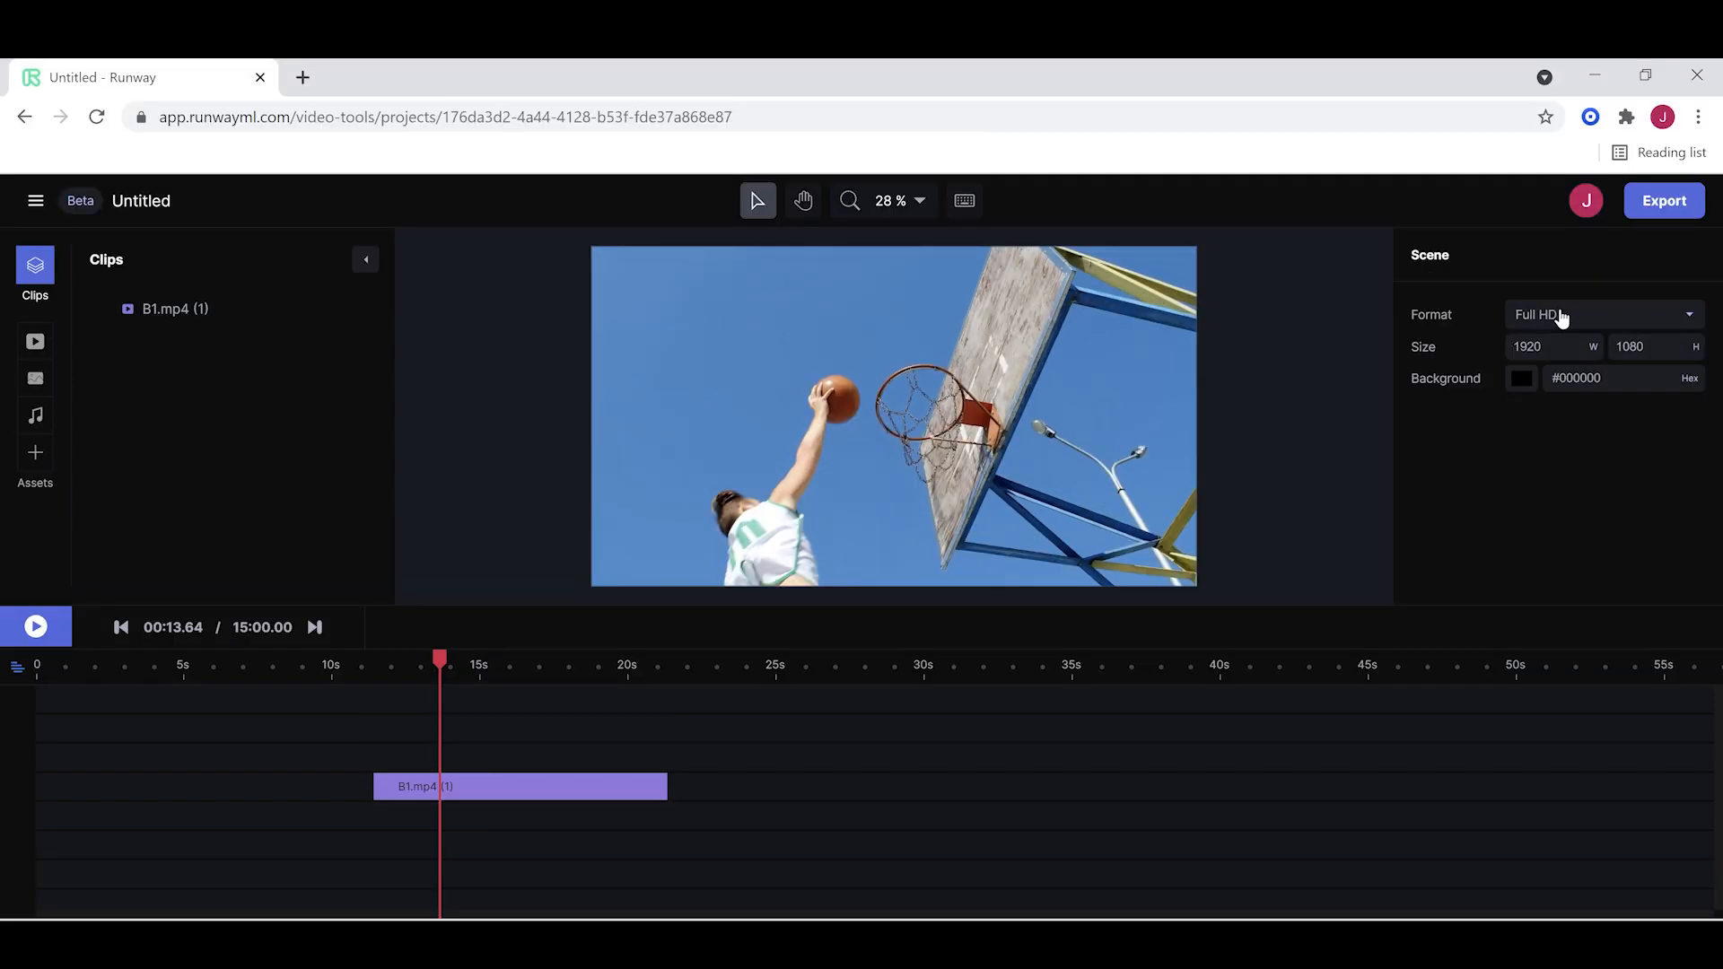
pyautogui.click(1600, 314)
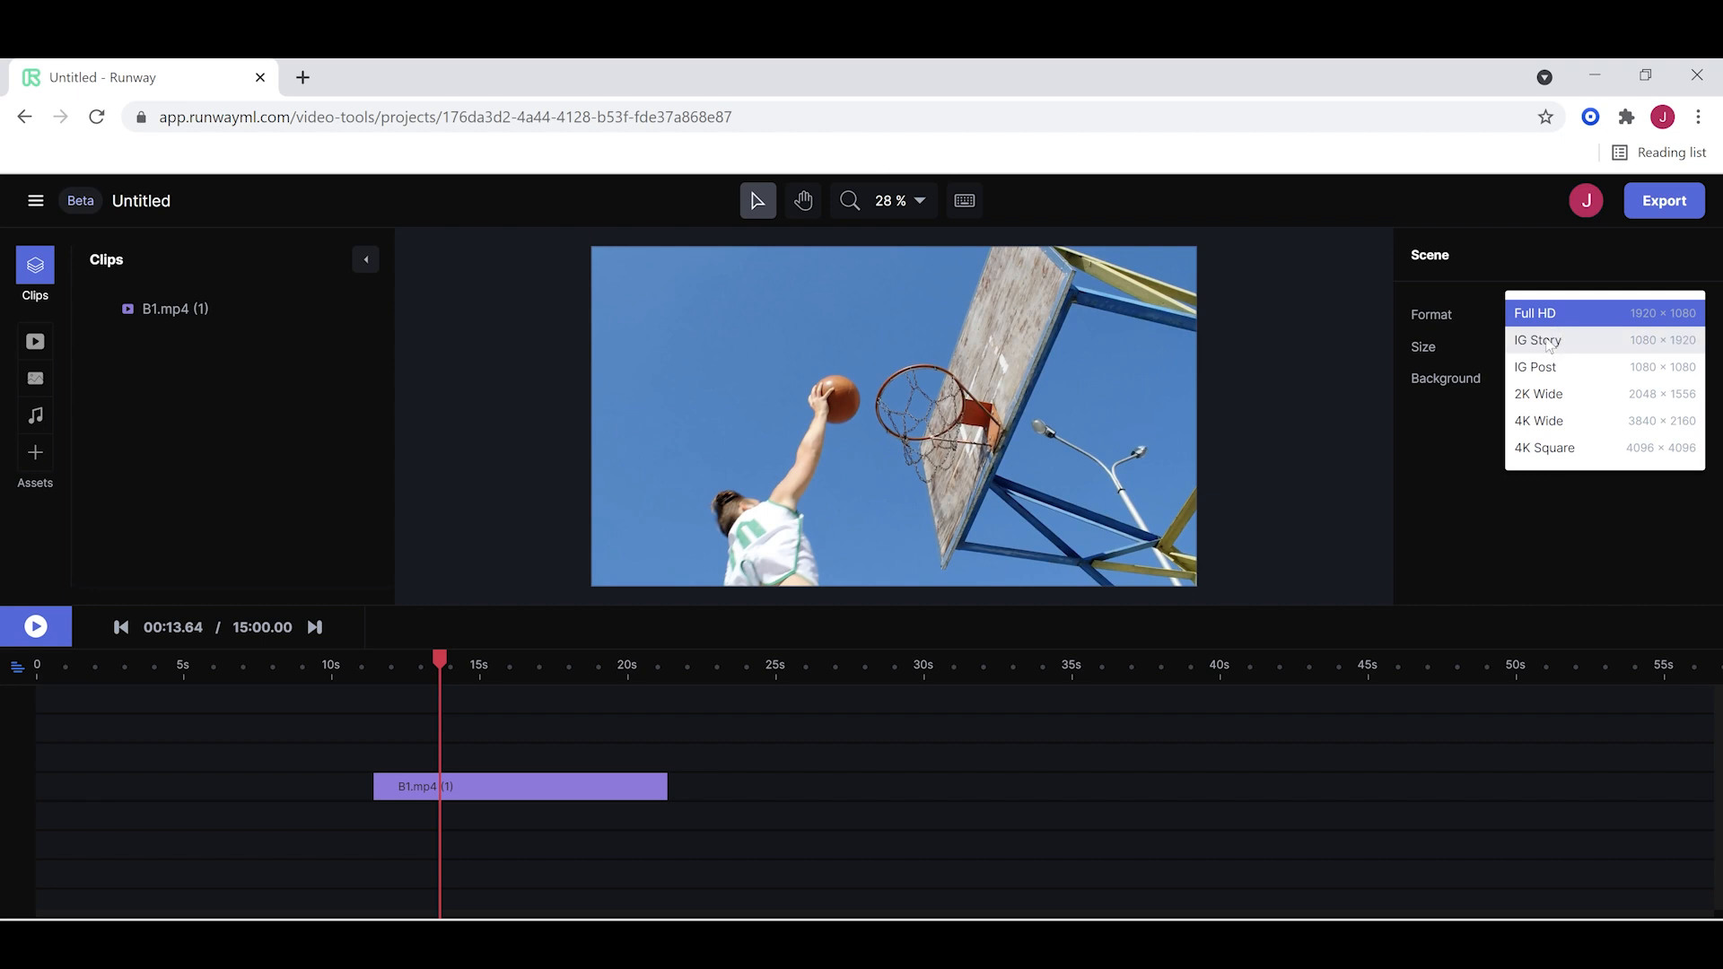
pyautogui.moveTo(1538, 420)
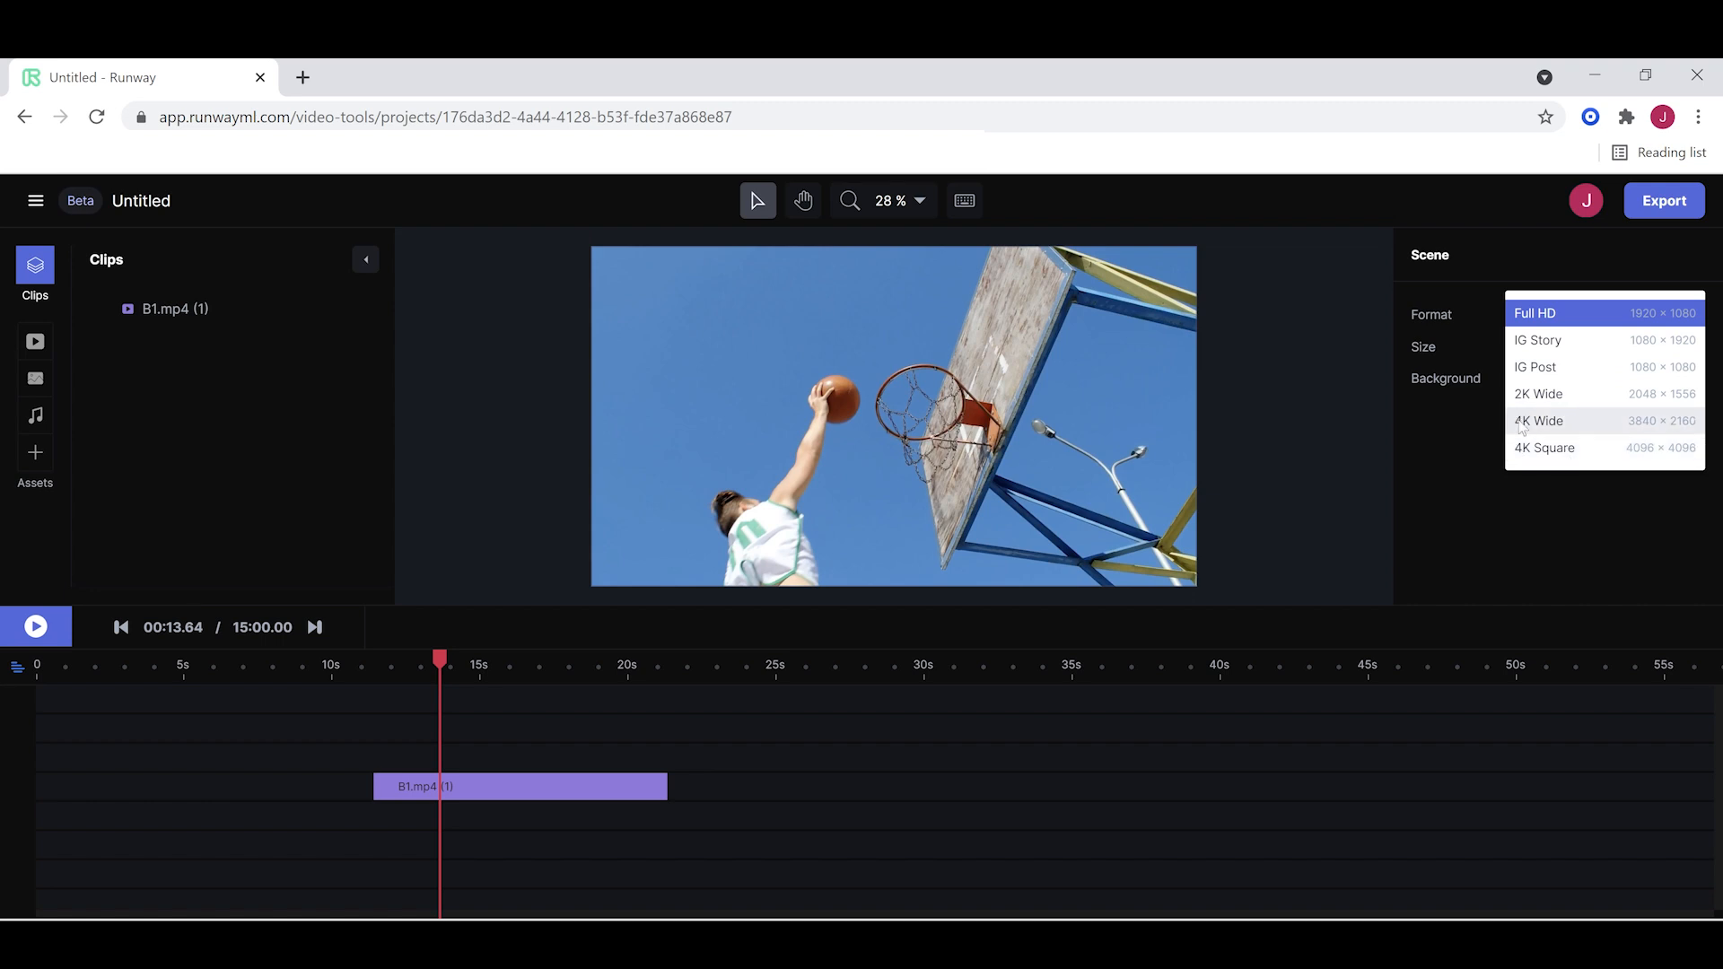
pyautogui.click(1536, 313)
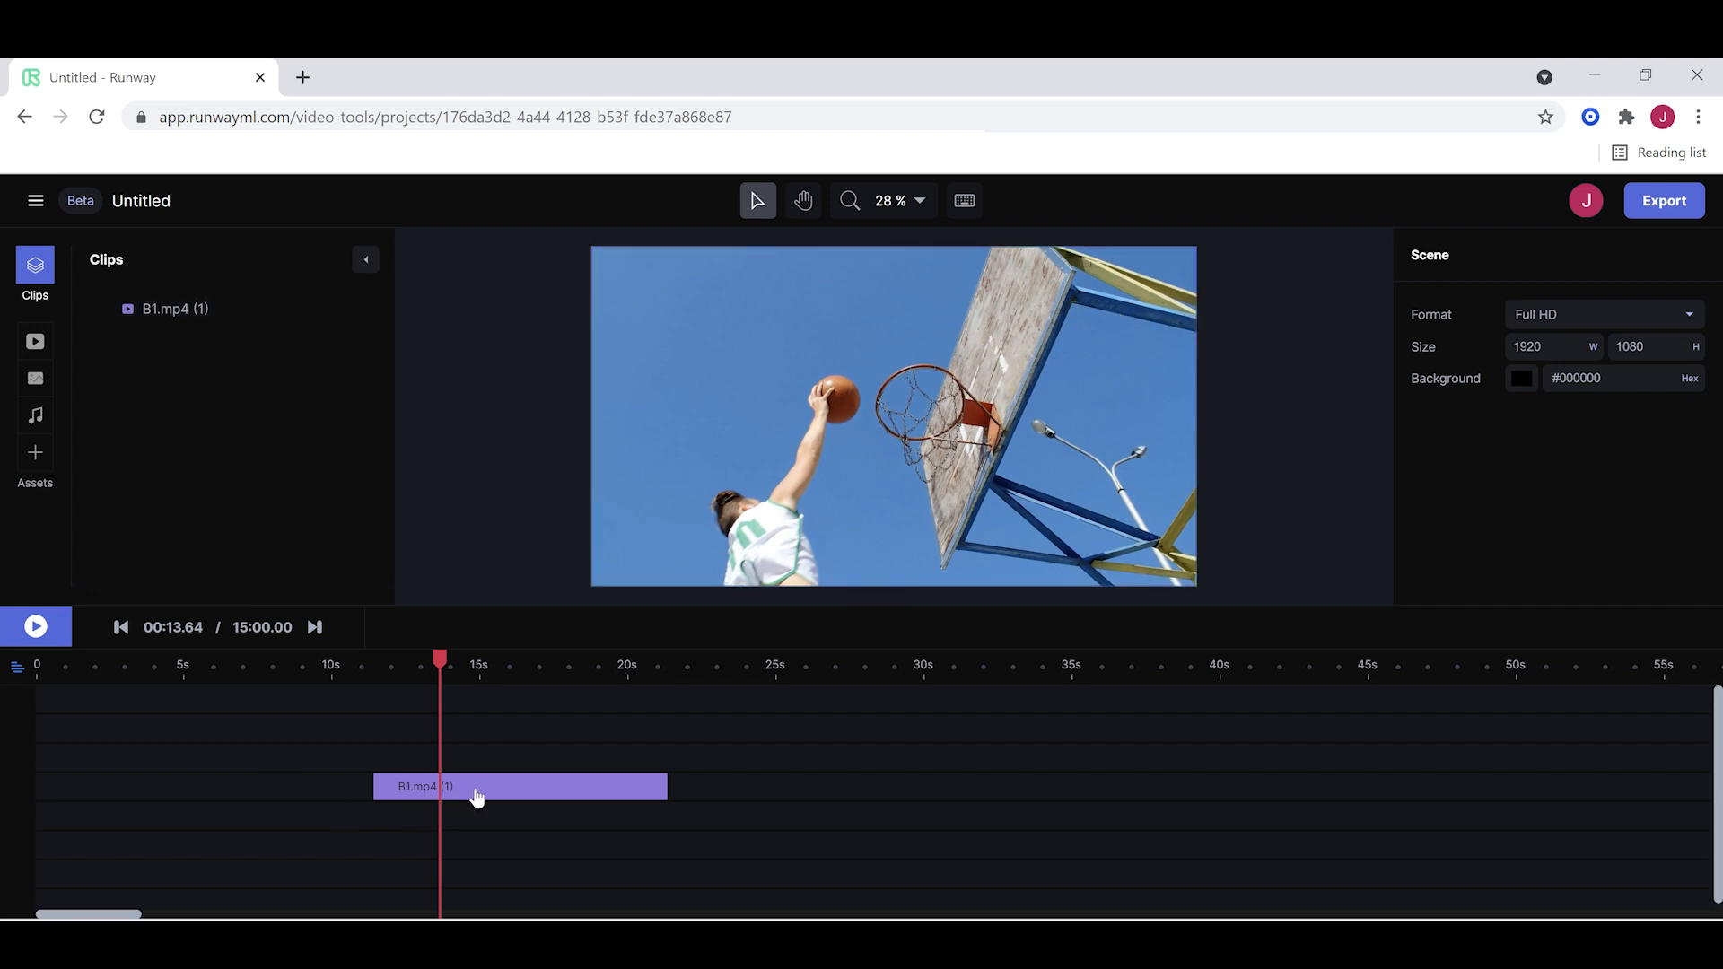
# Select the B1.mp4 clip to view its 1920×1080 layout, Magic Tools and Effects.
pyautogui.click(519, 786)
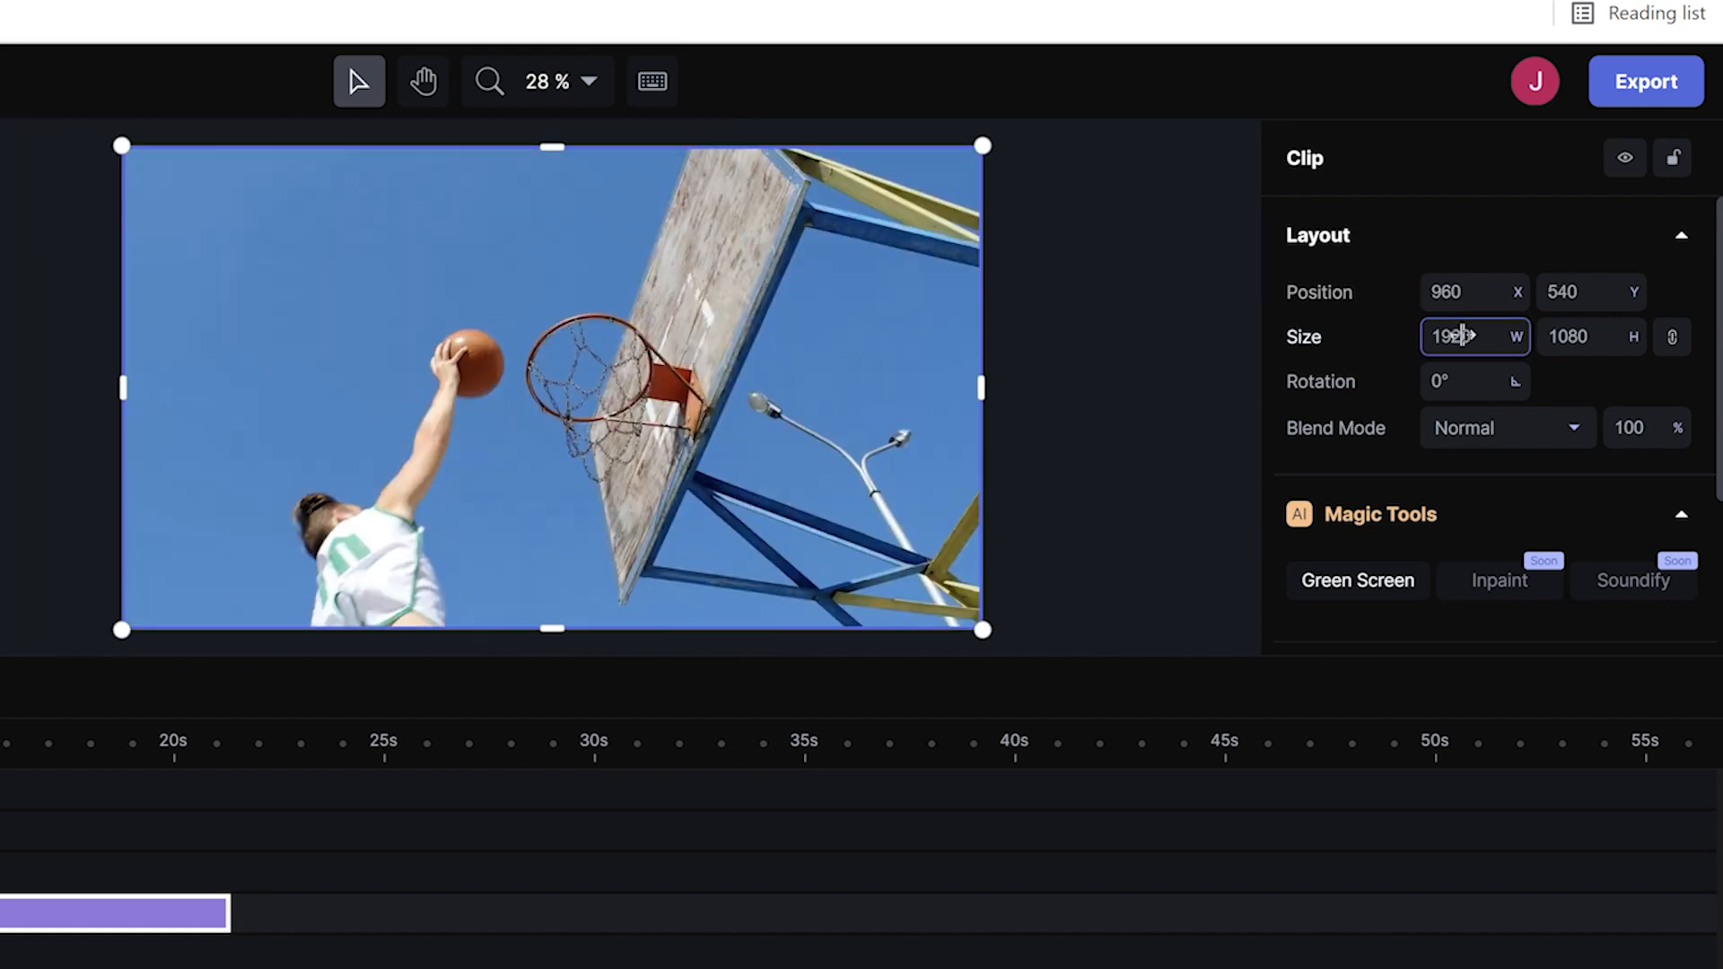
pyautogui.write('3321')
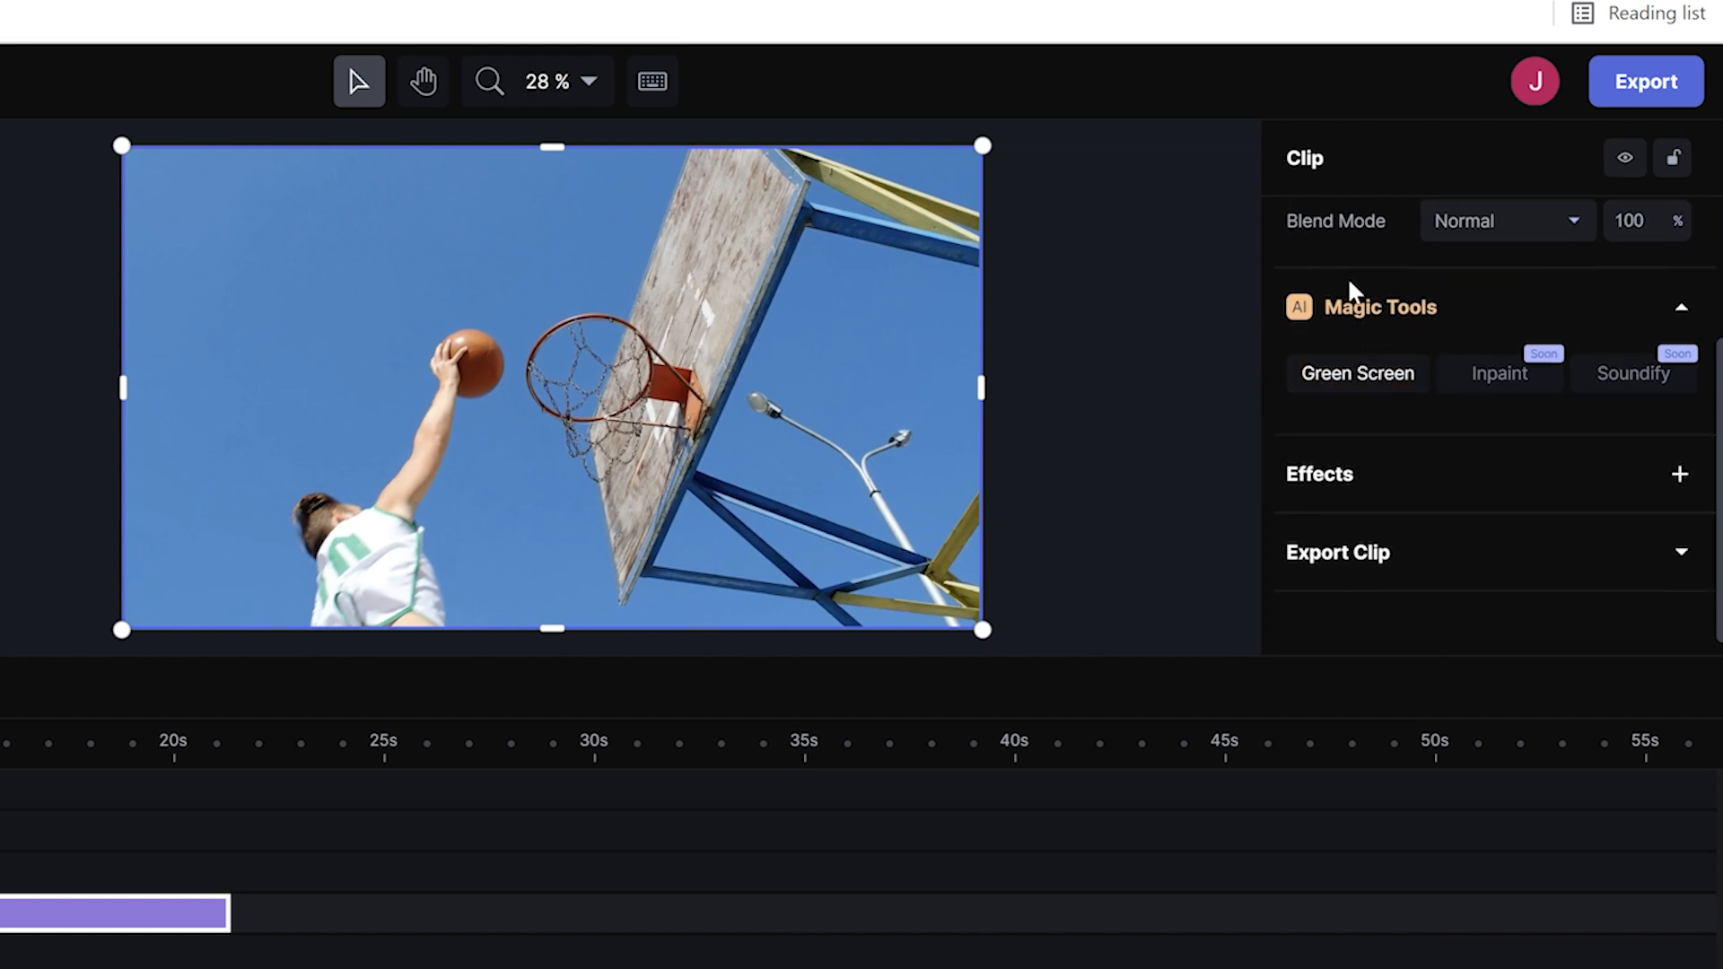
pyautogui.moveTo(1356, 299)
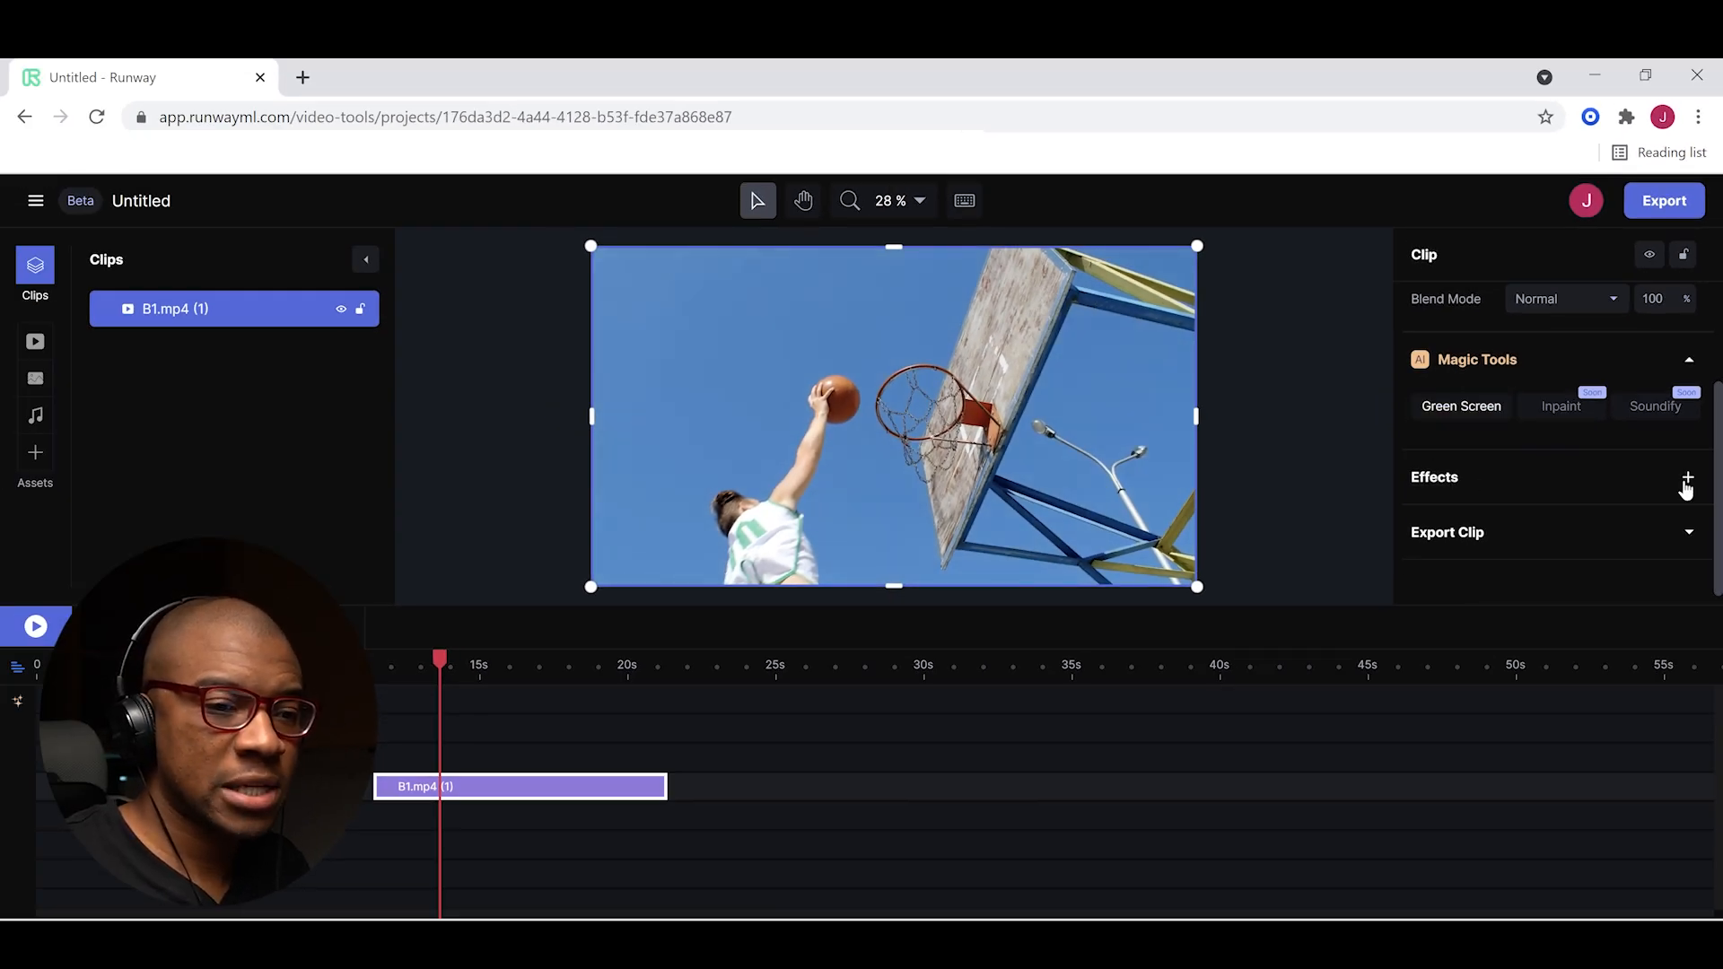
pyautogui.click(1687, 476)
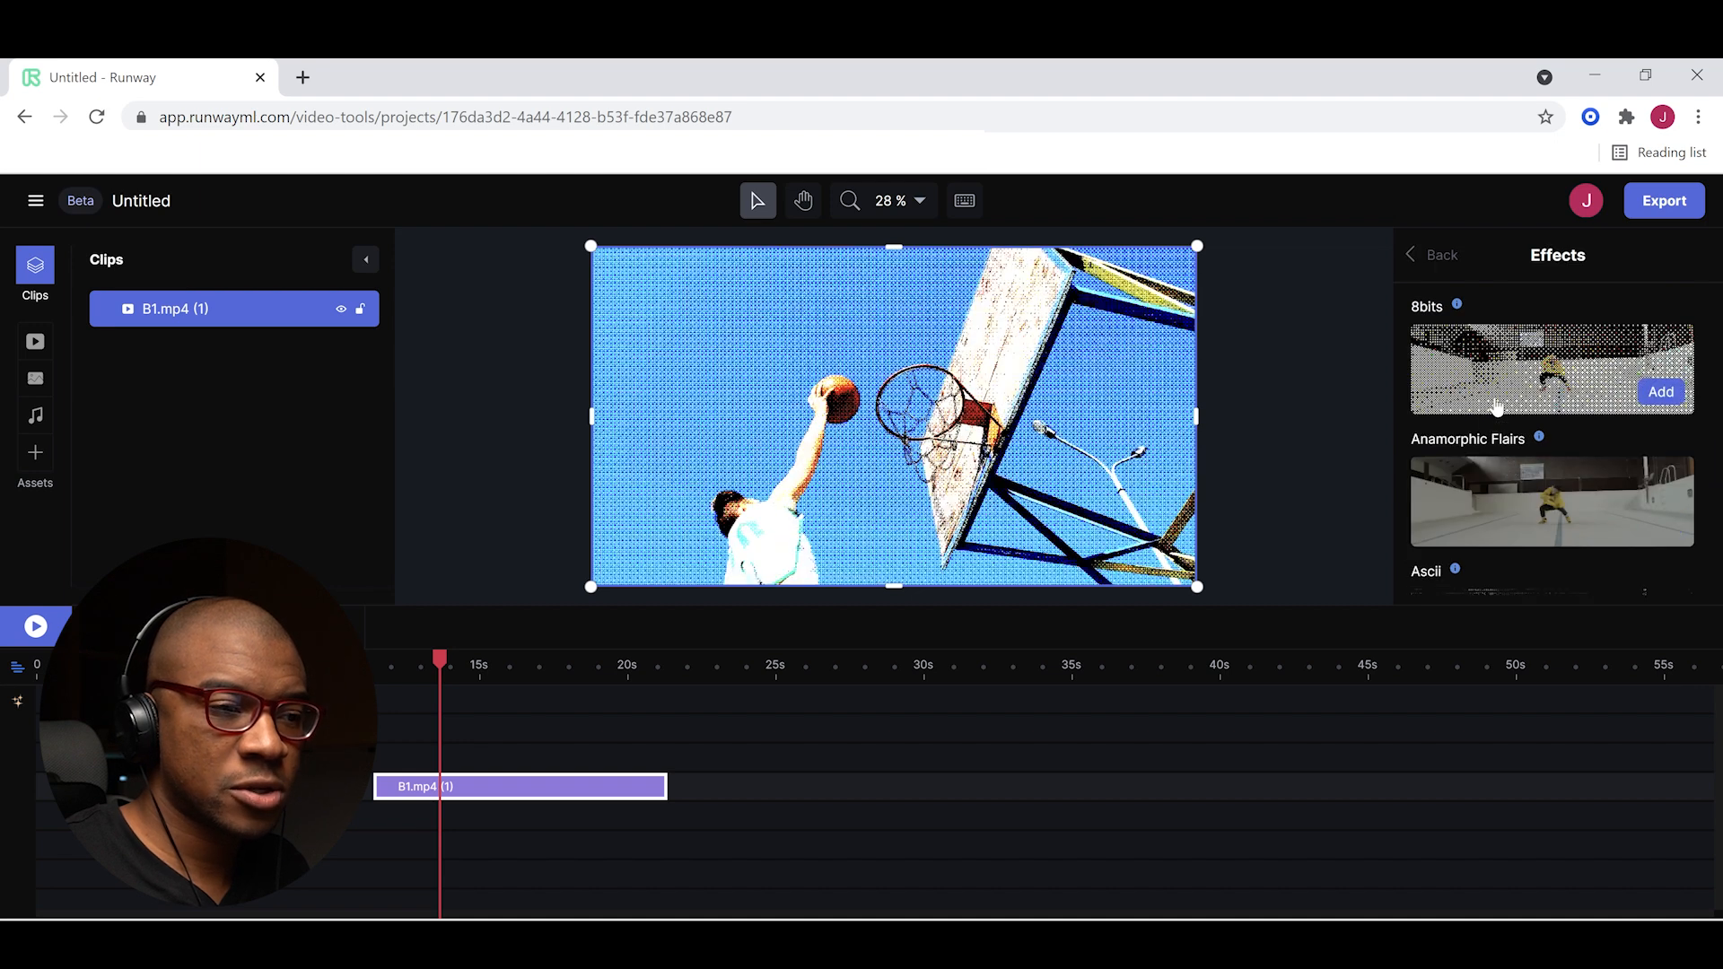
pyautogui.scroll(-3)
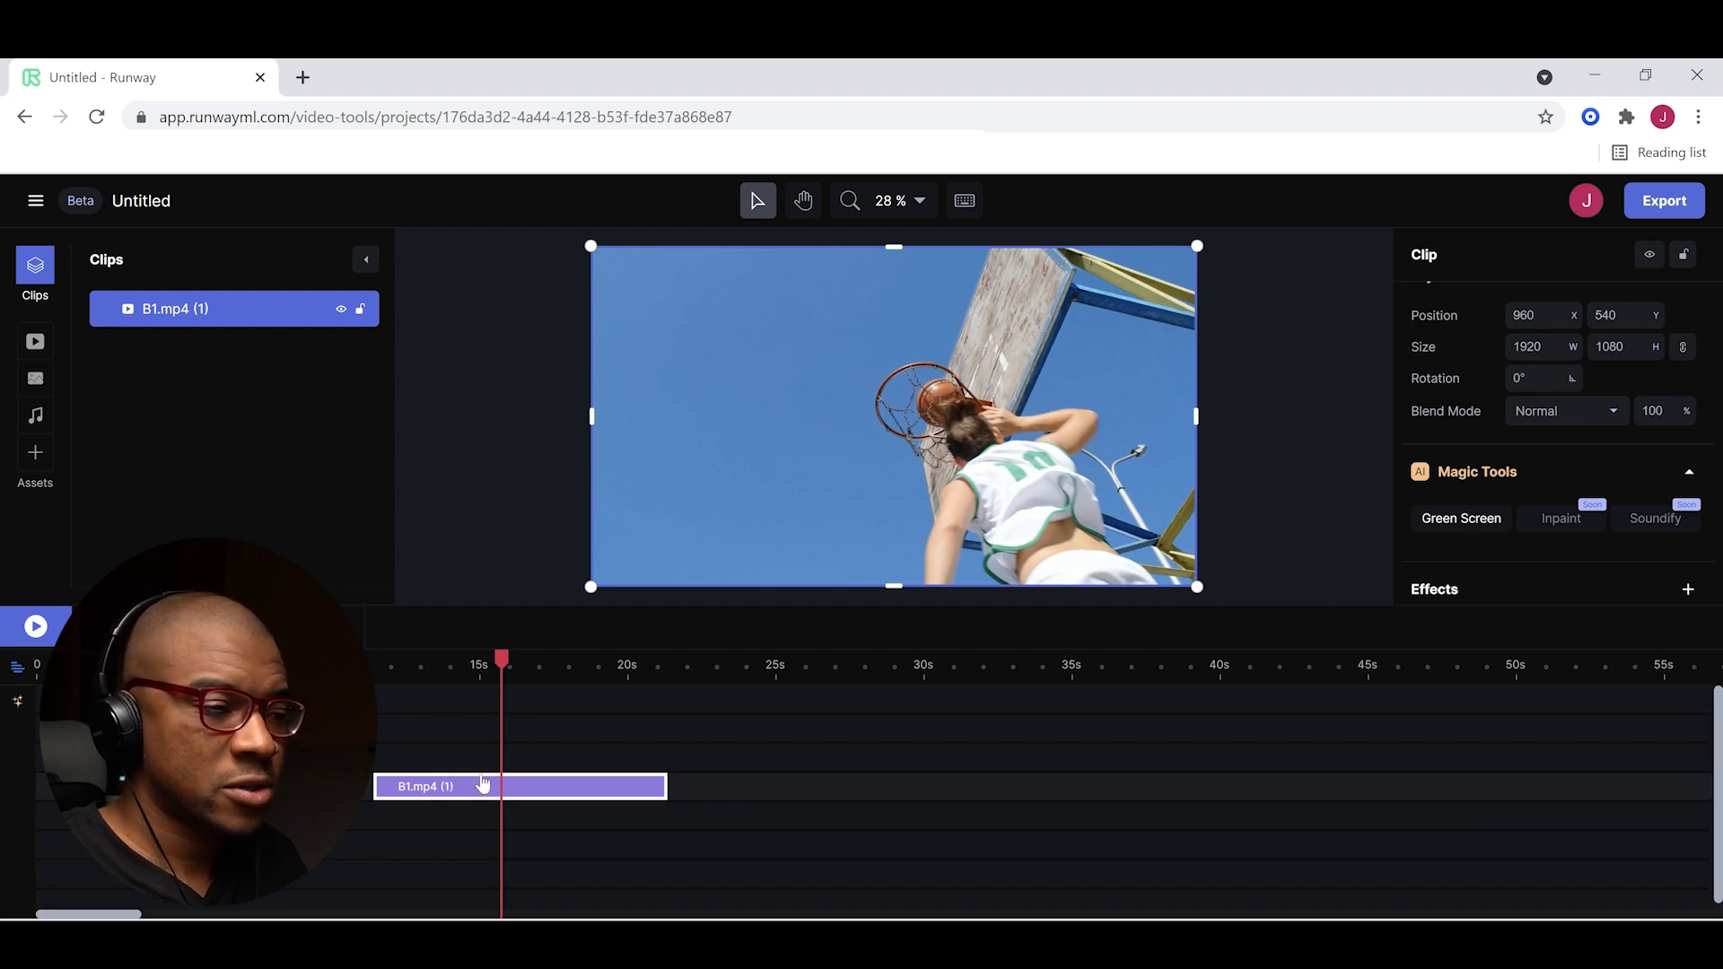
# Duplicate the B1.mp4 clip from its context menu and open Green Screen on the copy.
pyautogui.rightClick(484, 786)
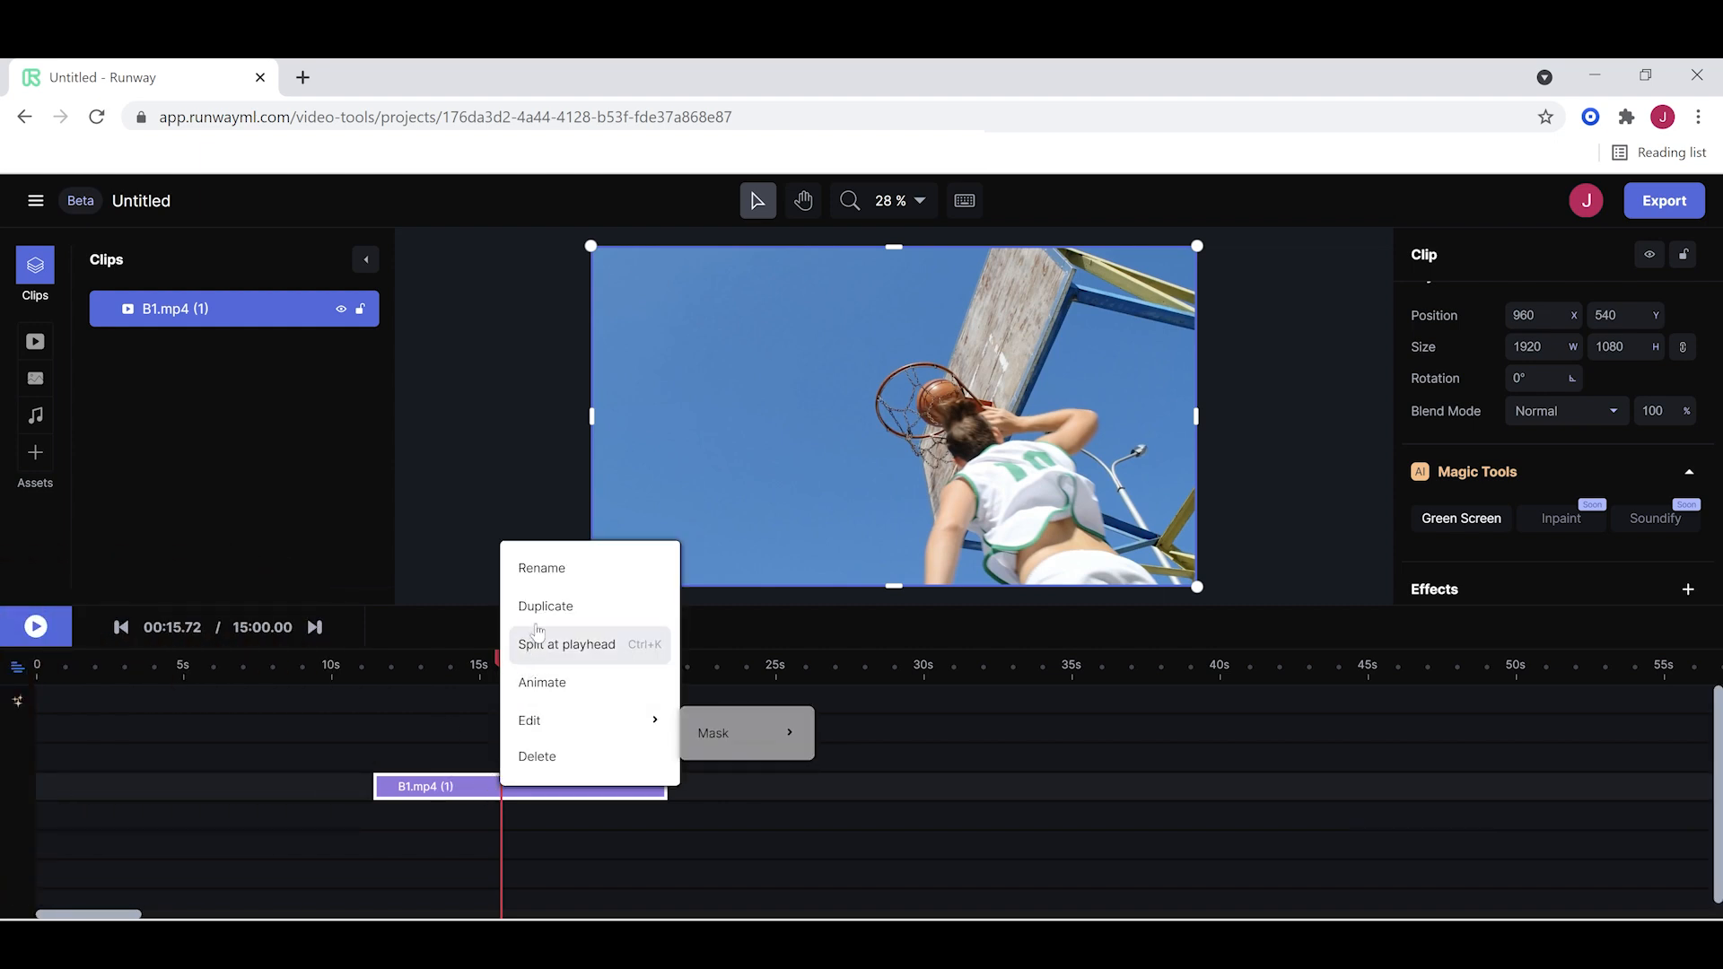
pyautogui.click(545, 606)
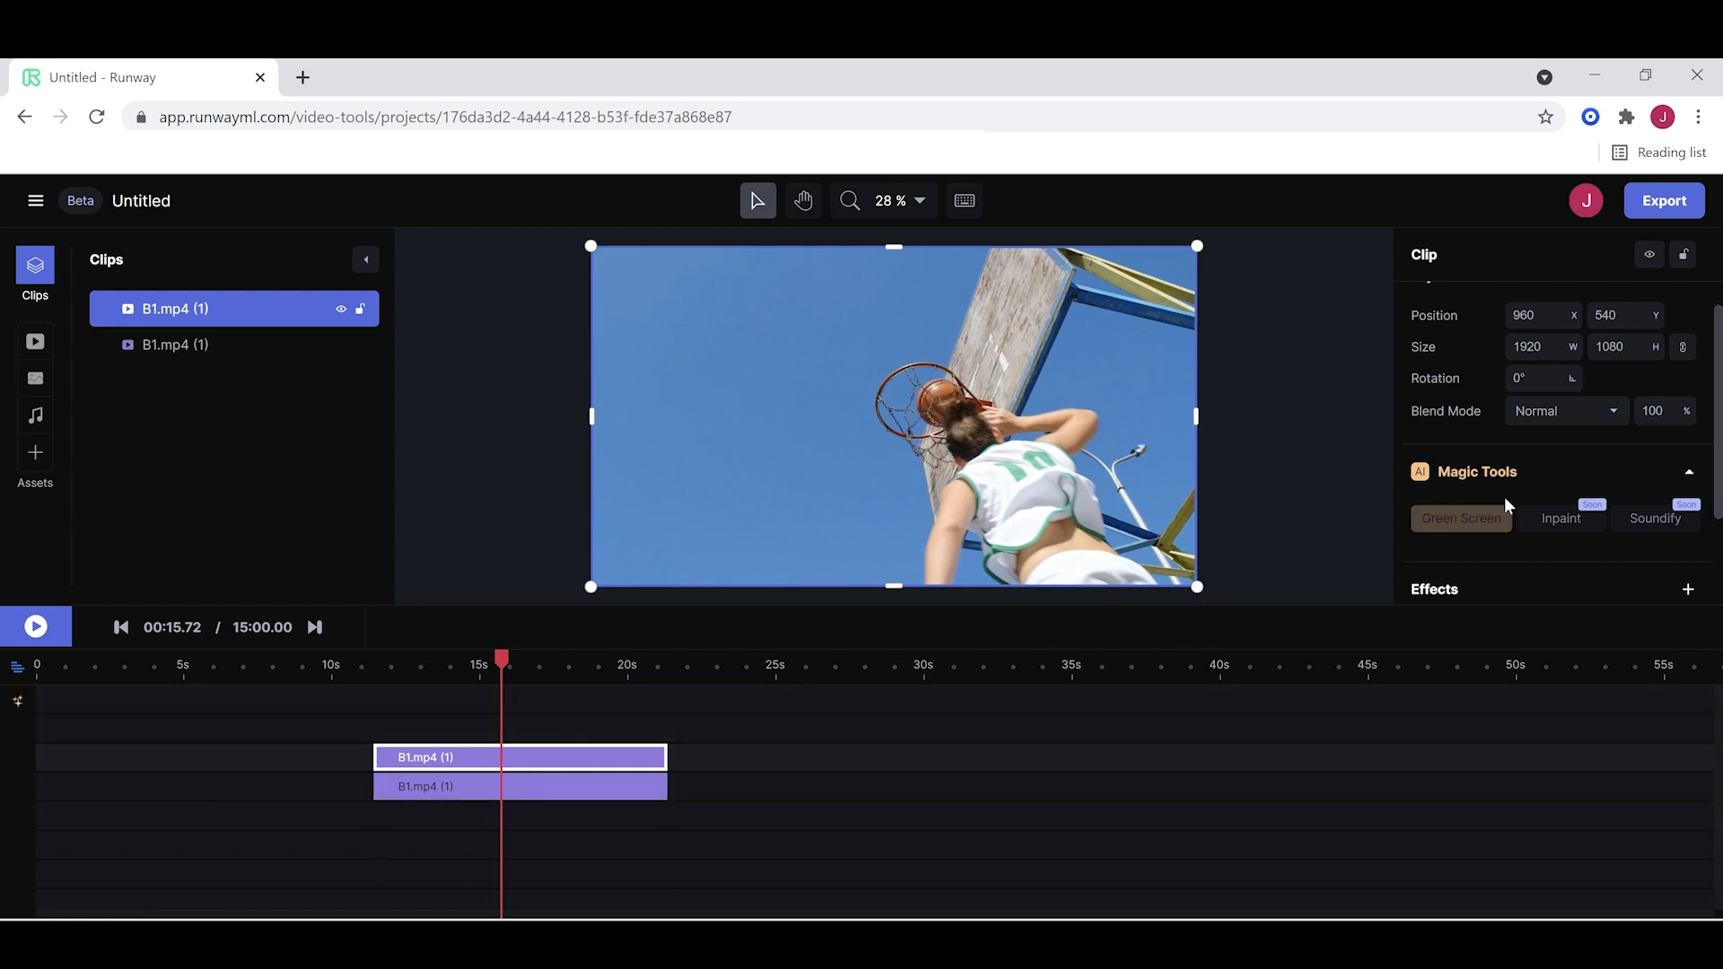
pyautogui.click(1459, 518)
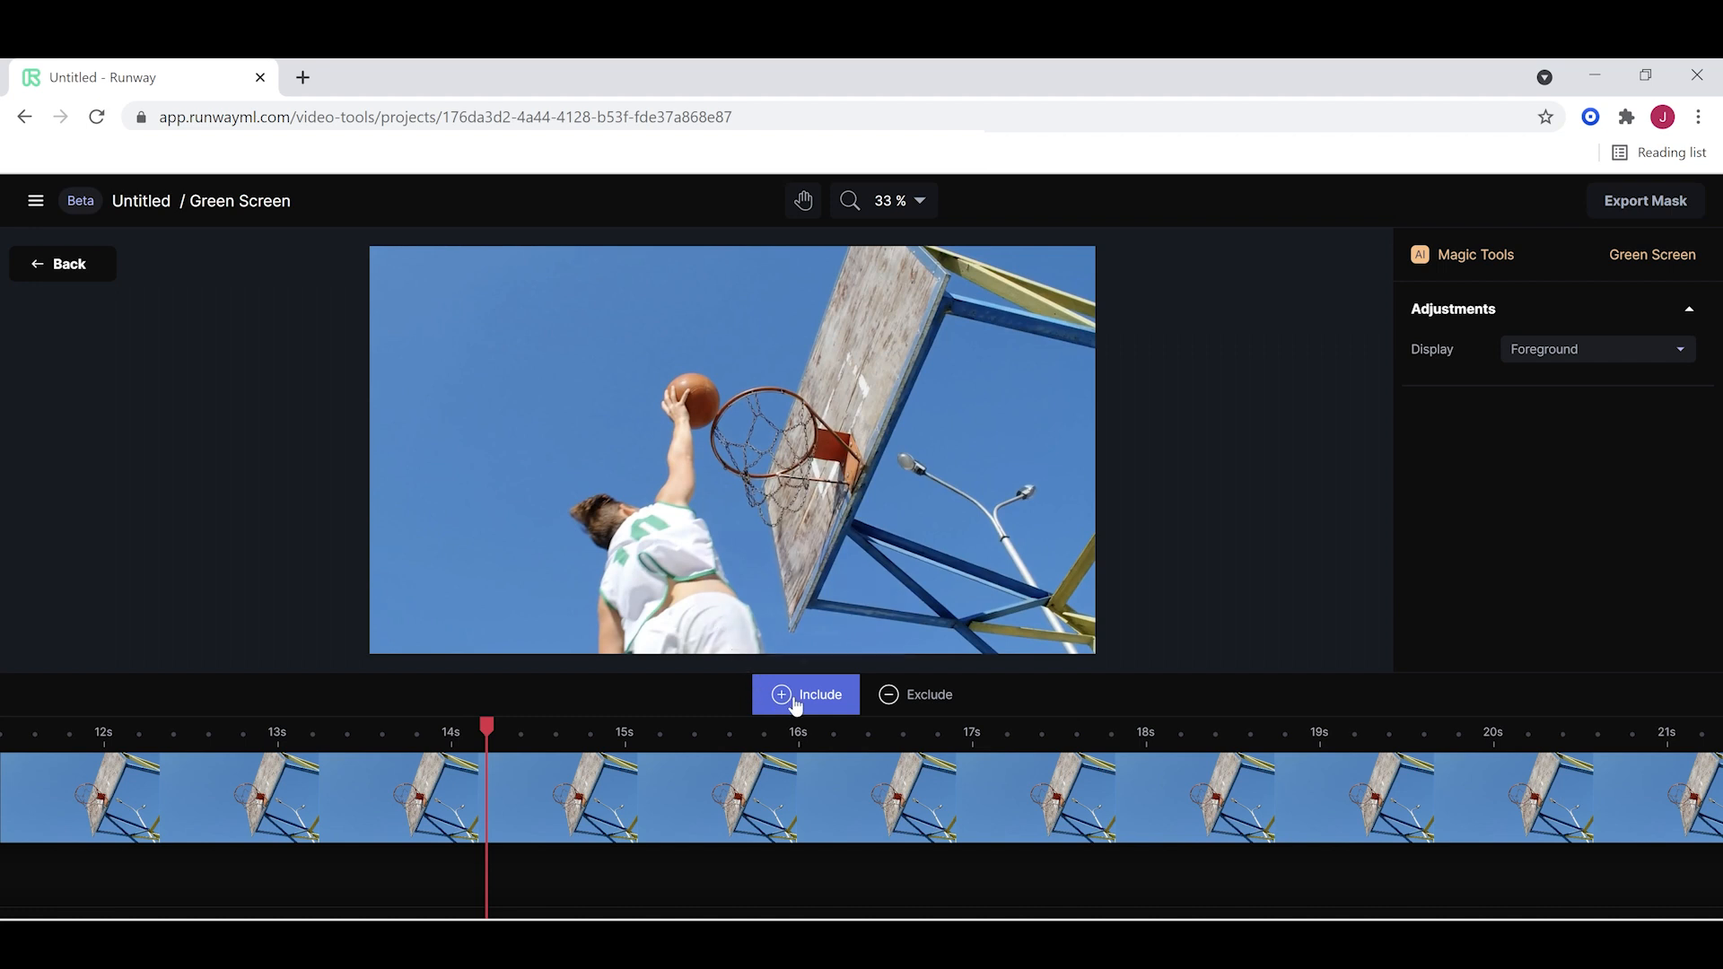
# Add Include points on the dunking player, including around 12 s, and scrub to check the mask.
pyautogui.click(804, 694)
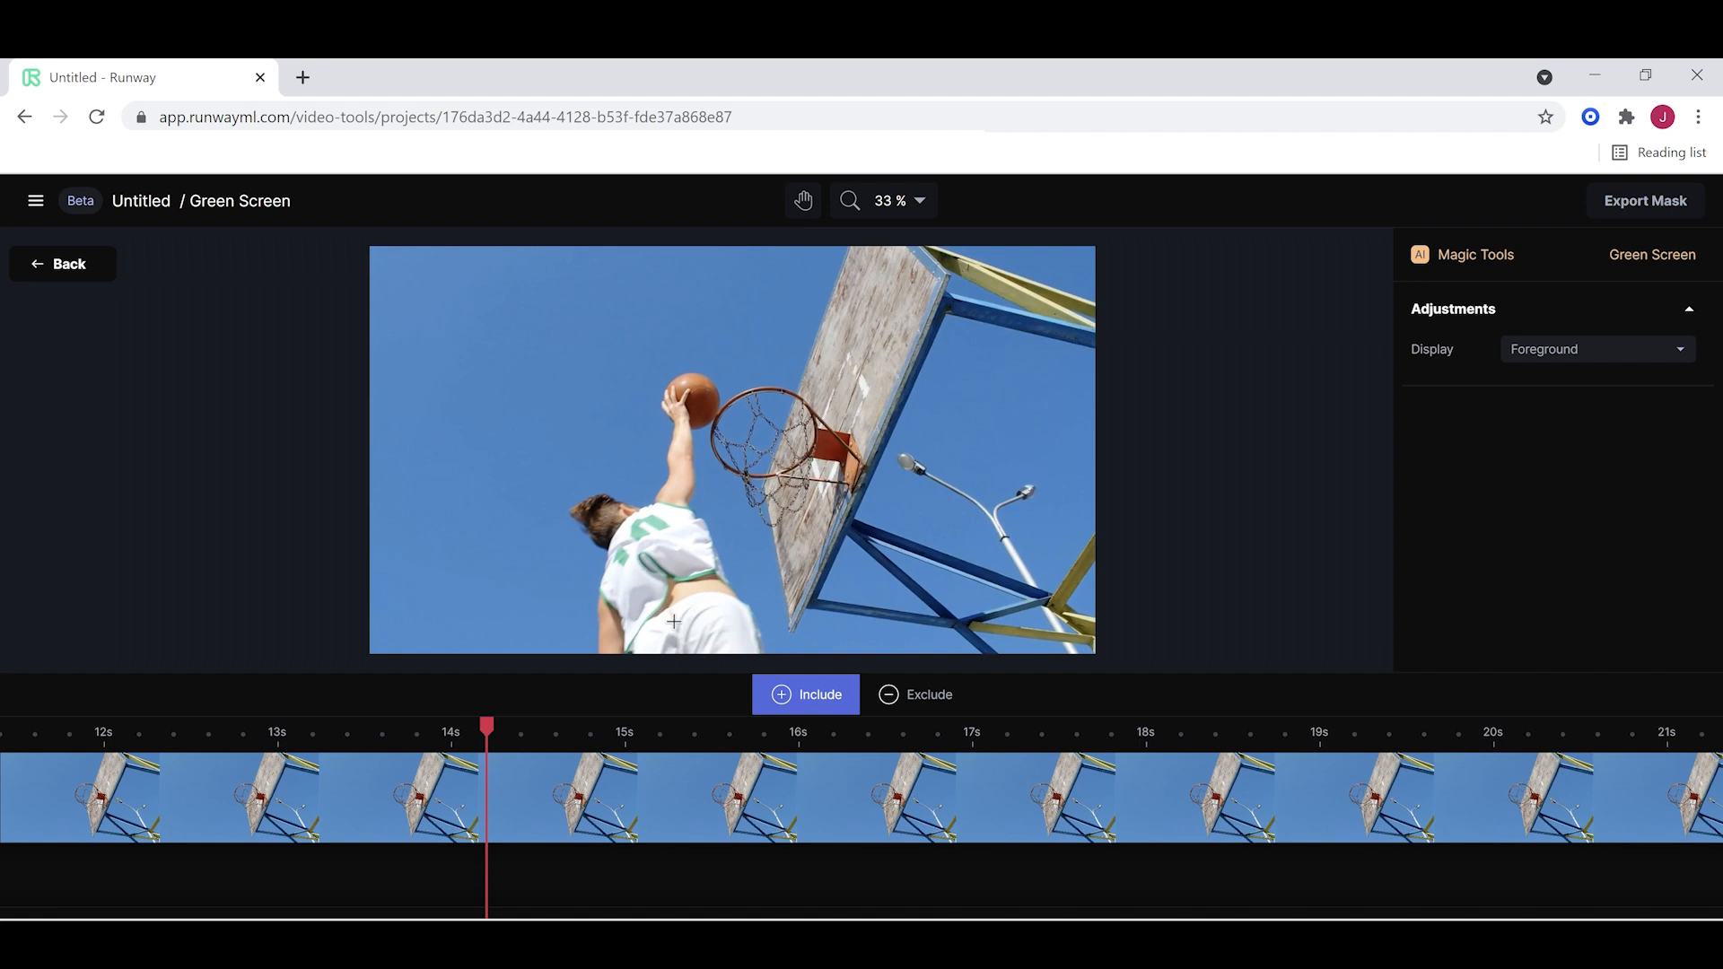
pyautogui.click(672, 623)
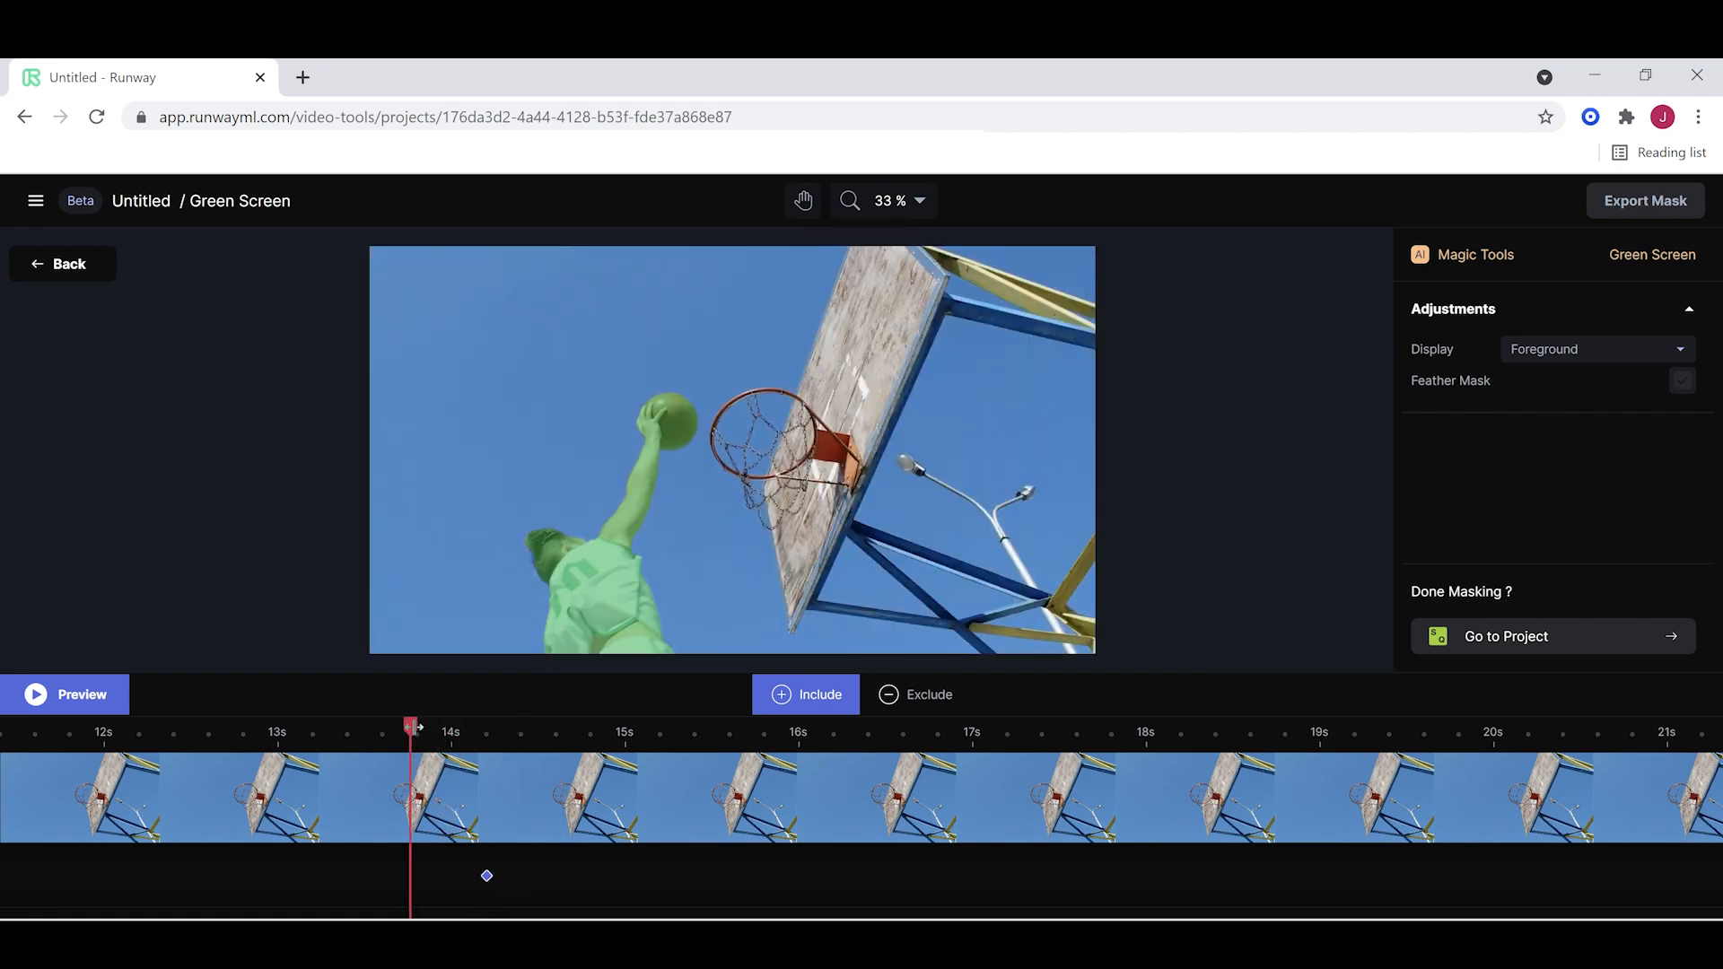
pyautogui.moveTo(412, 742); pyautogui.dragTo(182, 742)
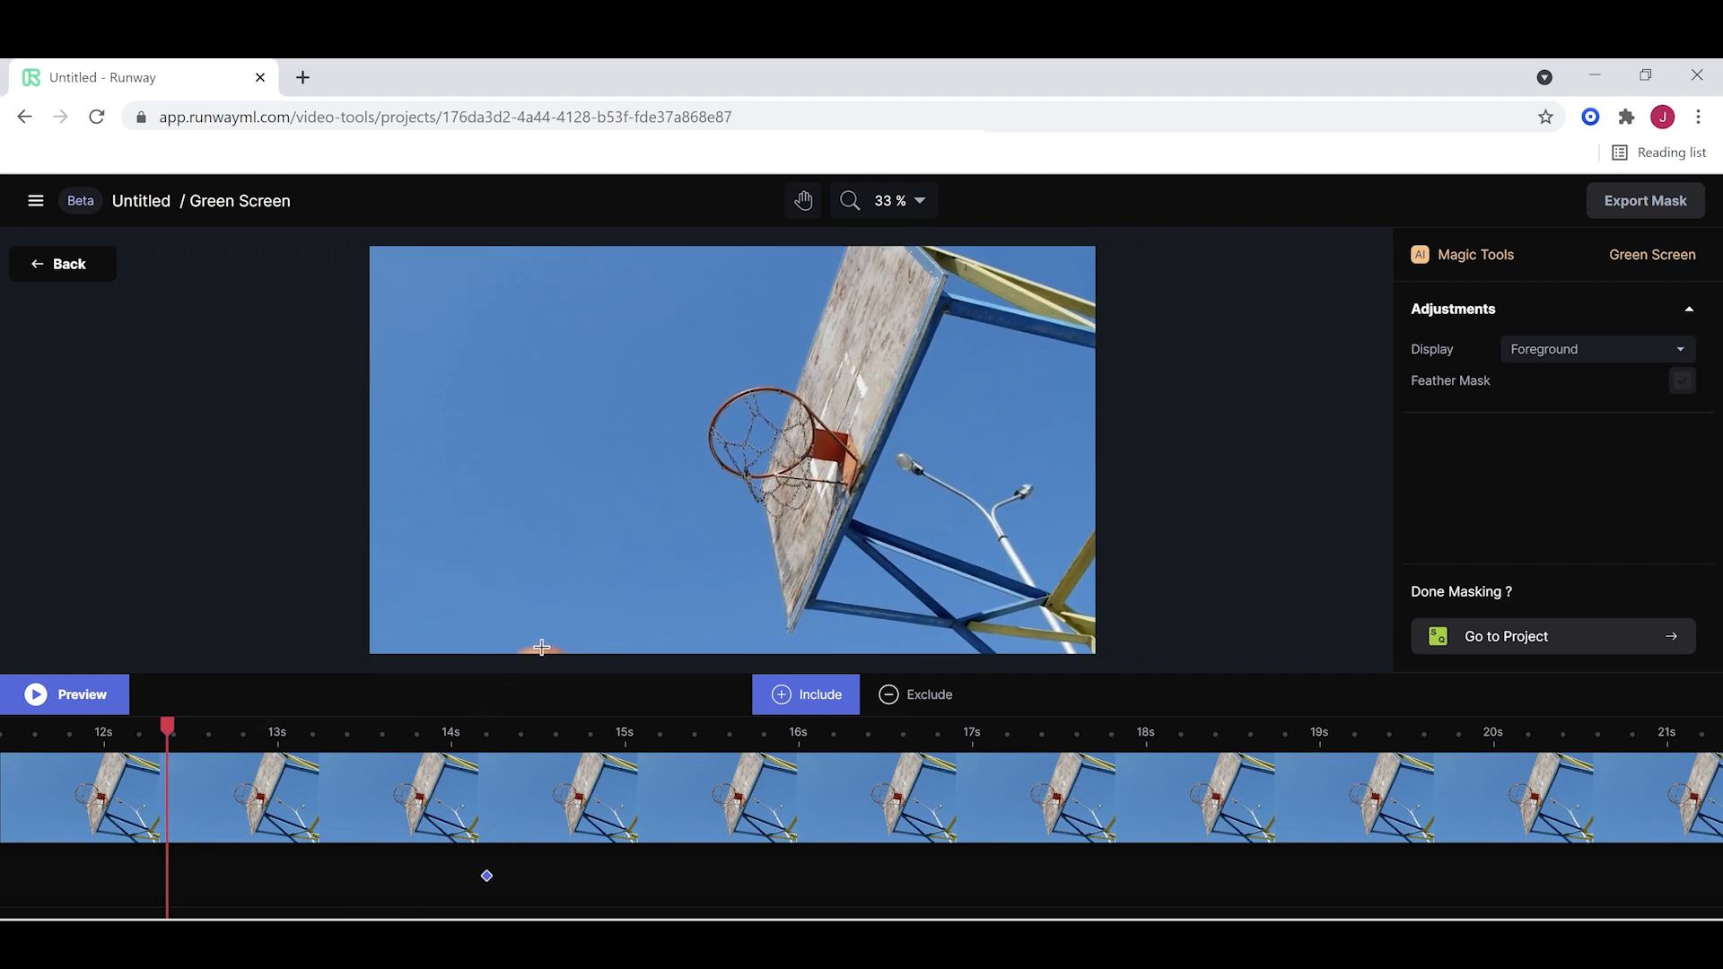
pyautogui.click(540, 647)
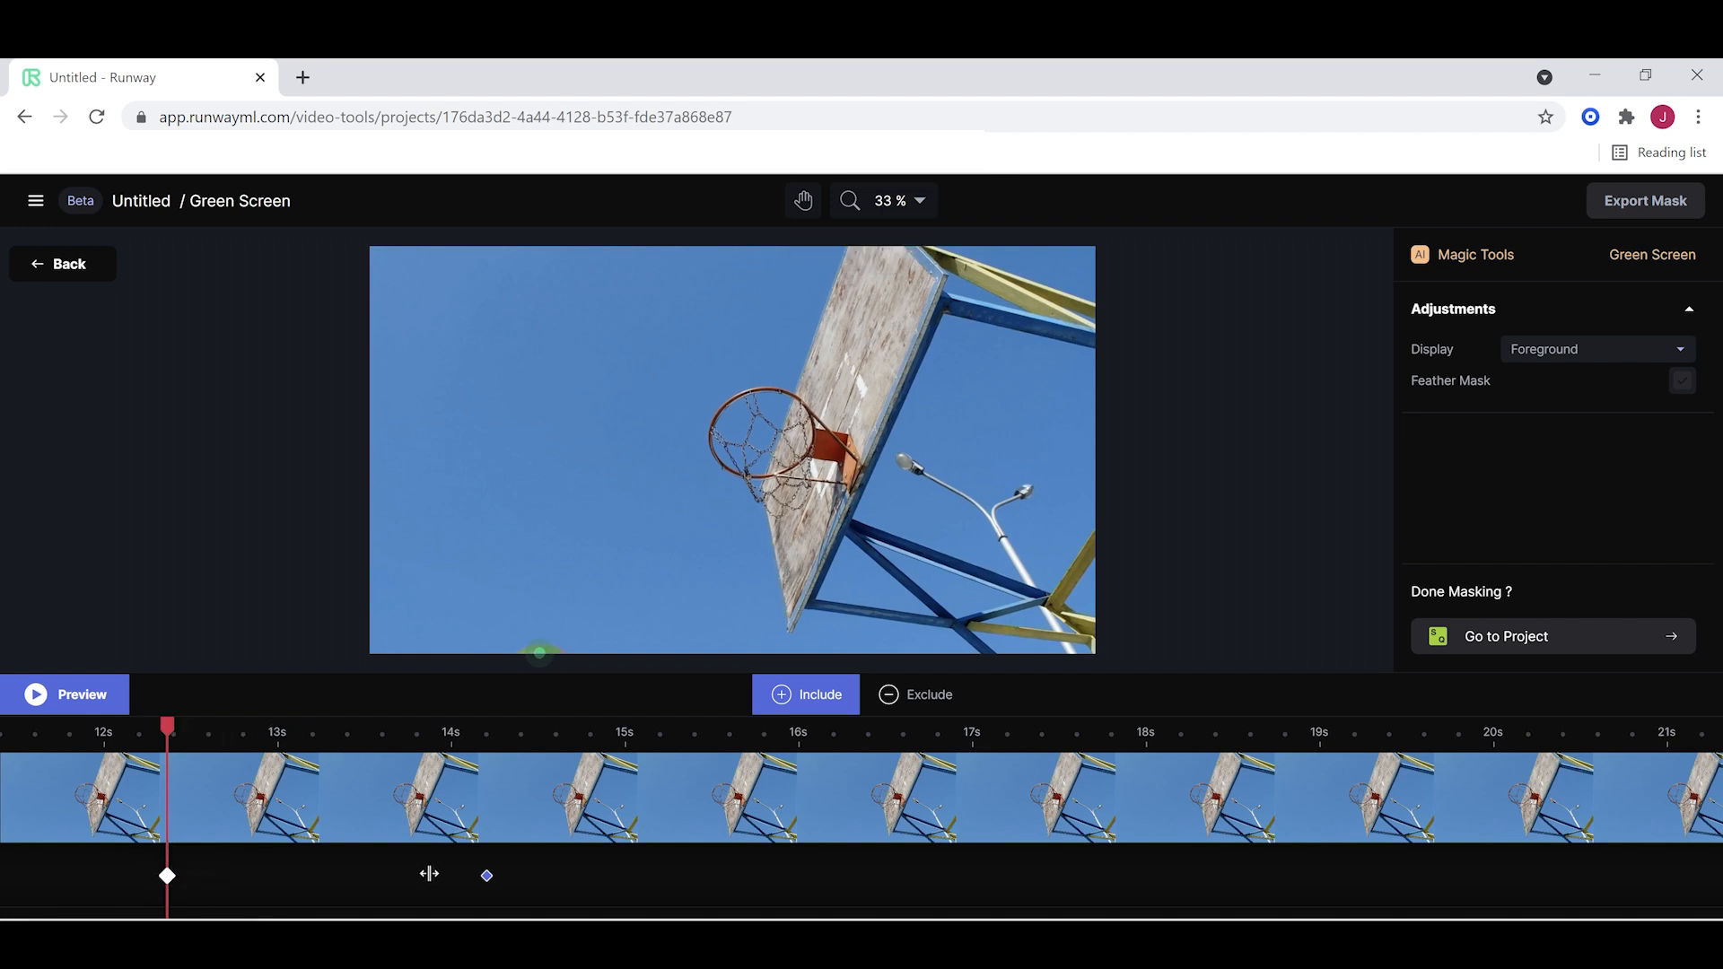
pyautogui.click(899, 200)
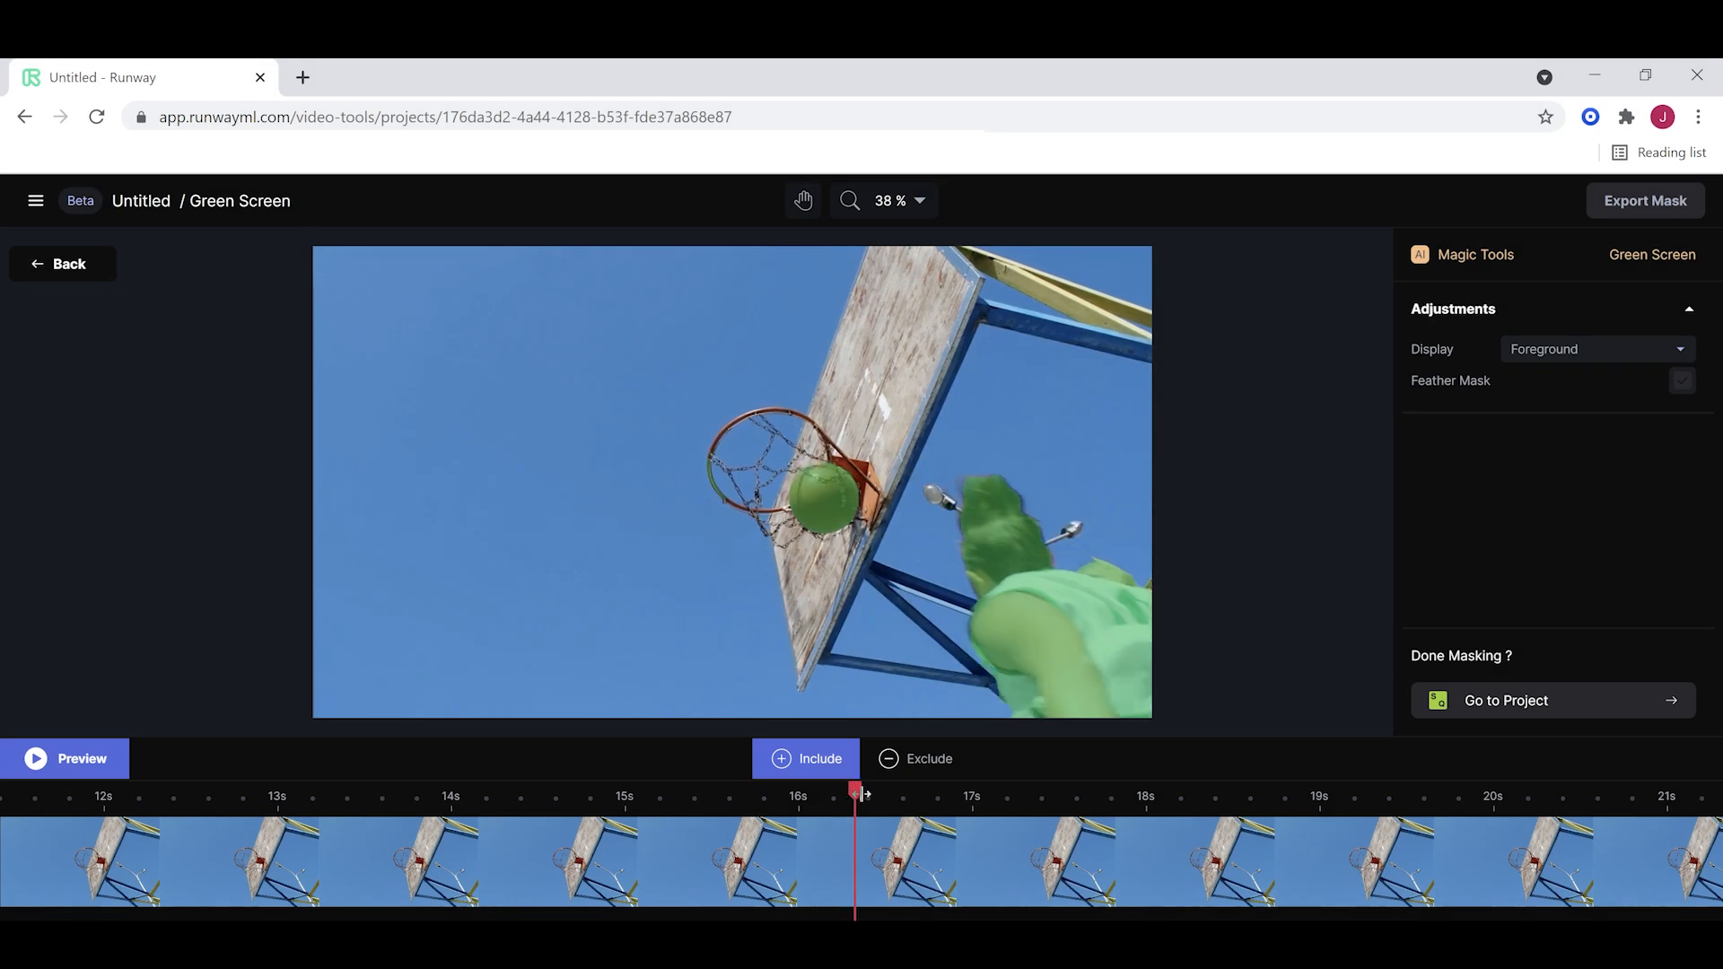
pyautogui.moveTo(857, 794); pyautogui.dragTo(1008, 793)
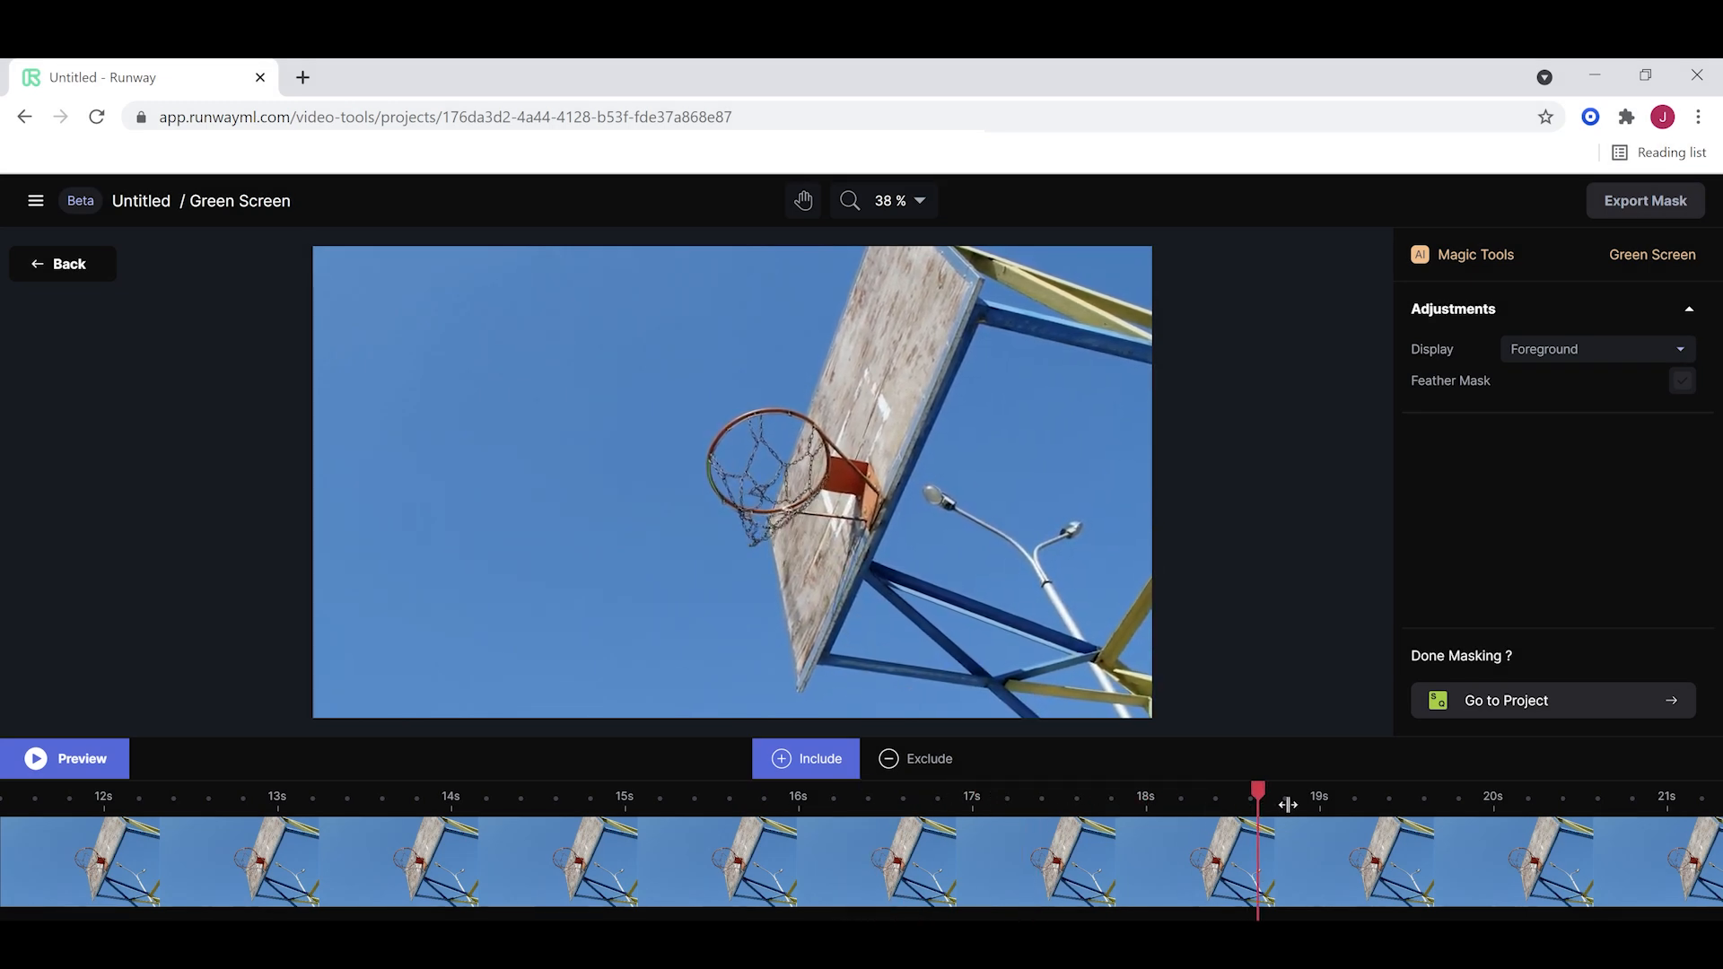
pyautogui.moveTo(1258, 791); pyautogui.dragTo(1514, 791)
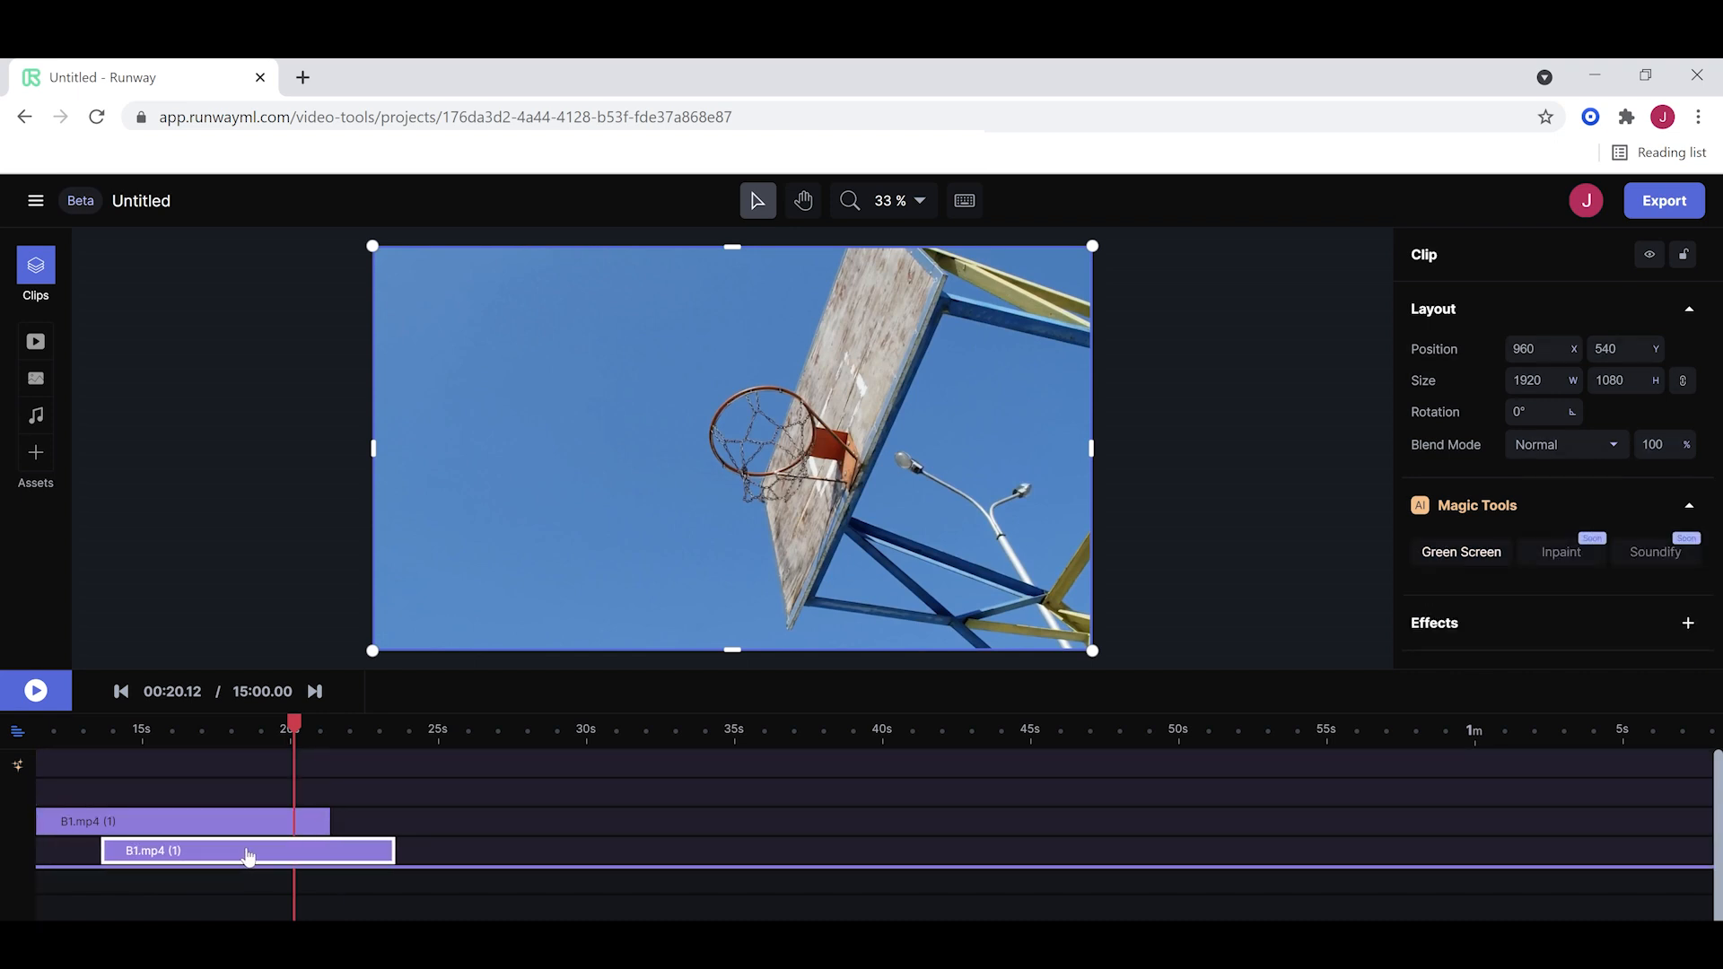
# Drag the second B1.mp4 copy later on the timeline and preview at about 15 s.
pyautogui.moveTo(247, 849); pyautogui.dragTo(520, 849)
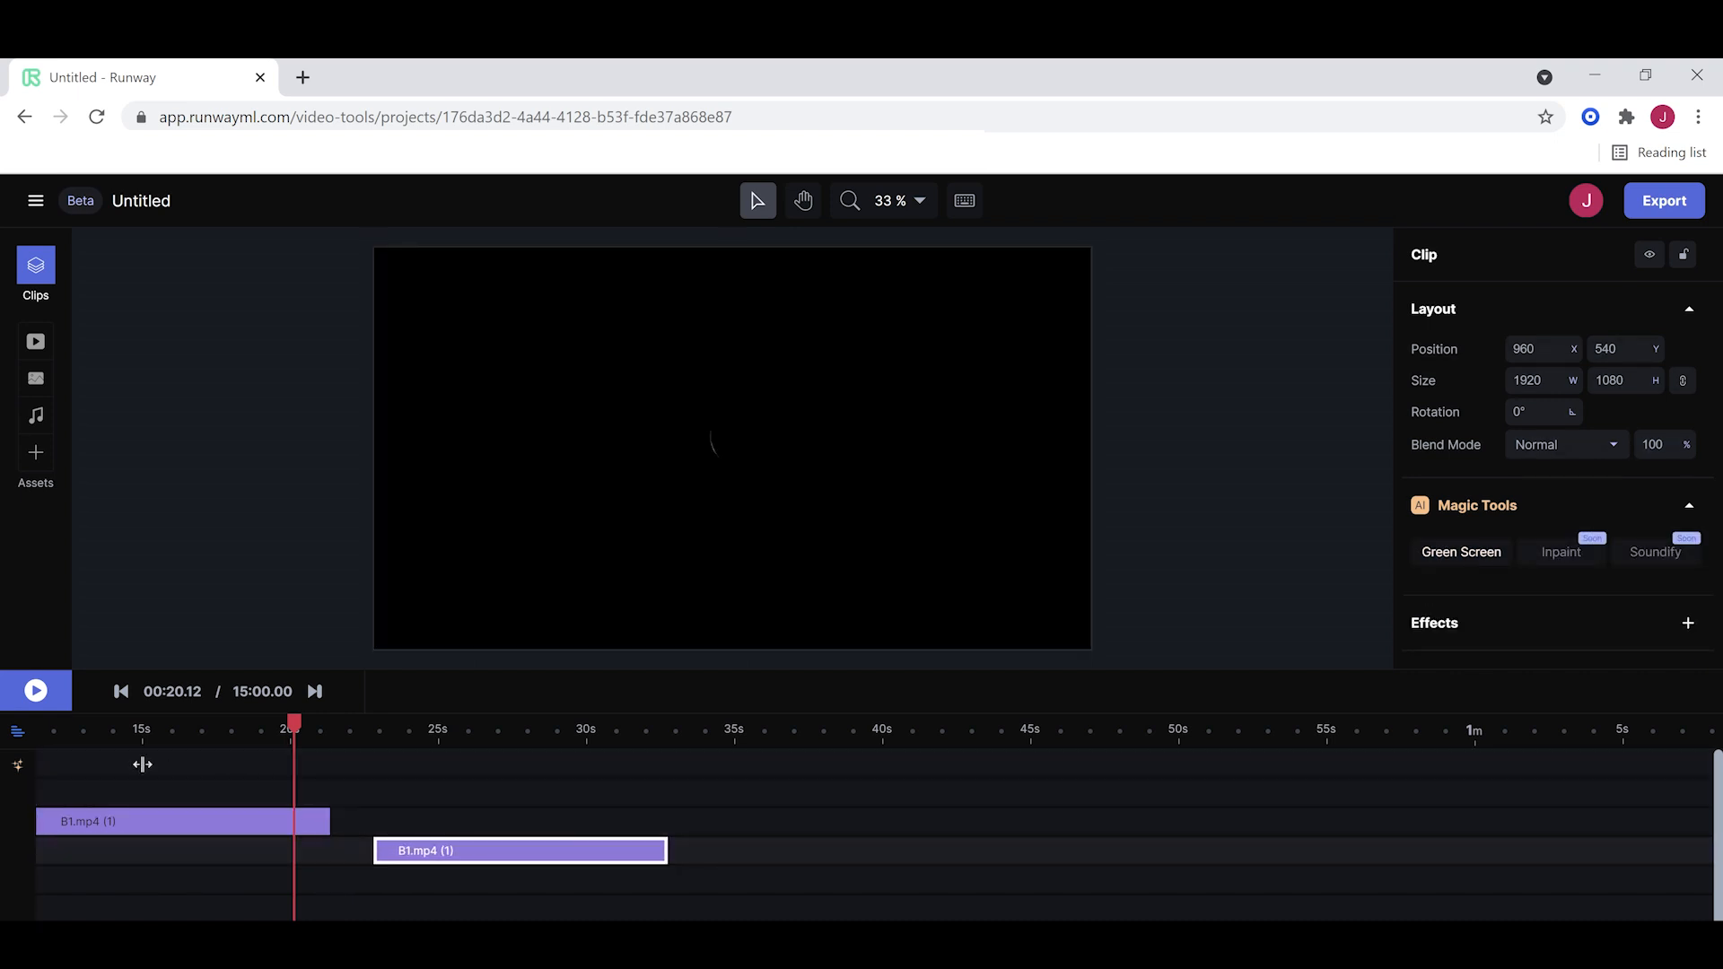
pyautogui.click(35, 690)
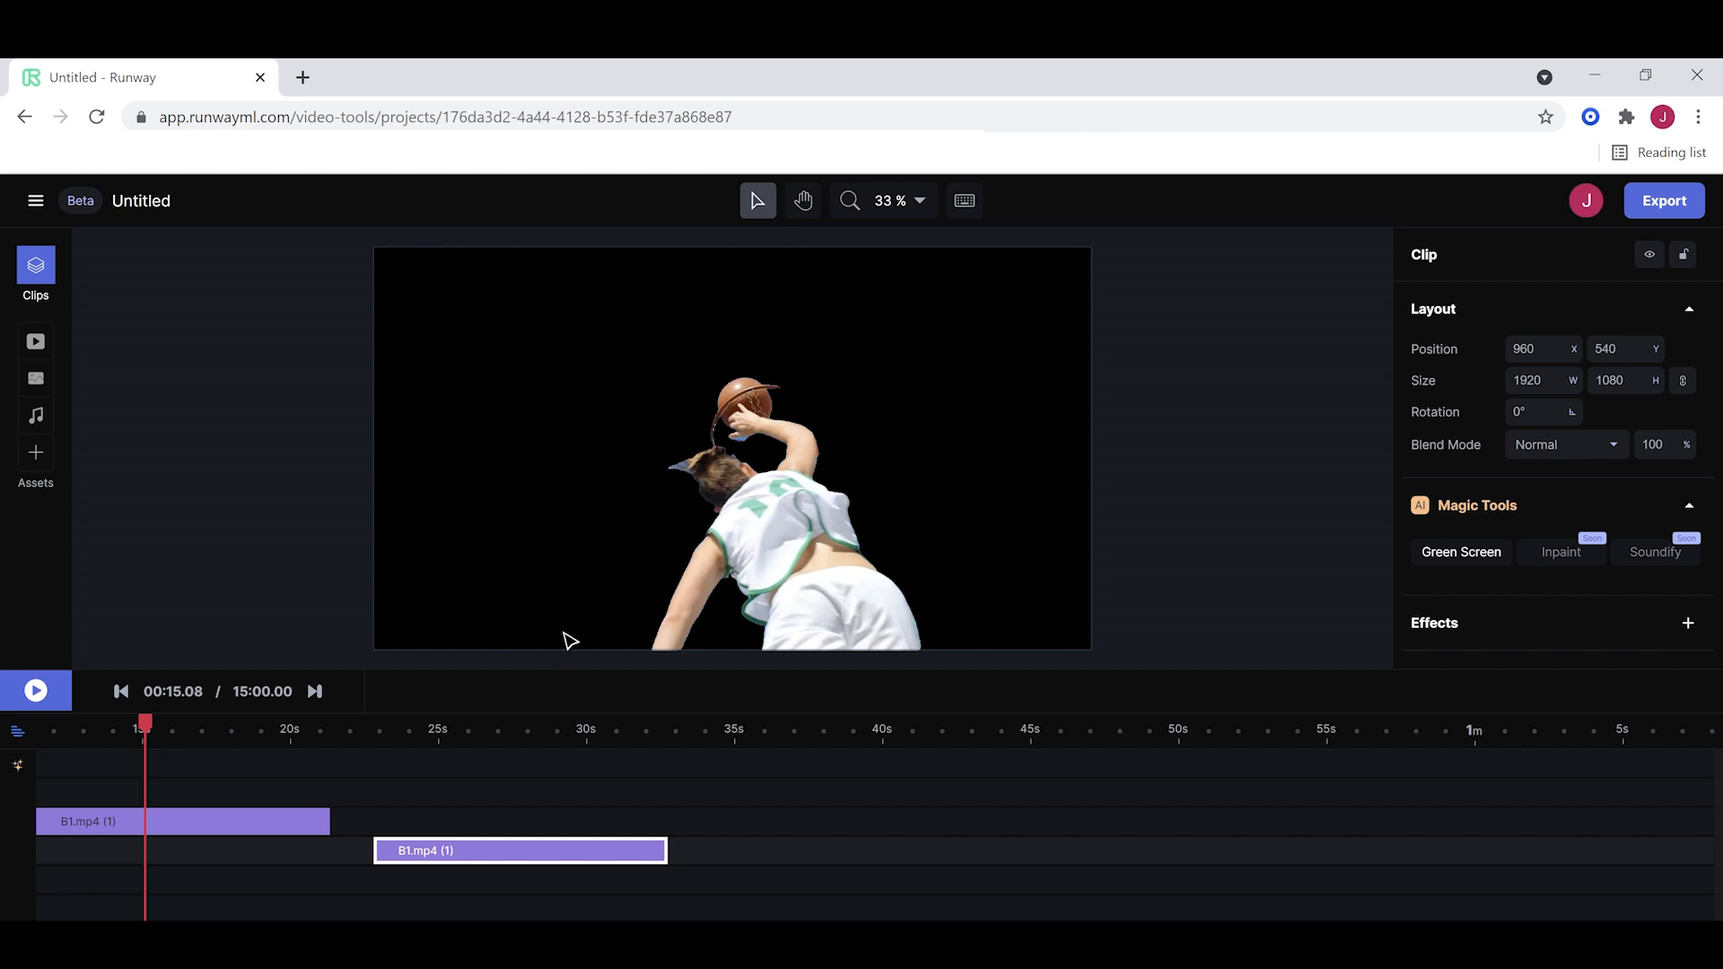
pyautogui.moveTo(227, 830)
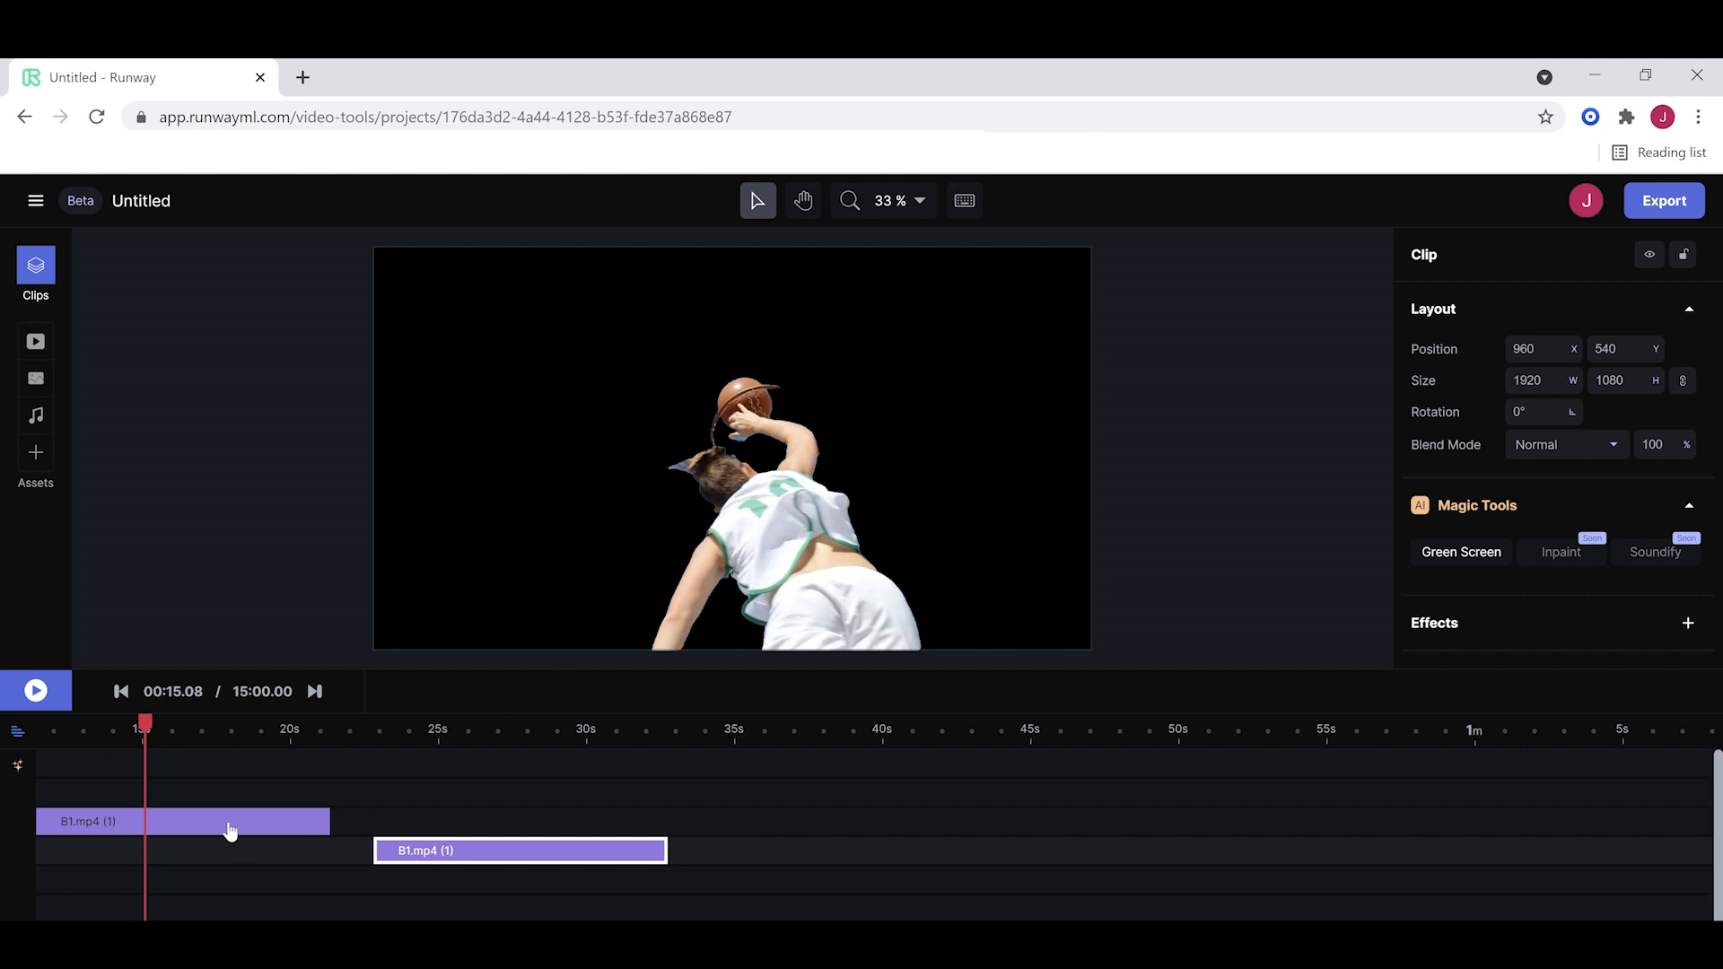
# Select the cut-out player clip and reopen its mask at the moment of the dunk.
pyautogui.click(1461, 552)
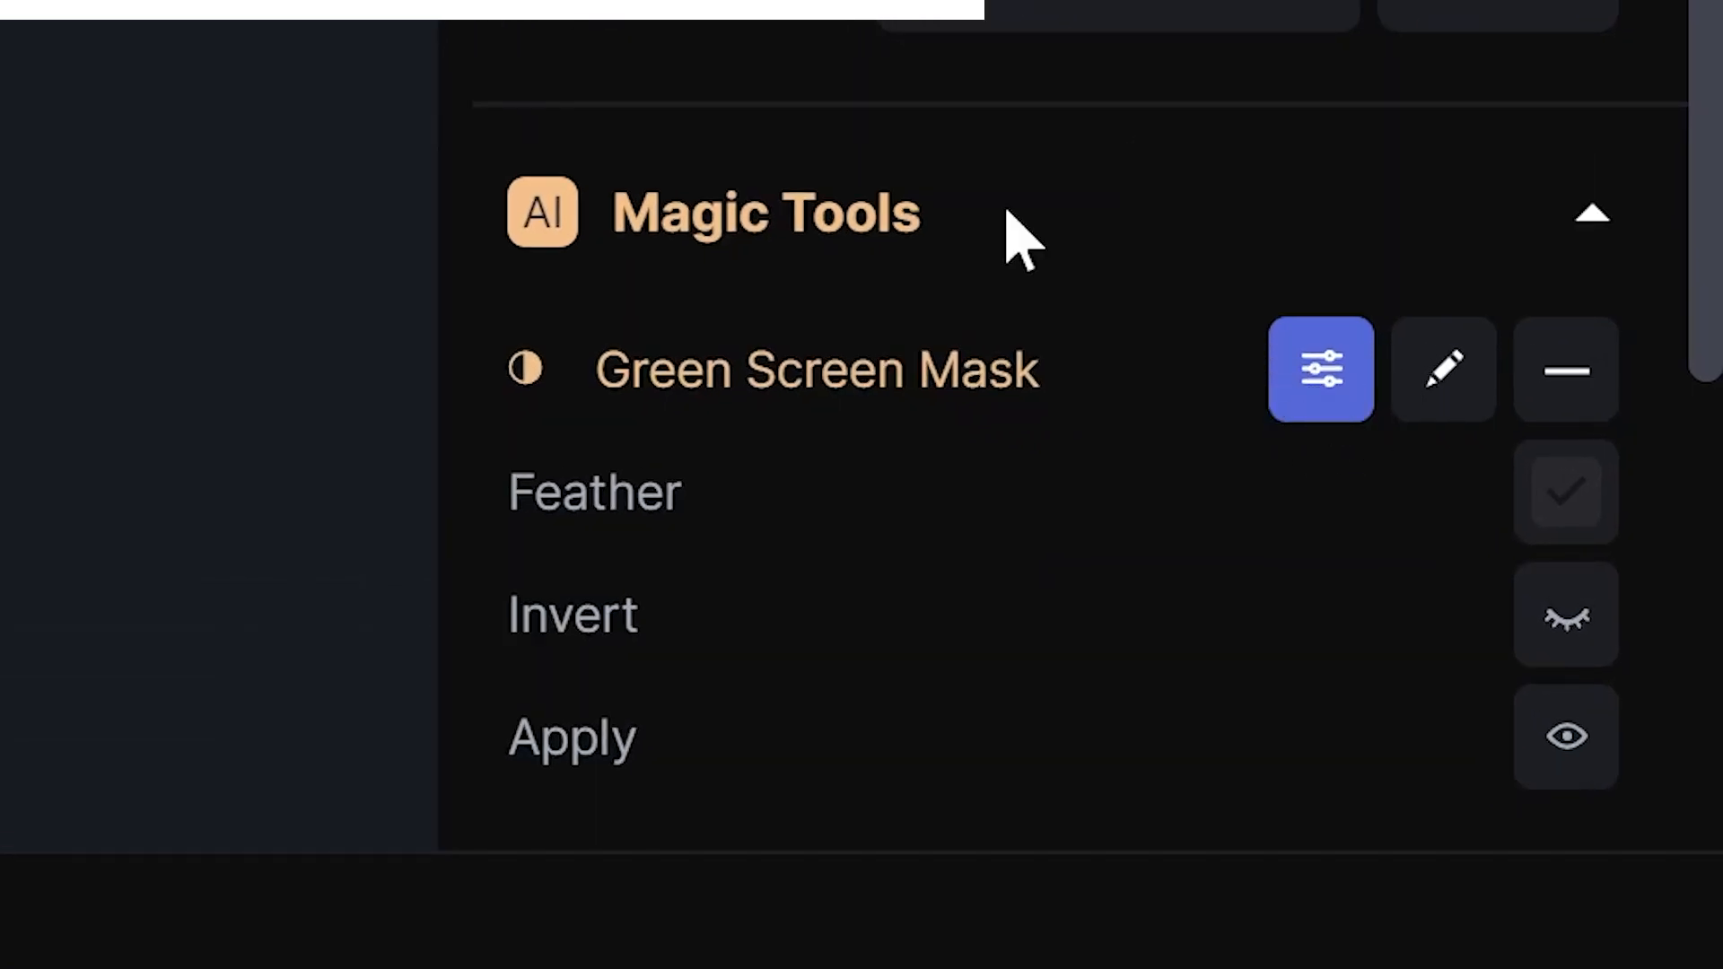
pyautogui.moveTo(1443, 368)
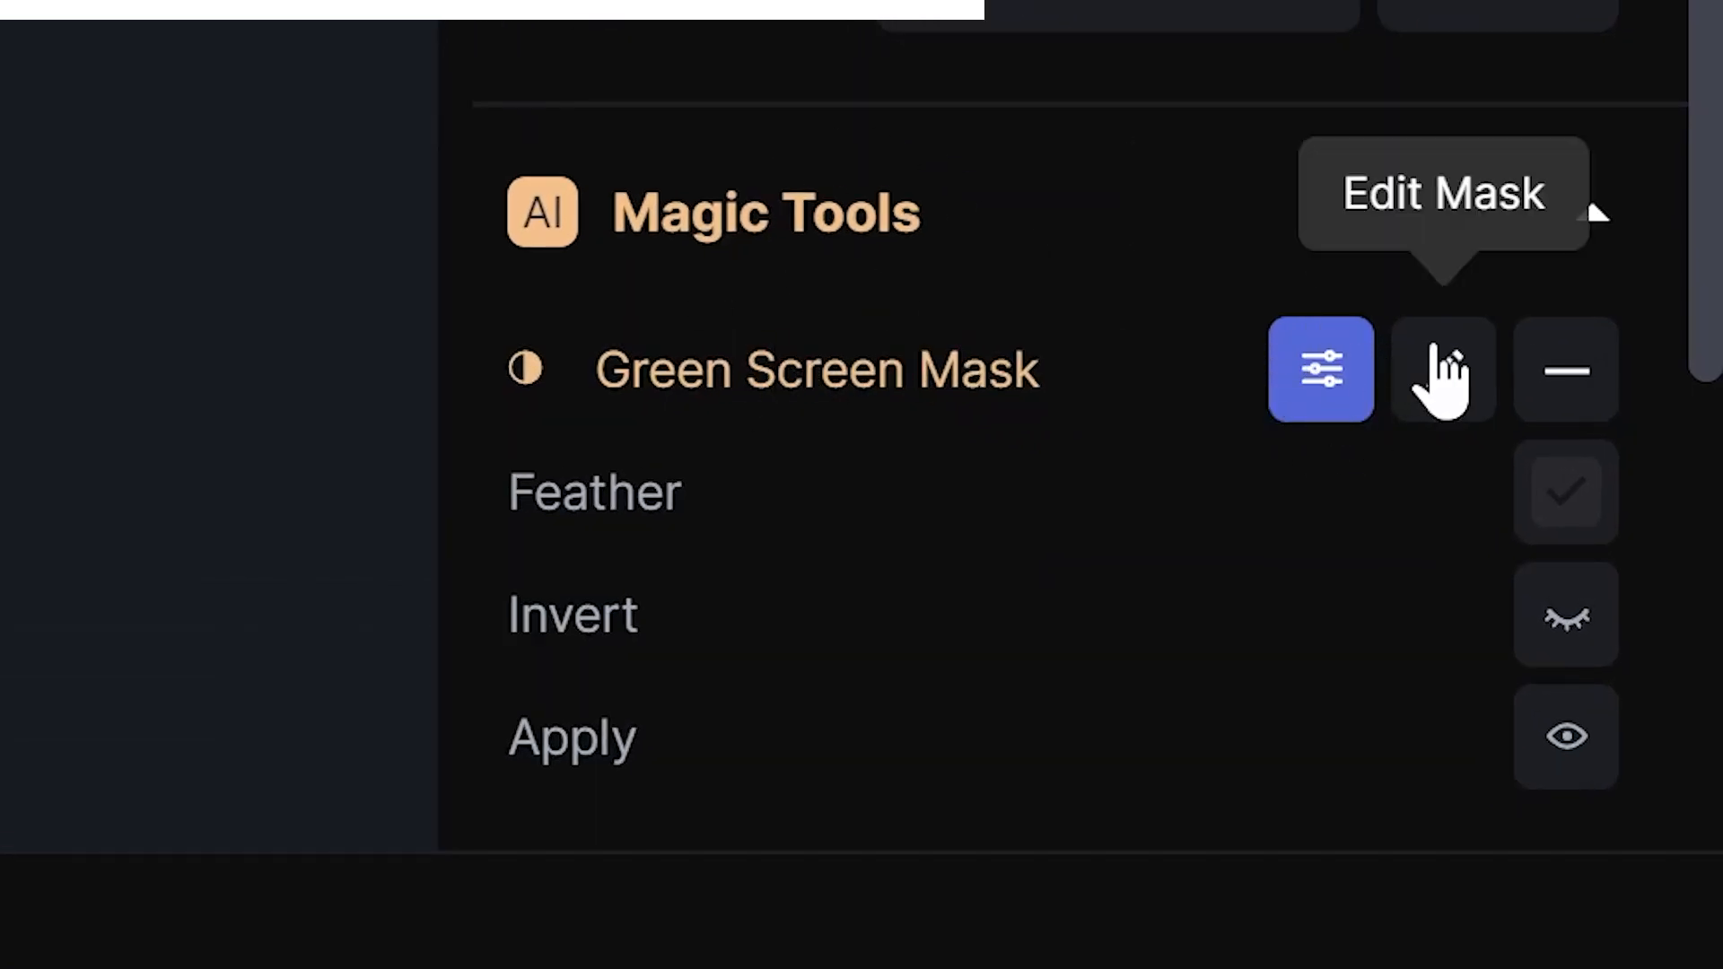
pyautogui.click(1443, 369)
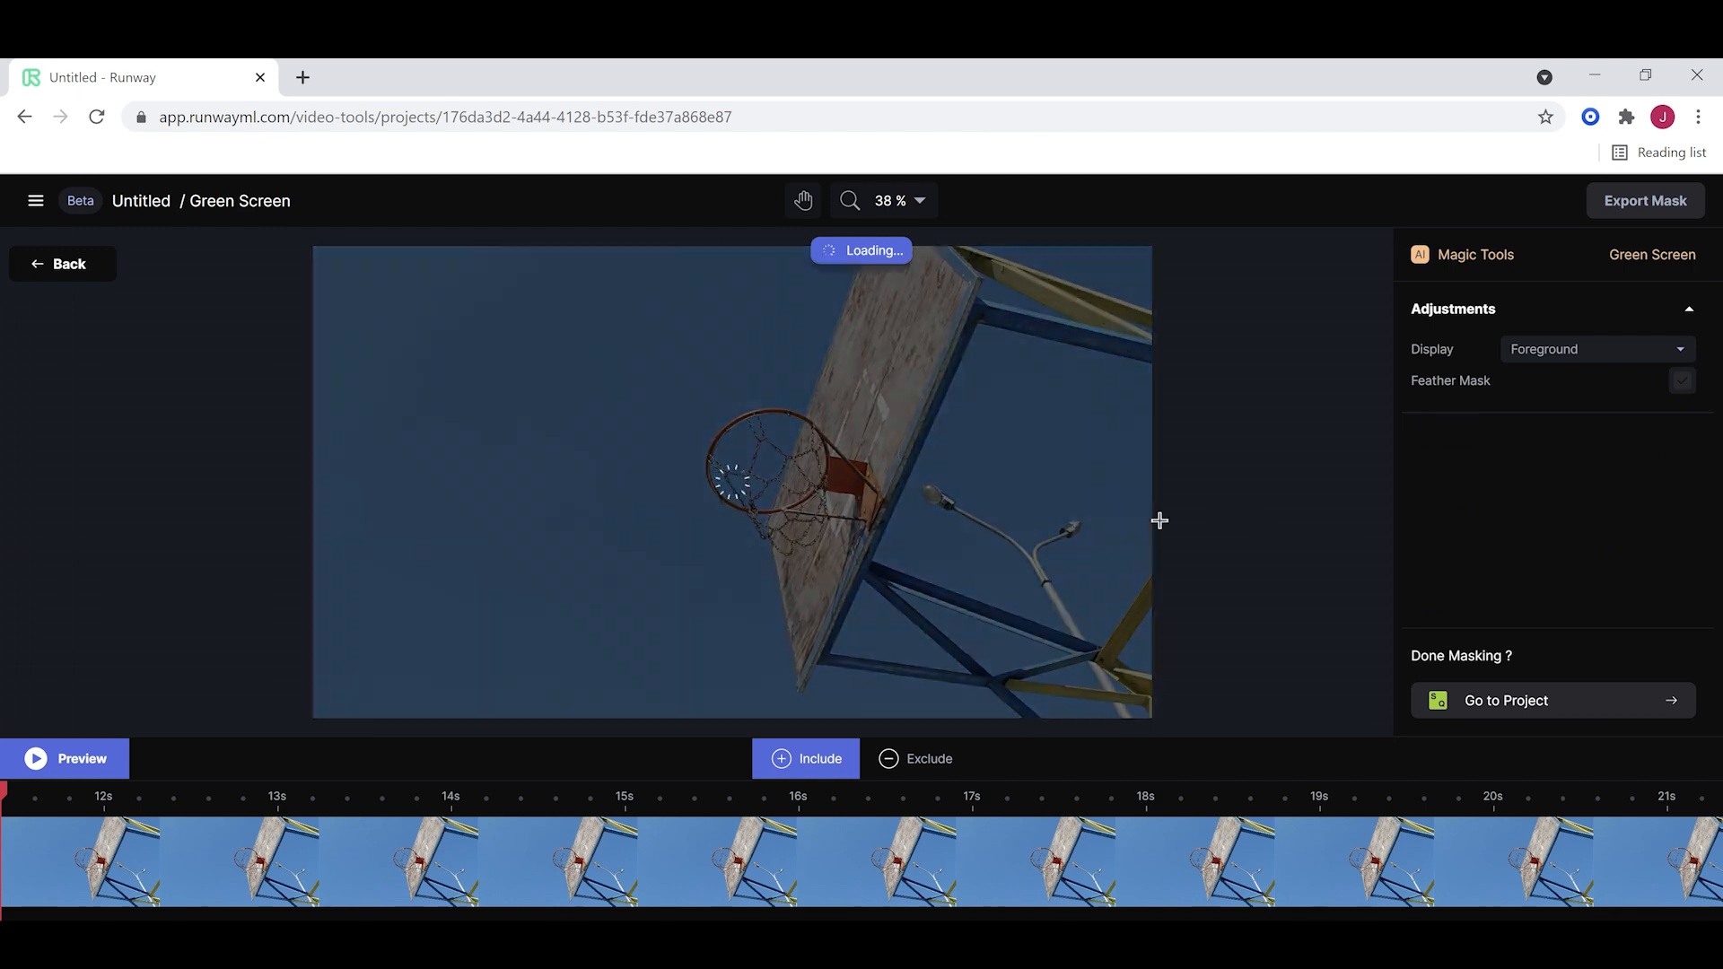
pyautogui.click(778, 796)
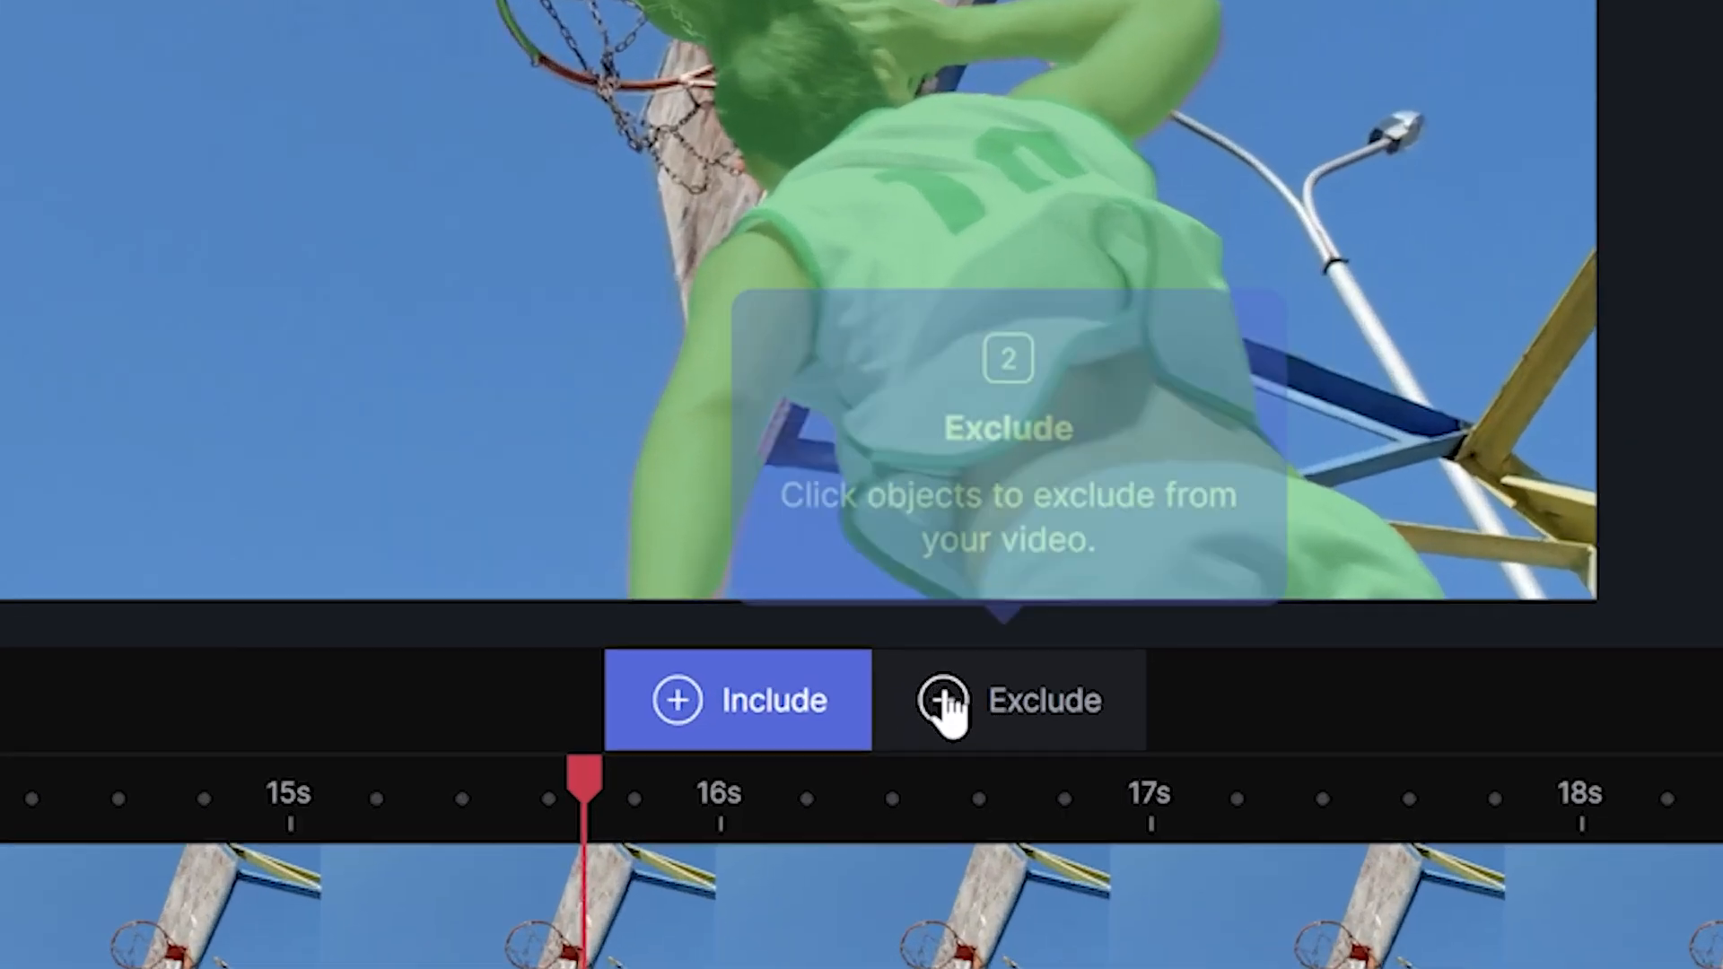
# Exclude several points along the basket rim, then return to the project's clip list.
pyautogui.click(1011, 700)
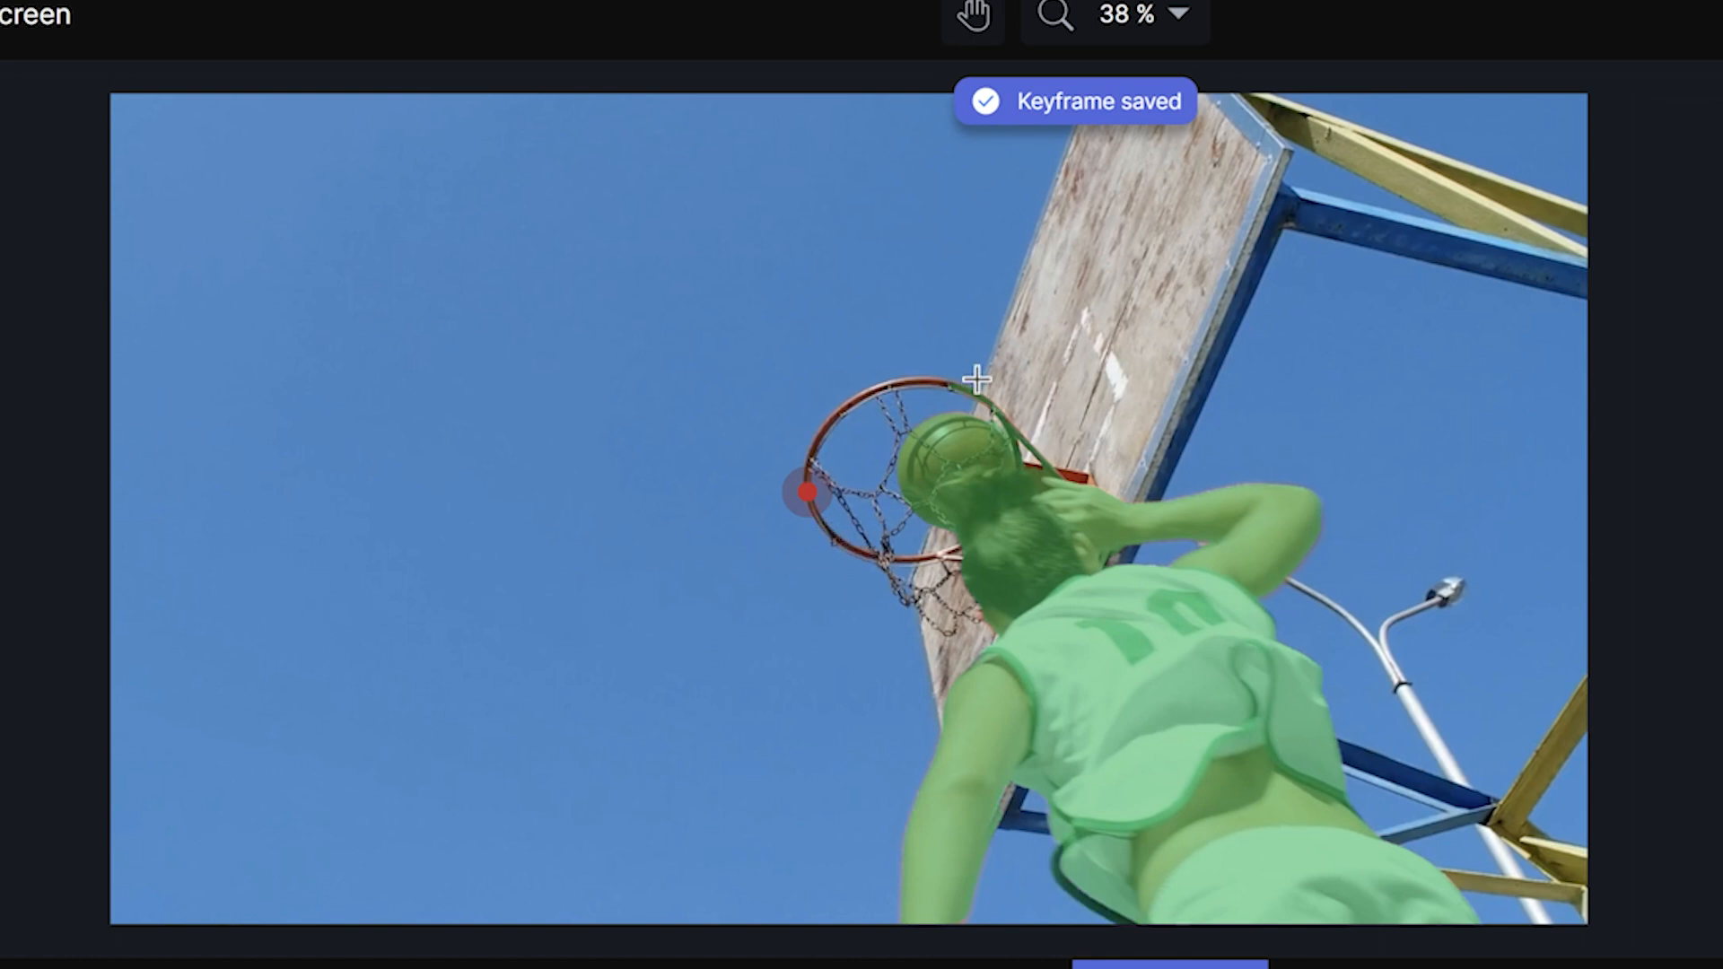
pyautogui.click(975, 390)
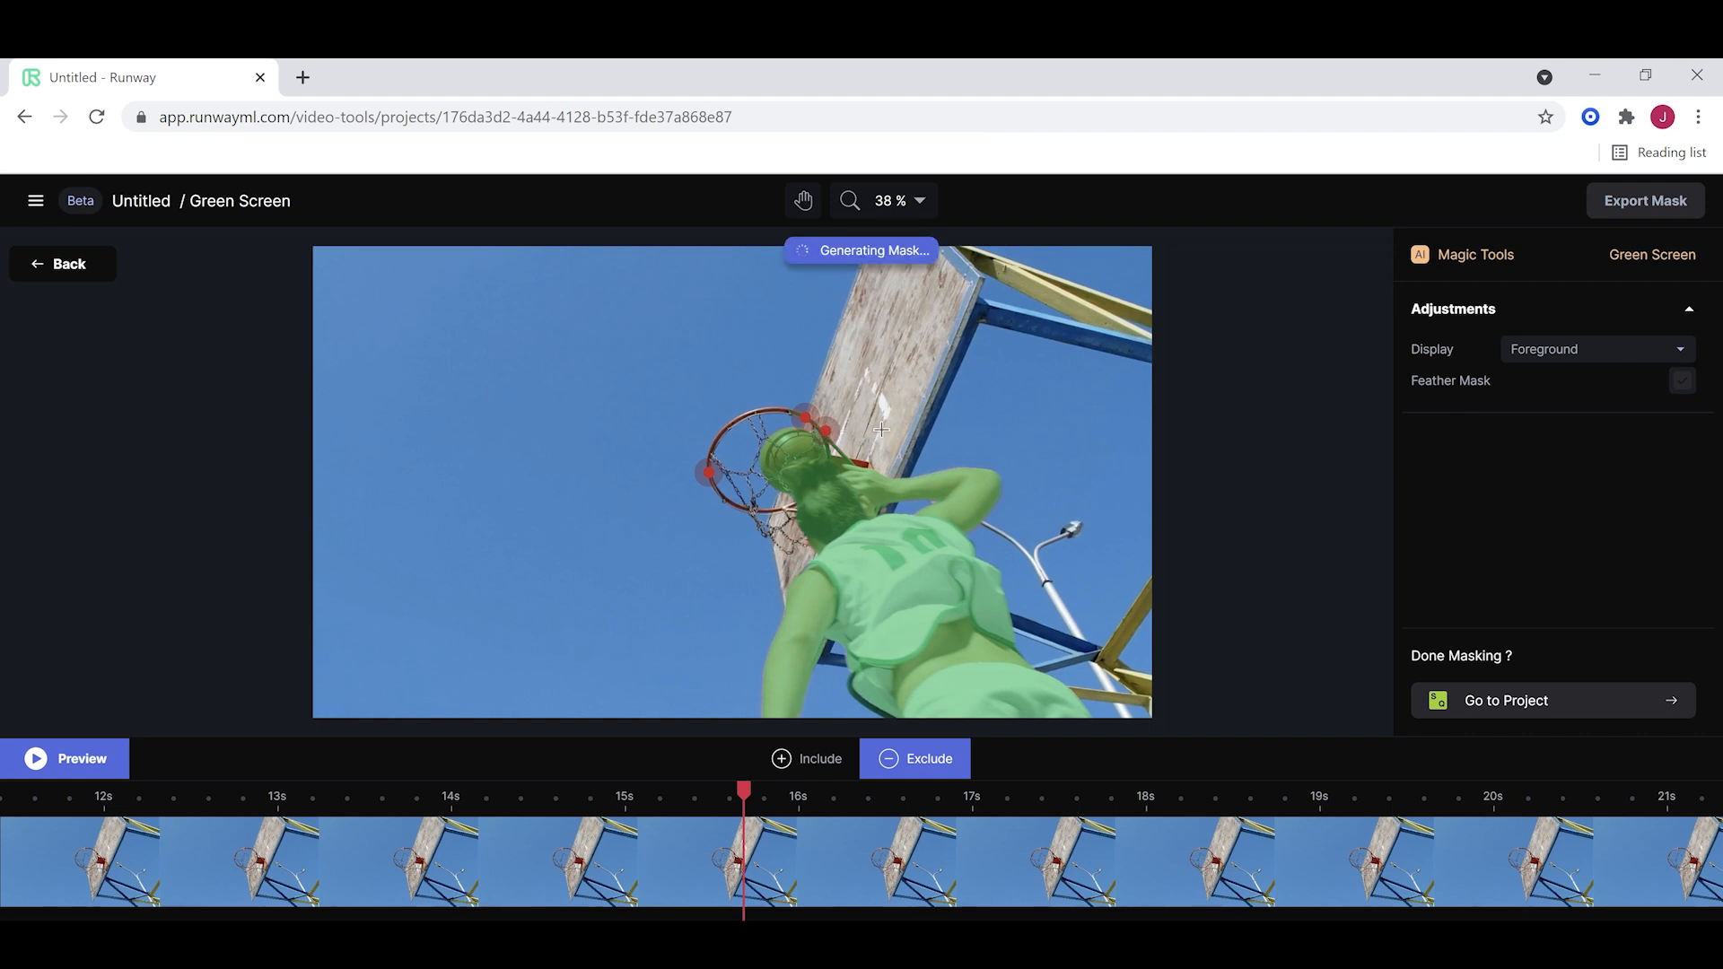
pyautogui.click(885, 200)
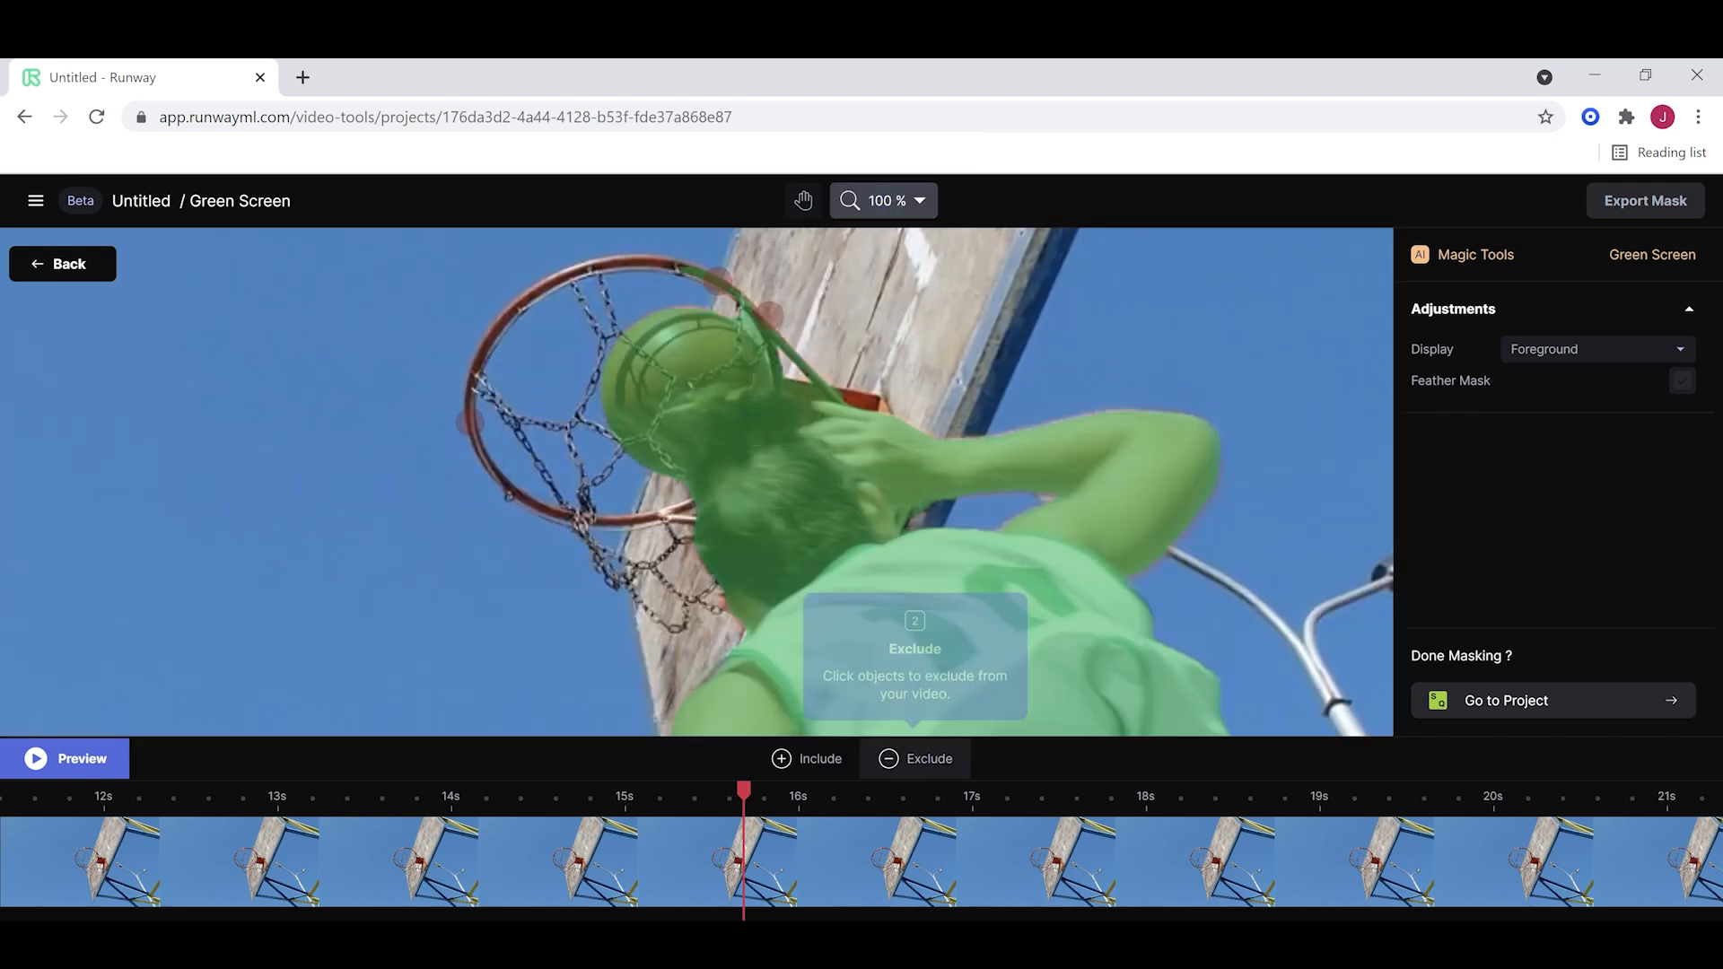
pyautogui.click(914, 758)
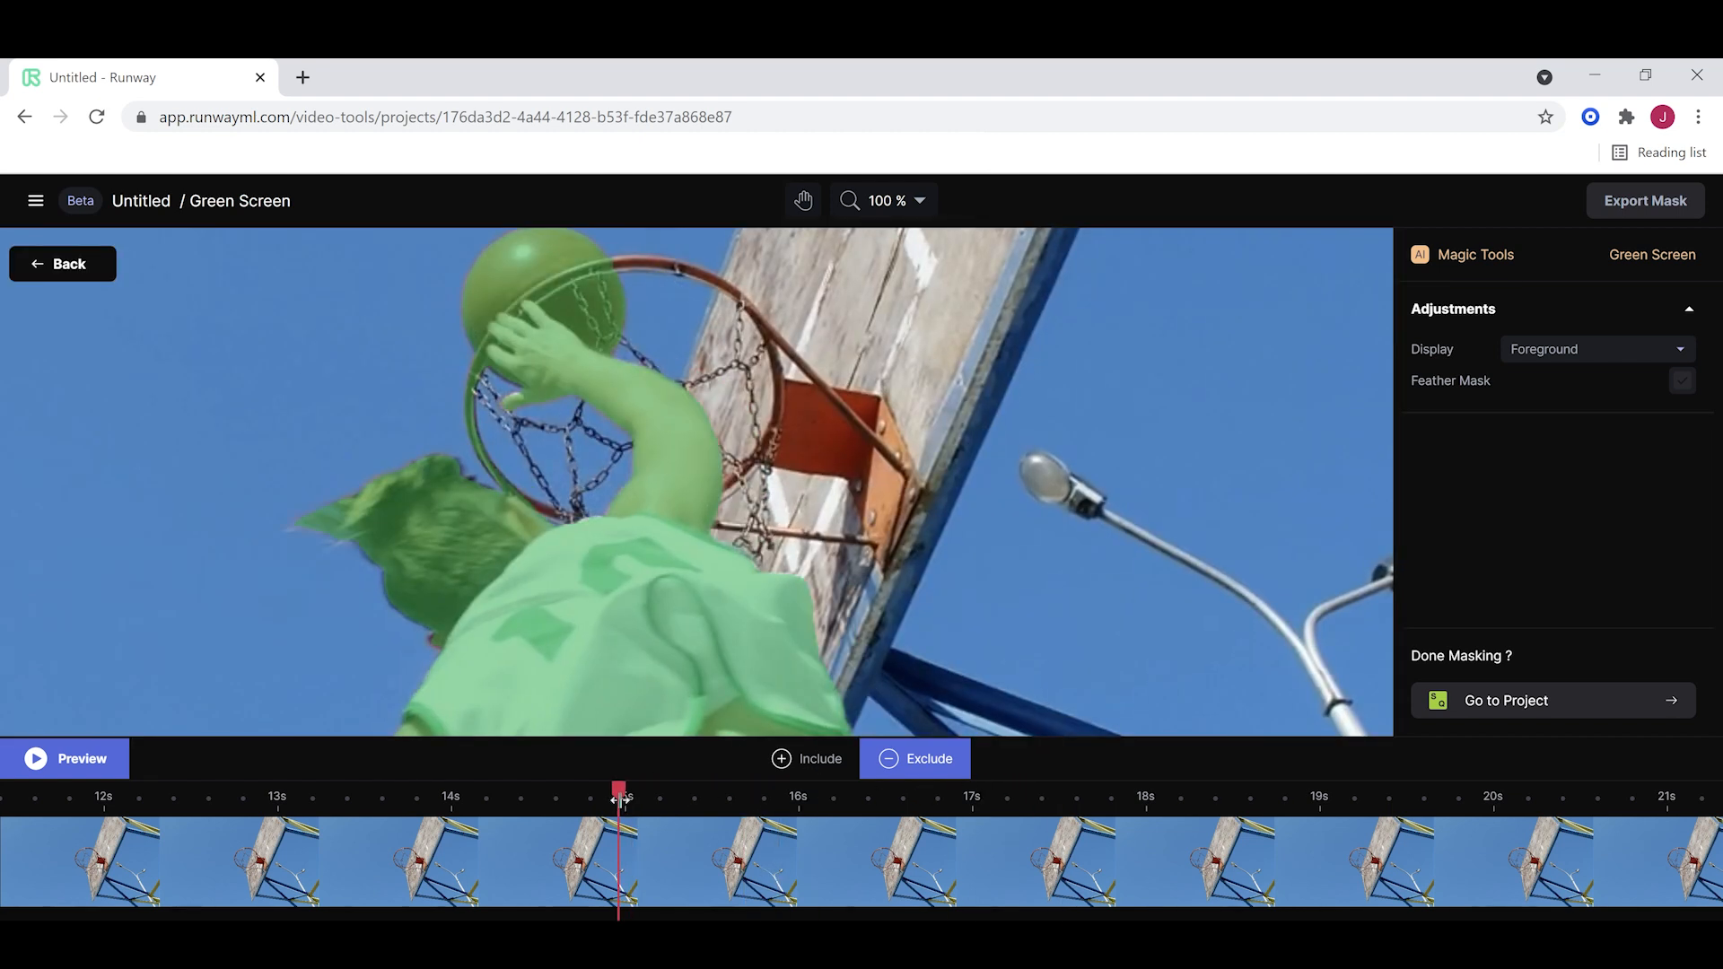
pyautogui.click(630, 266)
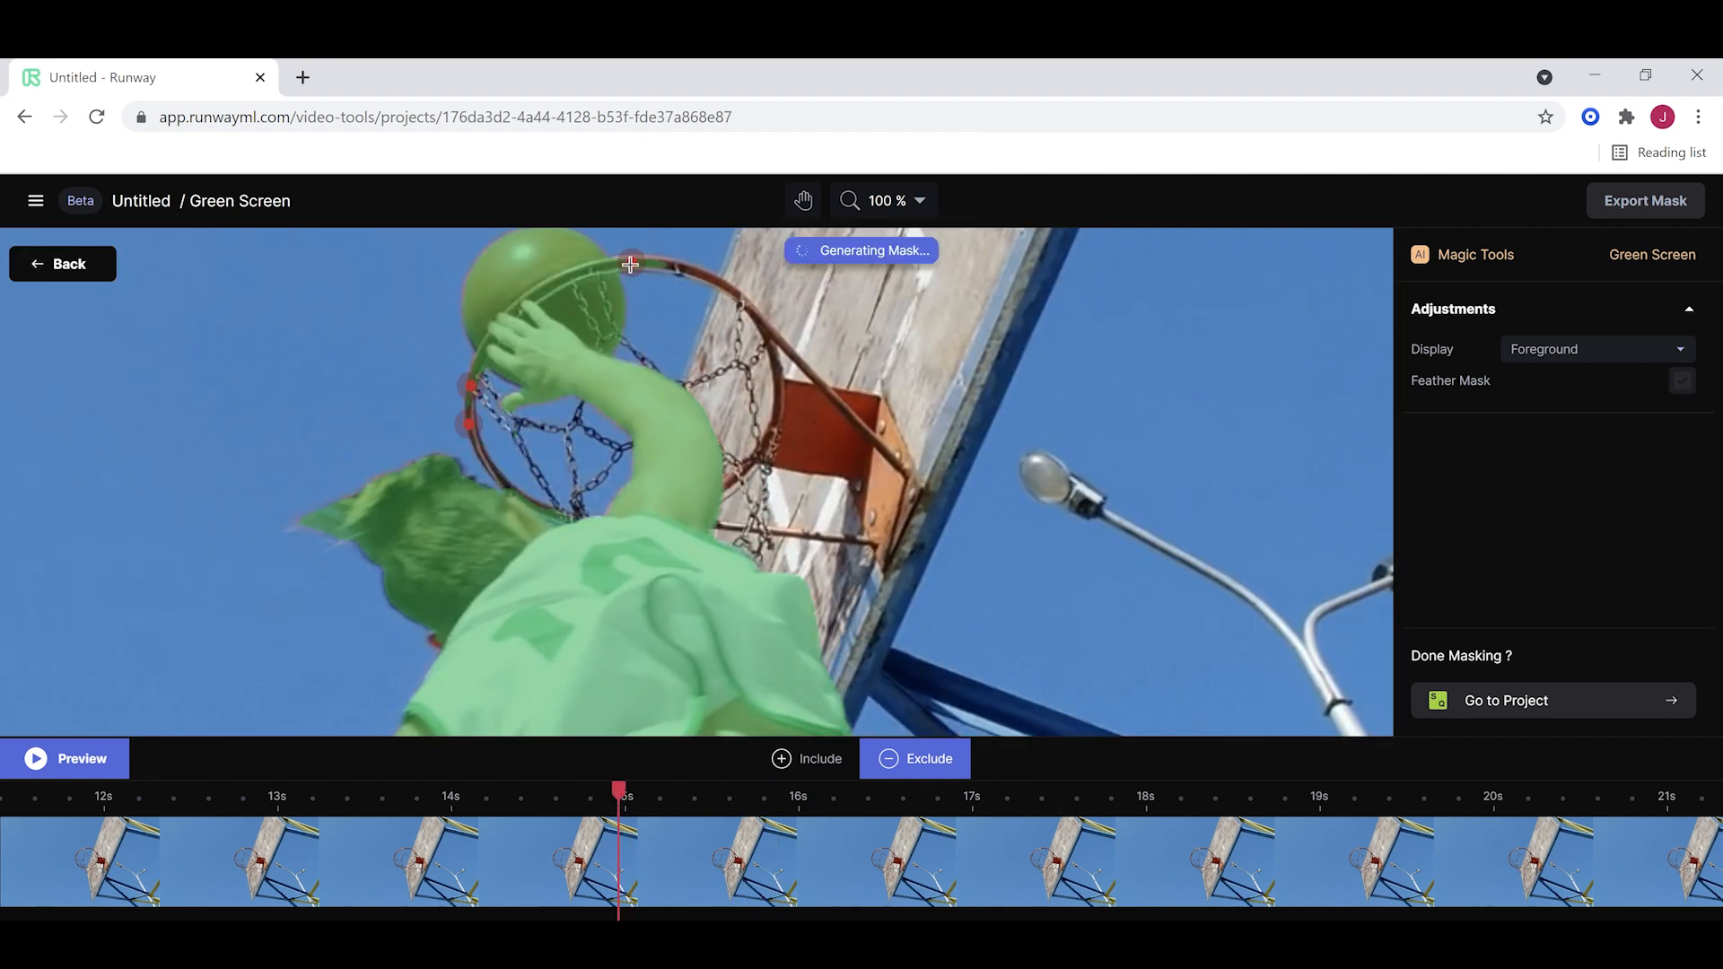
pyautogui.click(675, 269)
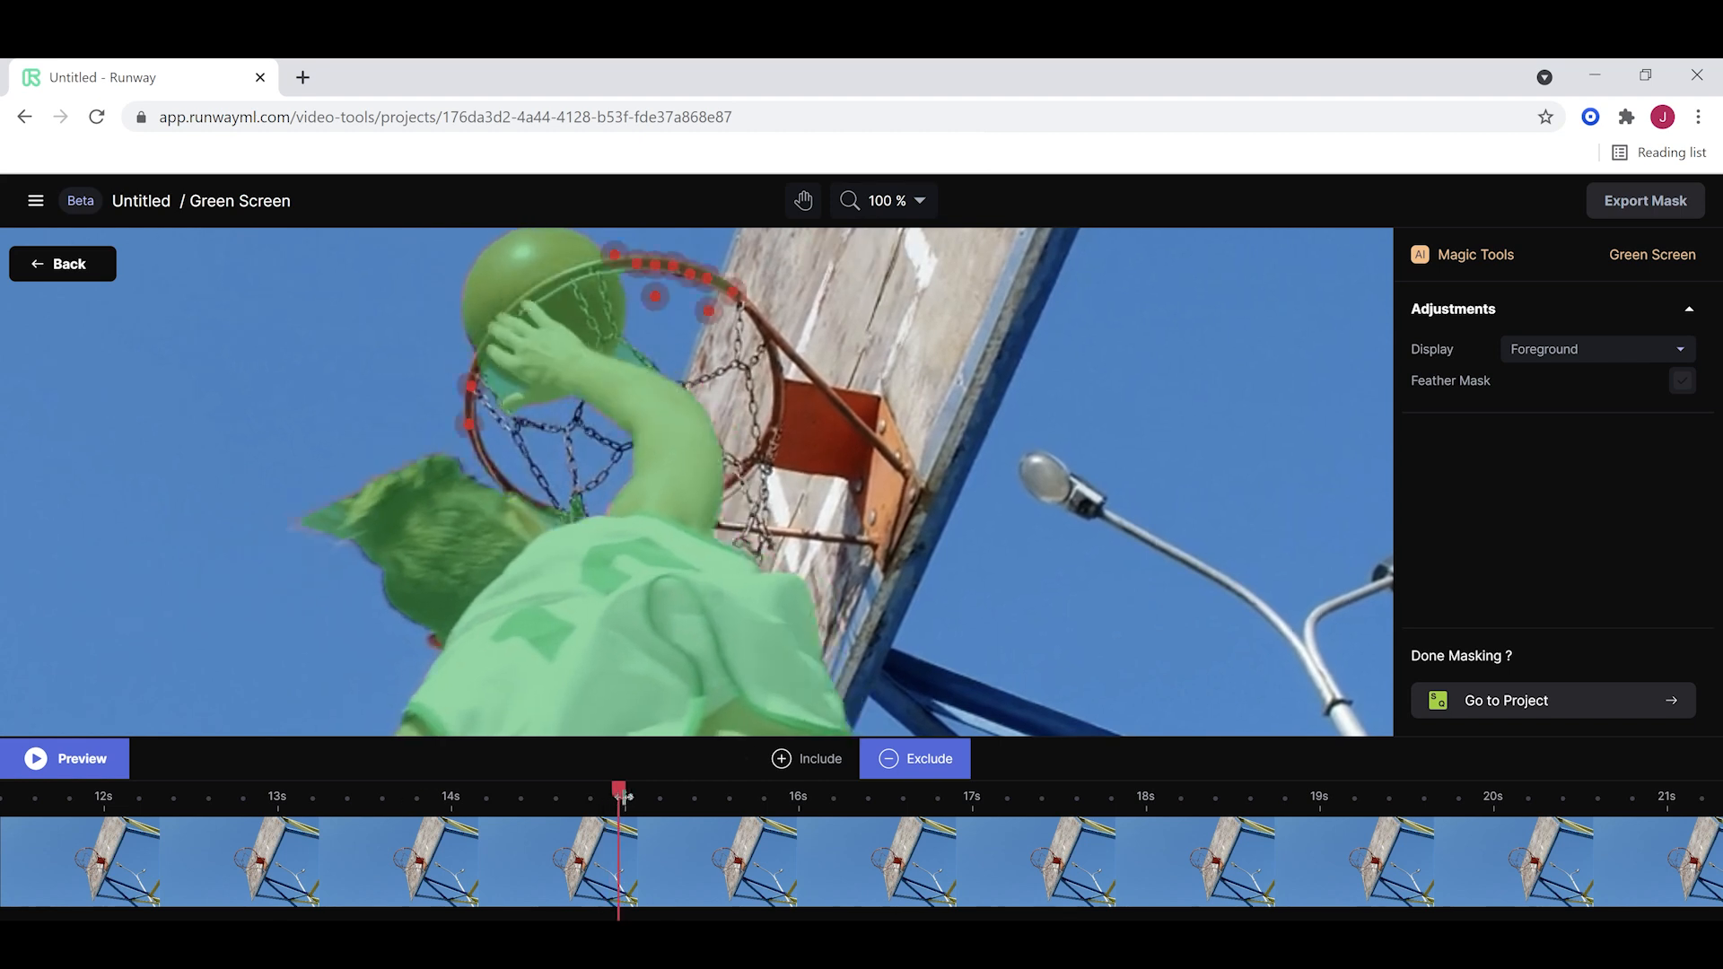
pyautogui.click(656, 297)
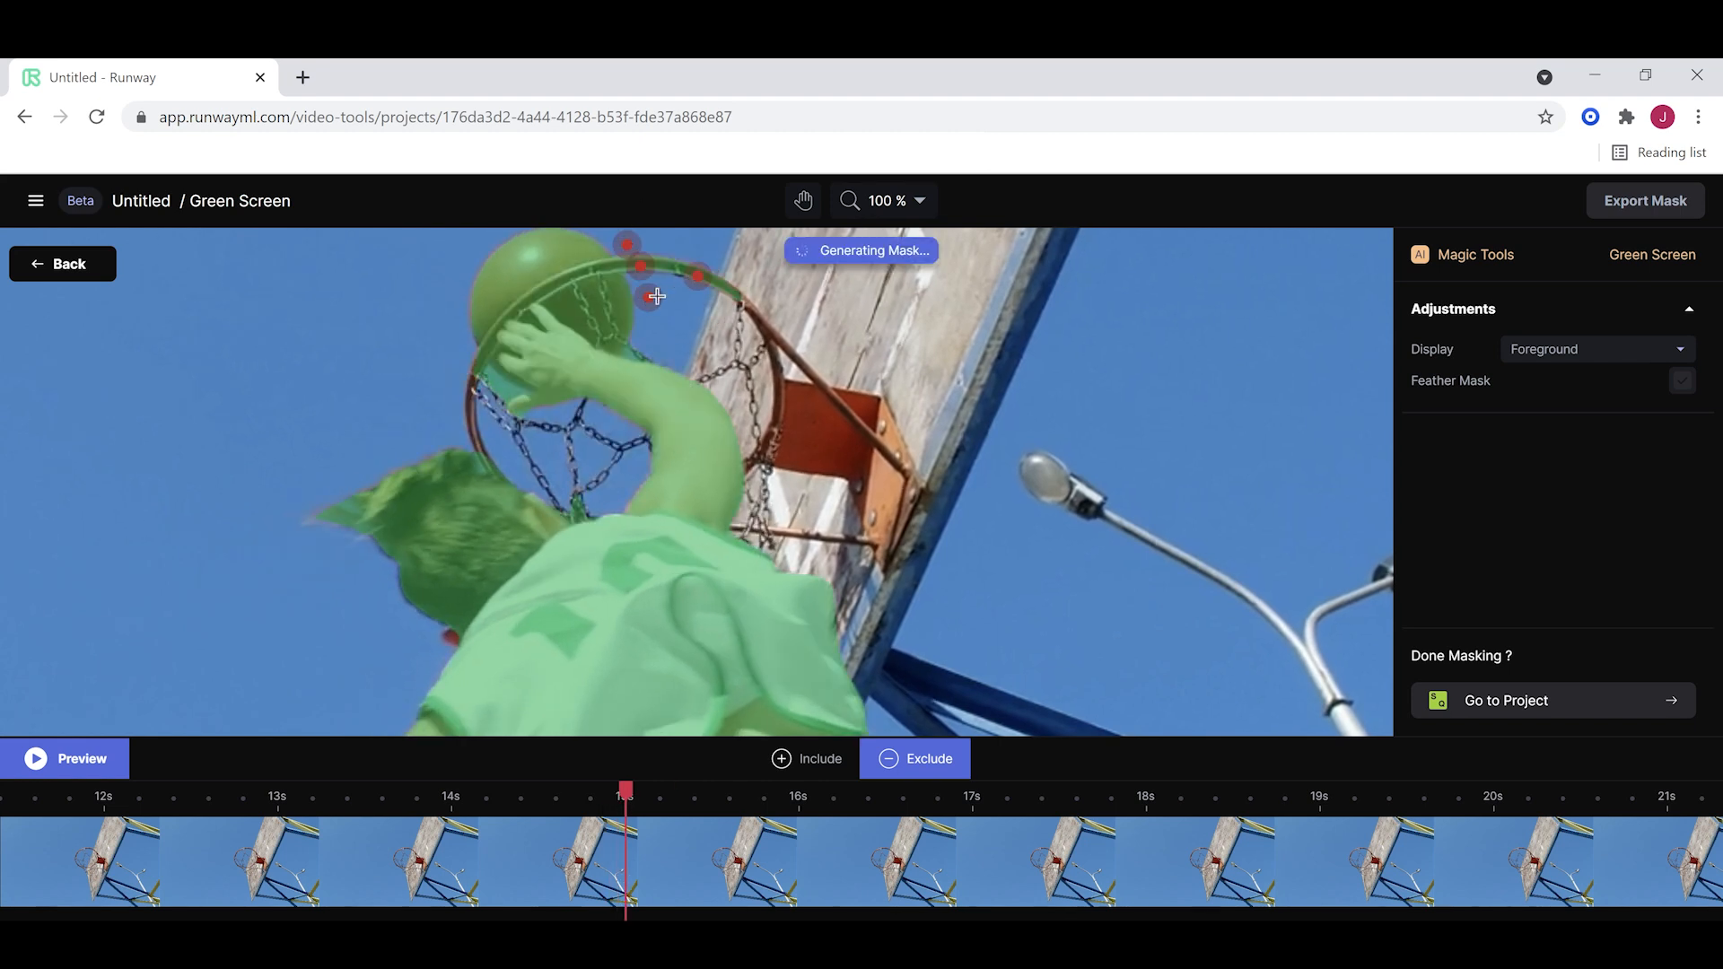
pyautogui.click(648, 297)
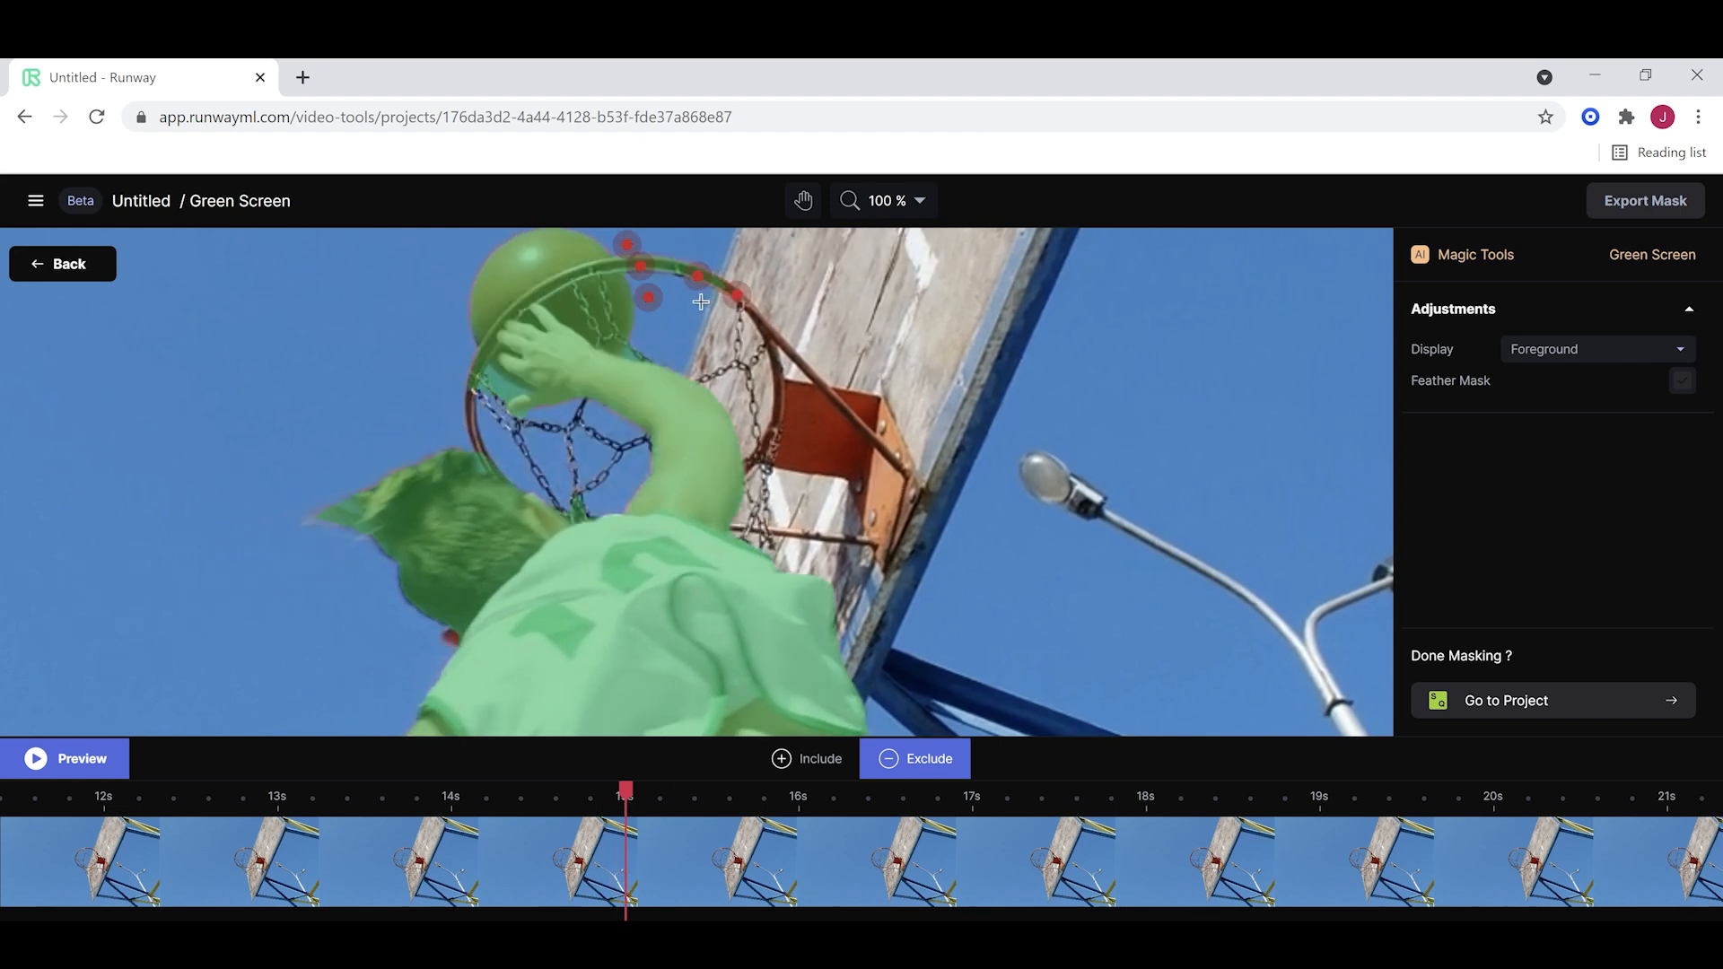
pyautogui.moveTo(313, 244)
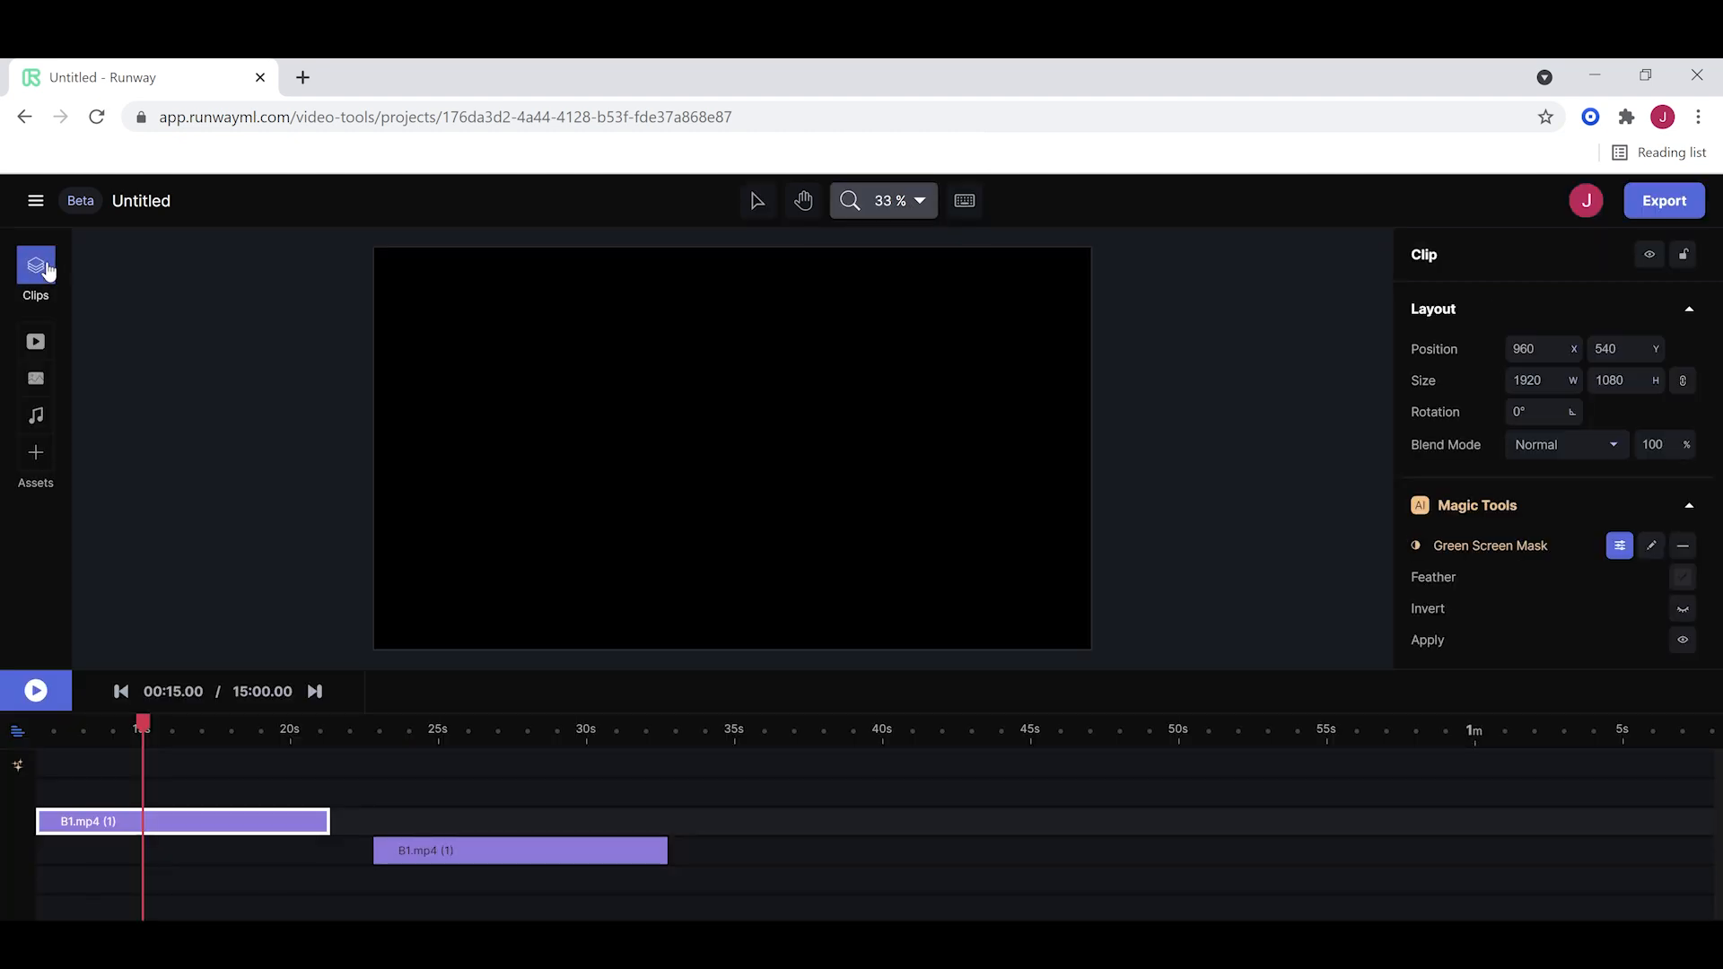
pyautogui.click(183, 821)
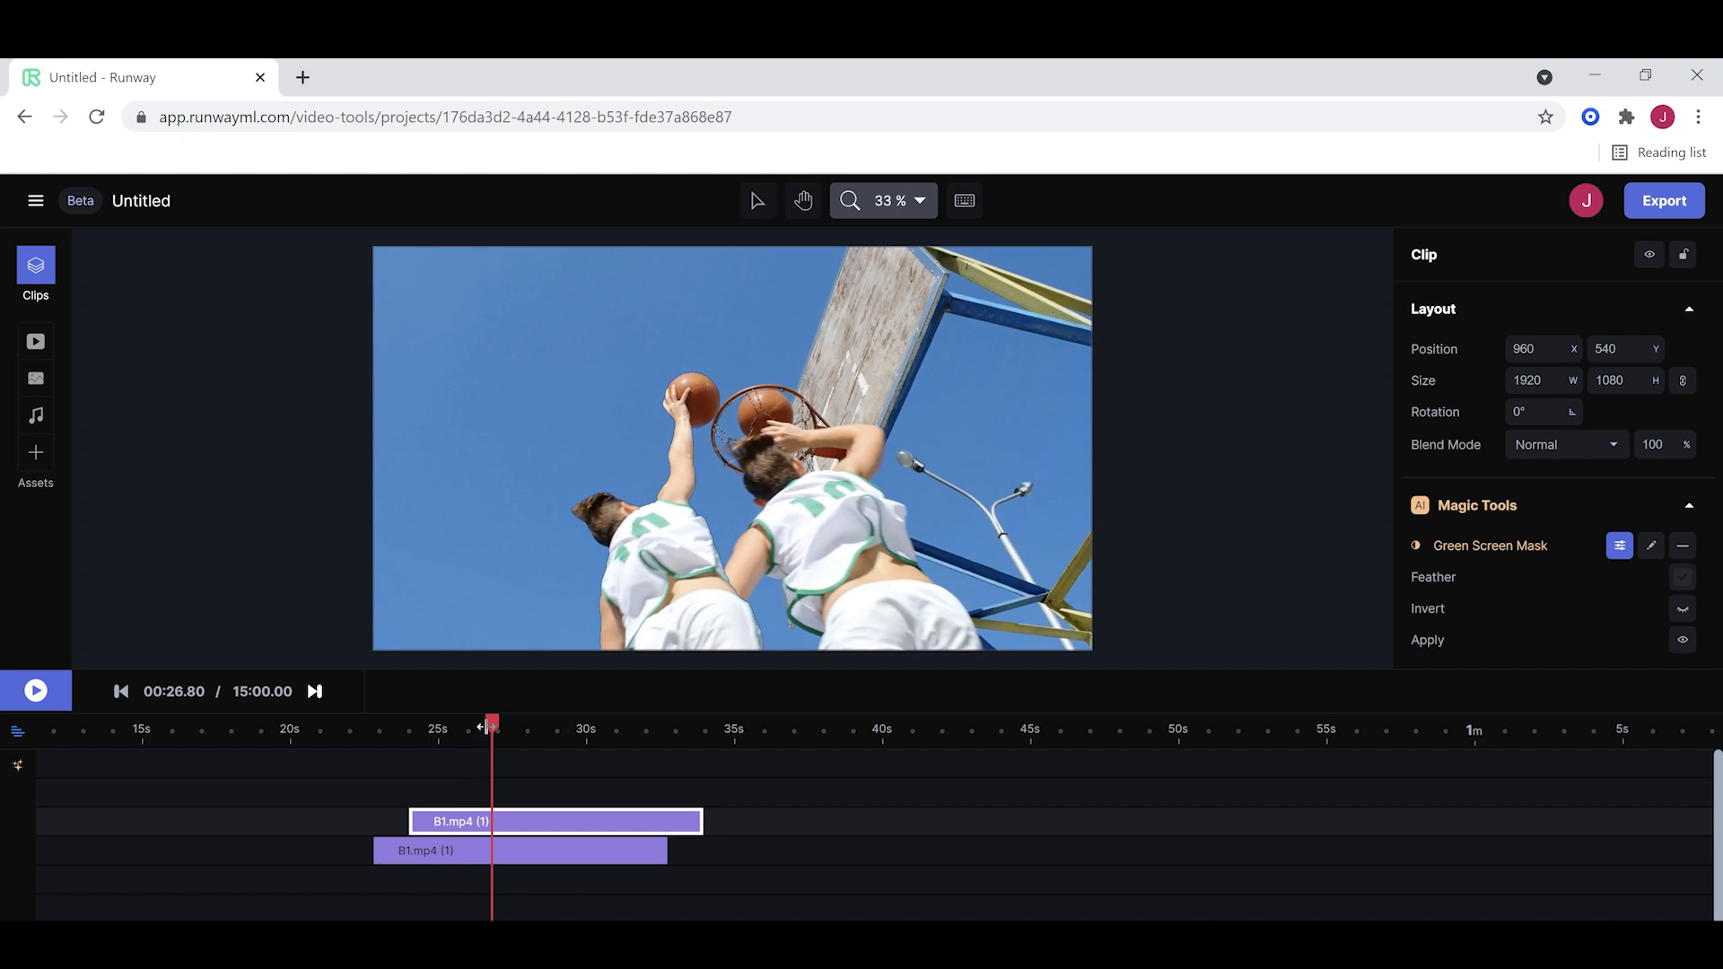
# Slide the top B1.mp4 copy slightly earlier and trim it near 23 s to end with the others.
pyautogui.click(35, 690)
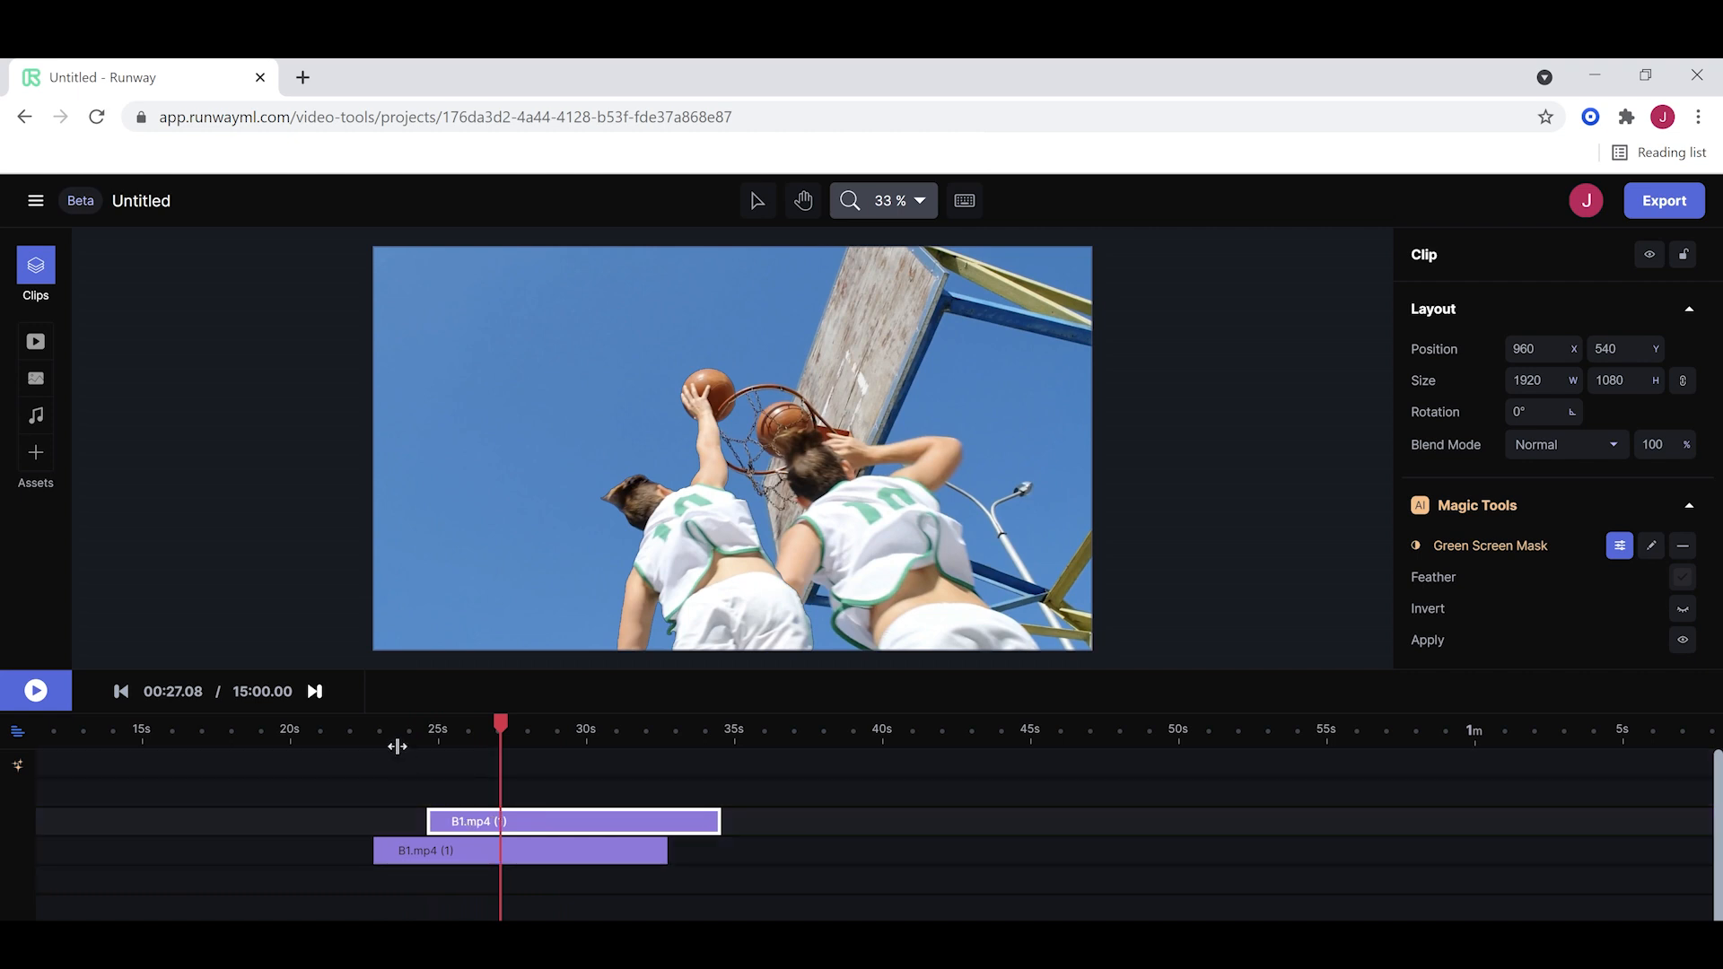
pyautogui.click(35, 689)
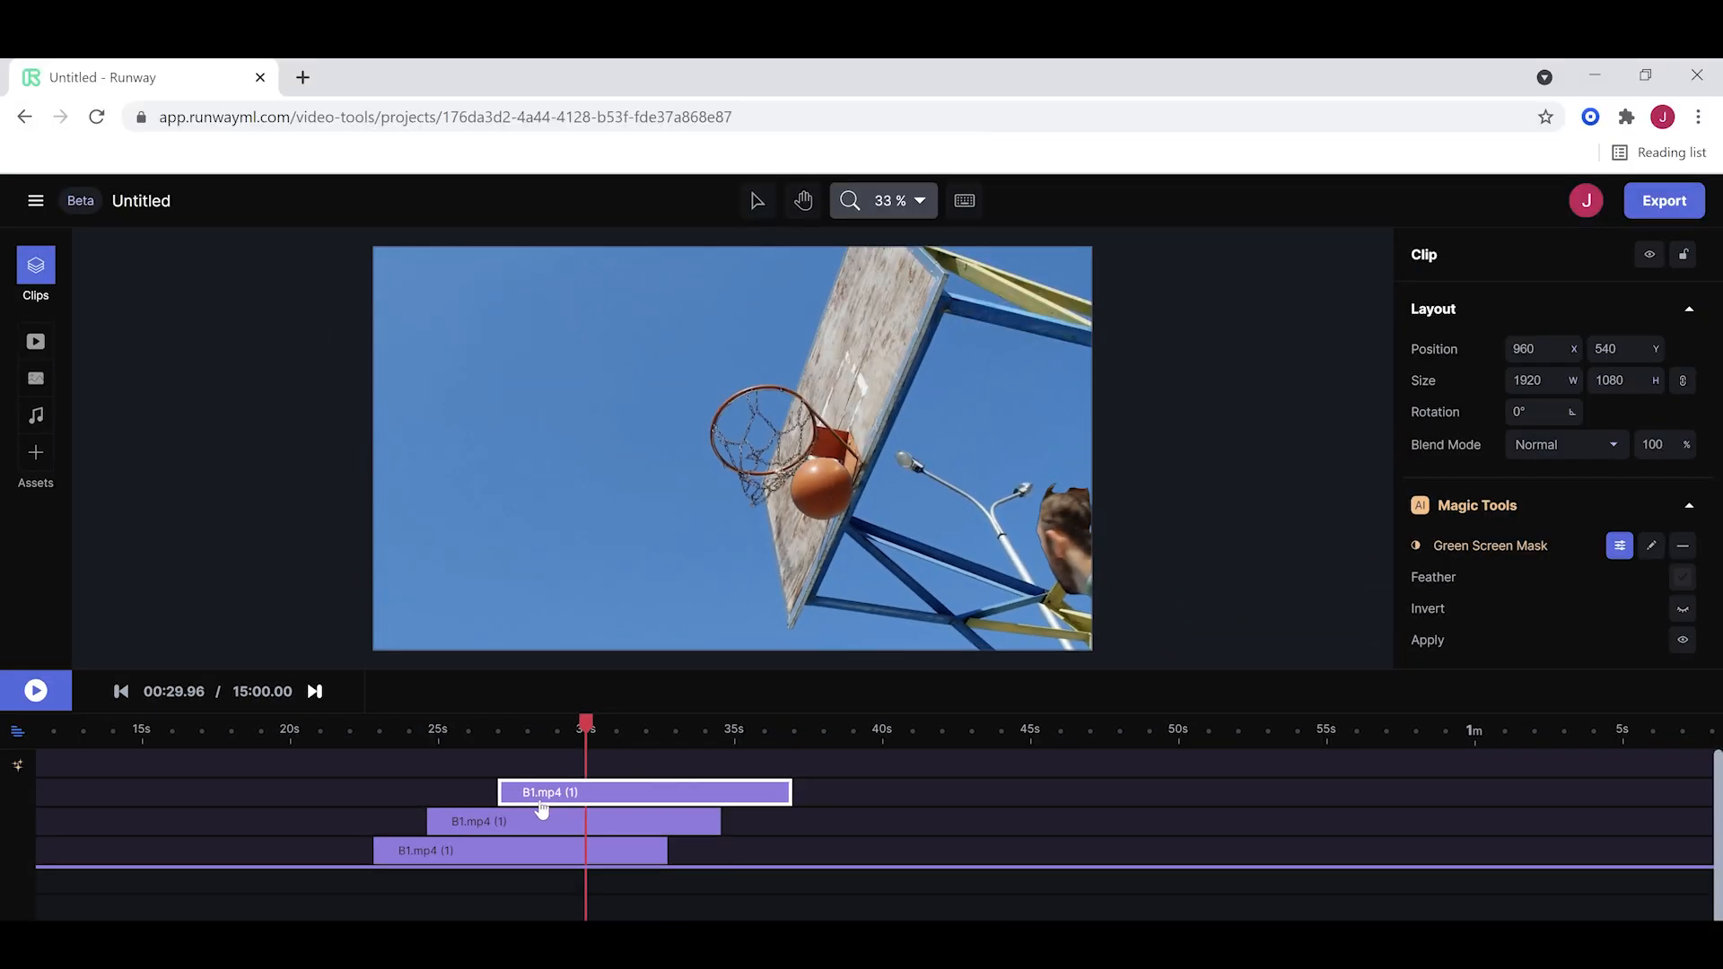
pyautogui.moveTo(584, 729); pyautogui.dragTo(399, 729)
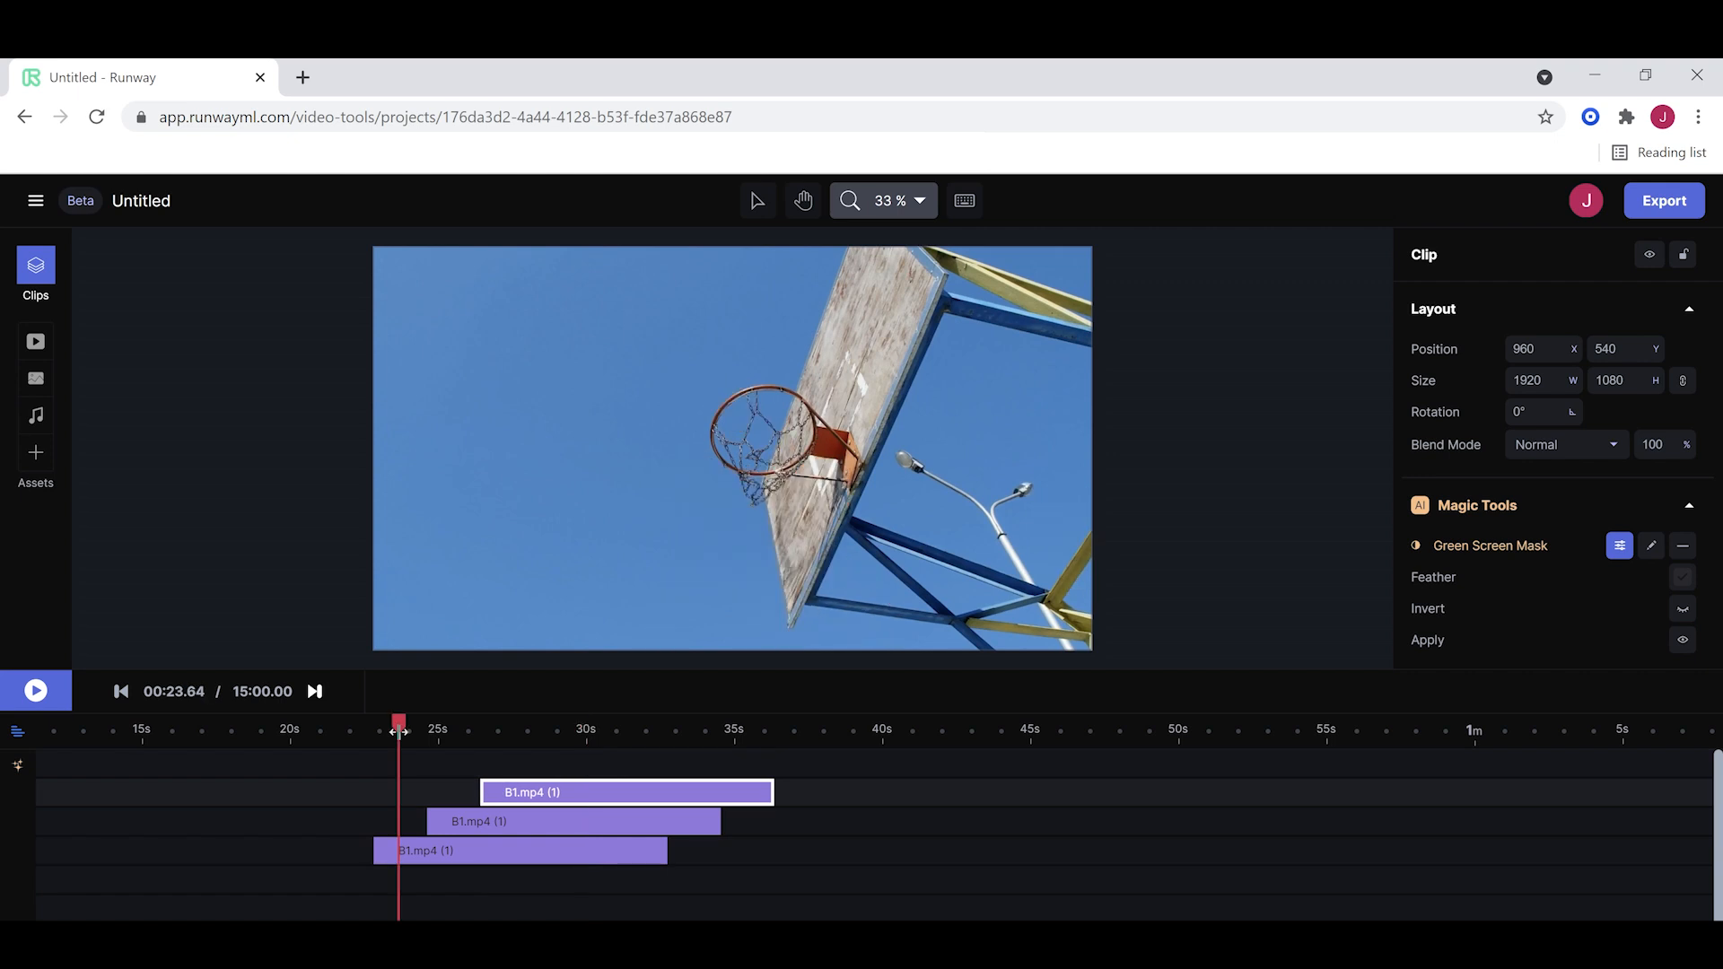
pyautogui.click(35, 690)
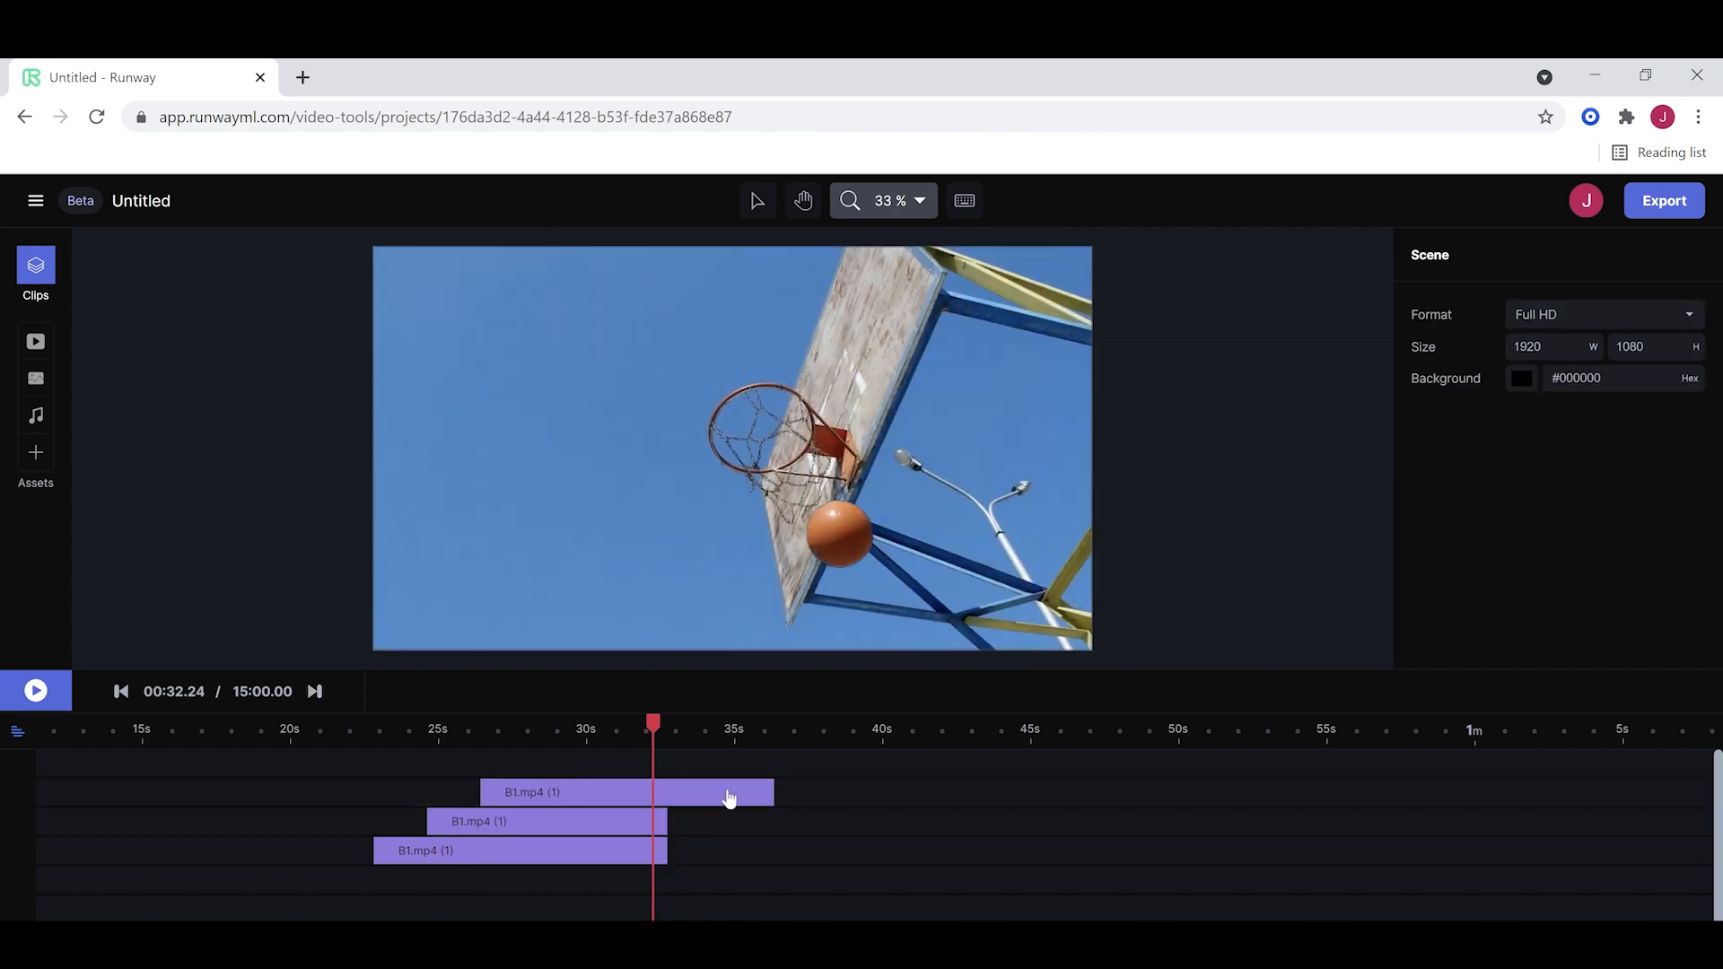
pyautogui.moveTo(772, 792); pyautogui.dragTo(664, 792)
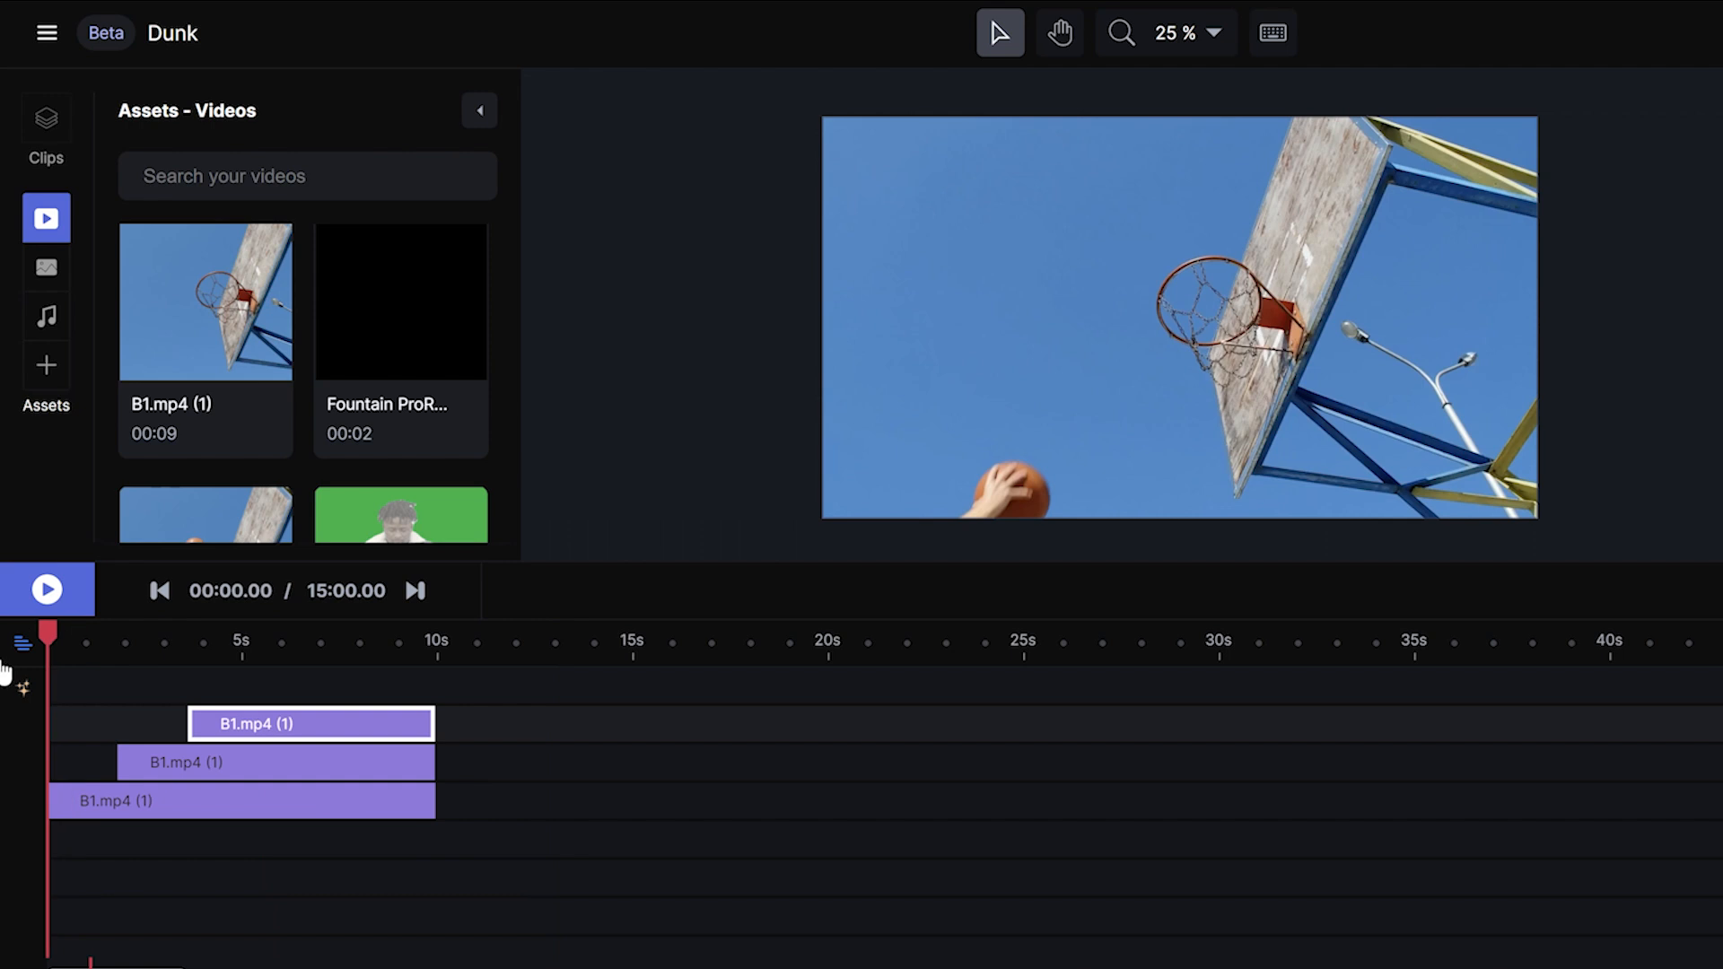
# Add Net Sound.mp3 from Audio assets, duplicate it, and return the playhead to the start.
pyautogui.click(48, 588)
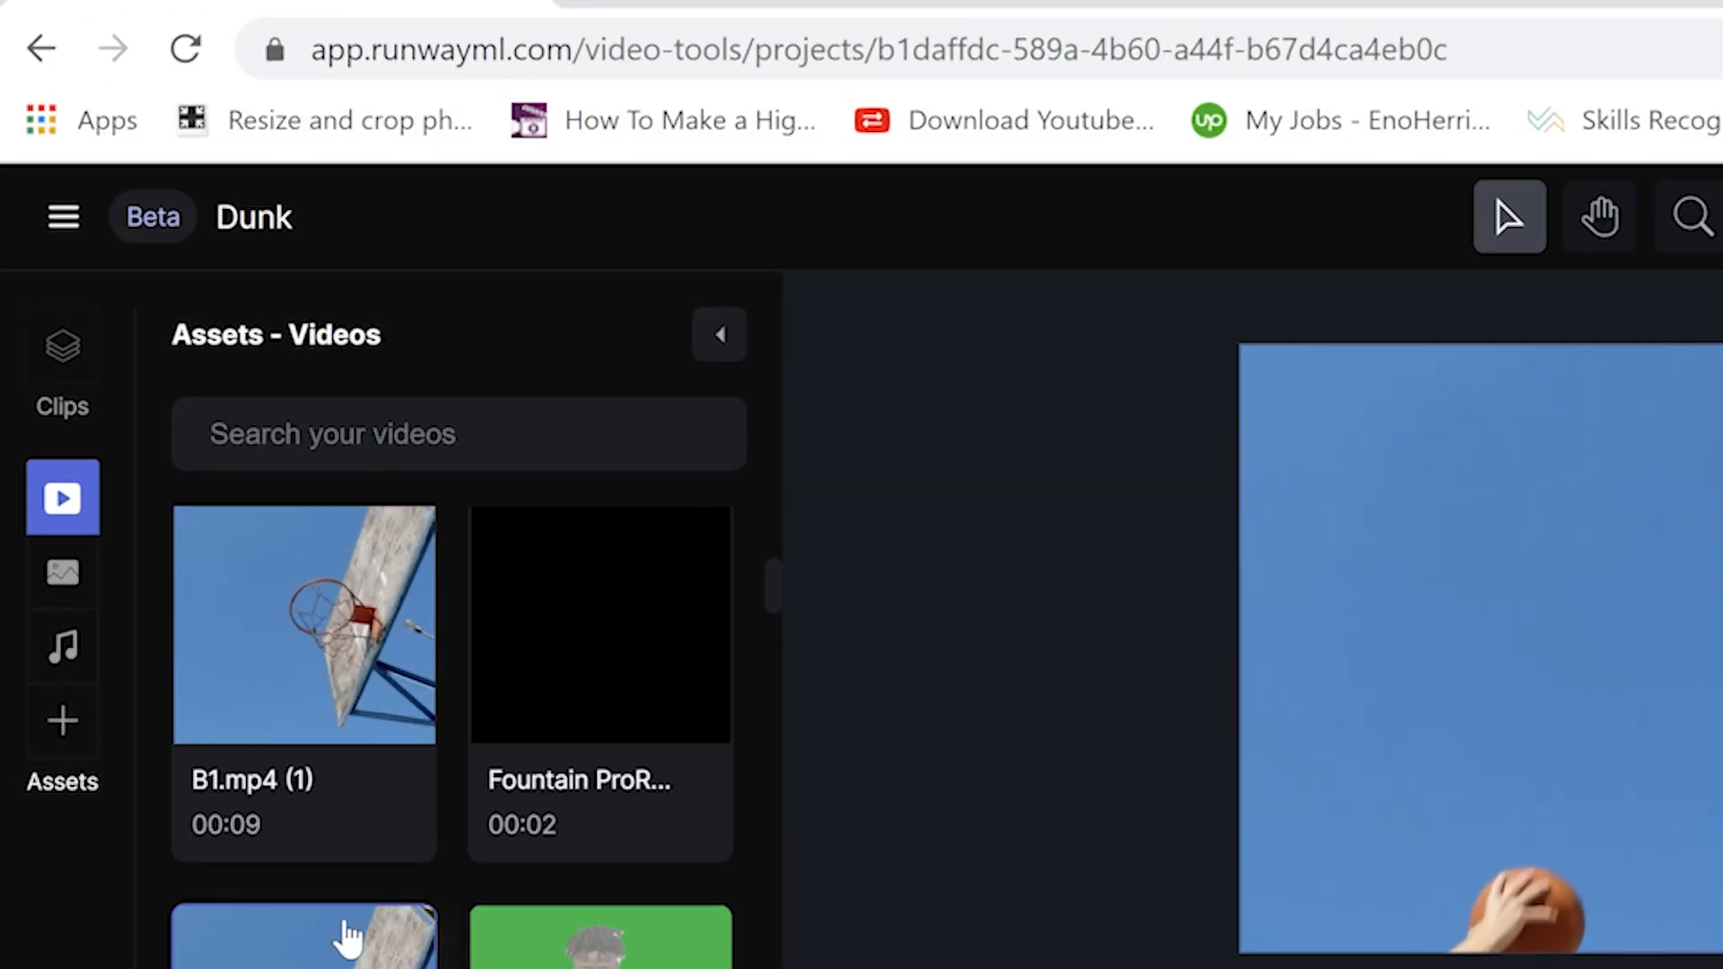
pyautogui.click(63, 646)
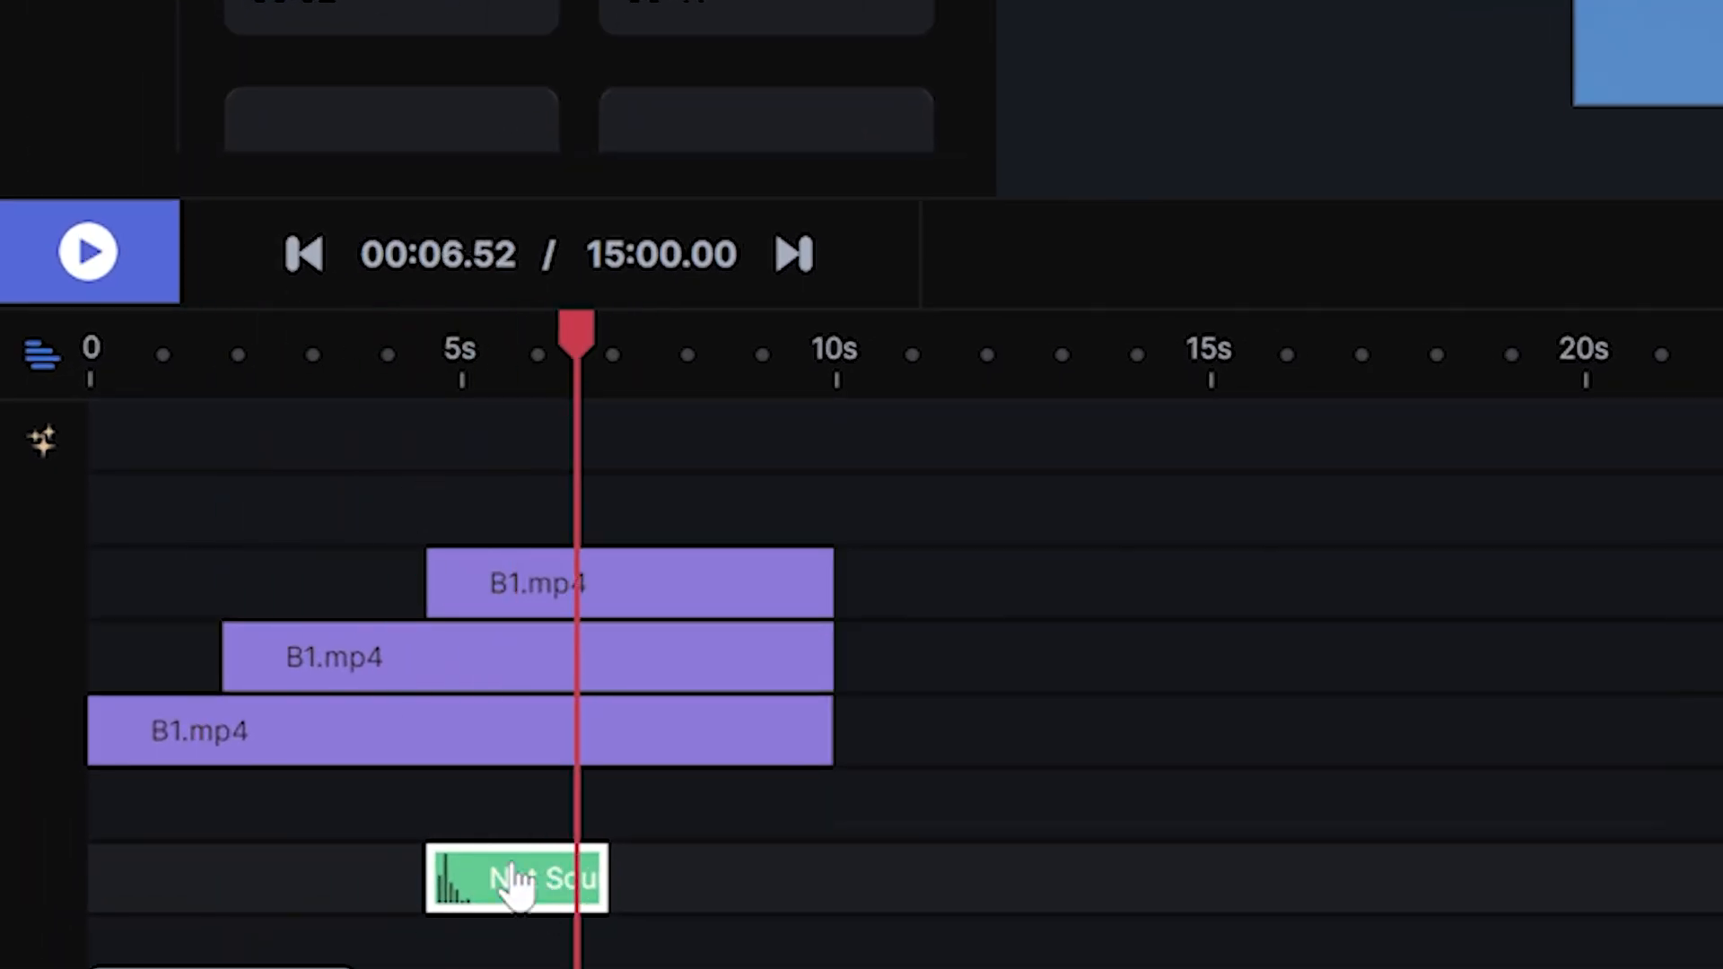
pyautogui.rightClick(517, 877)
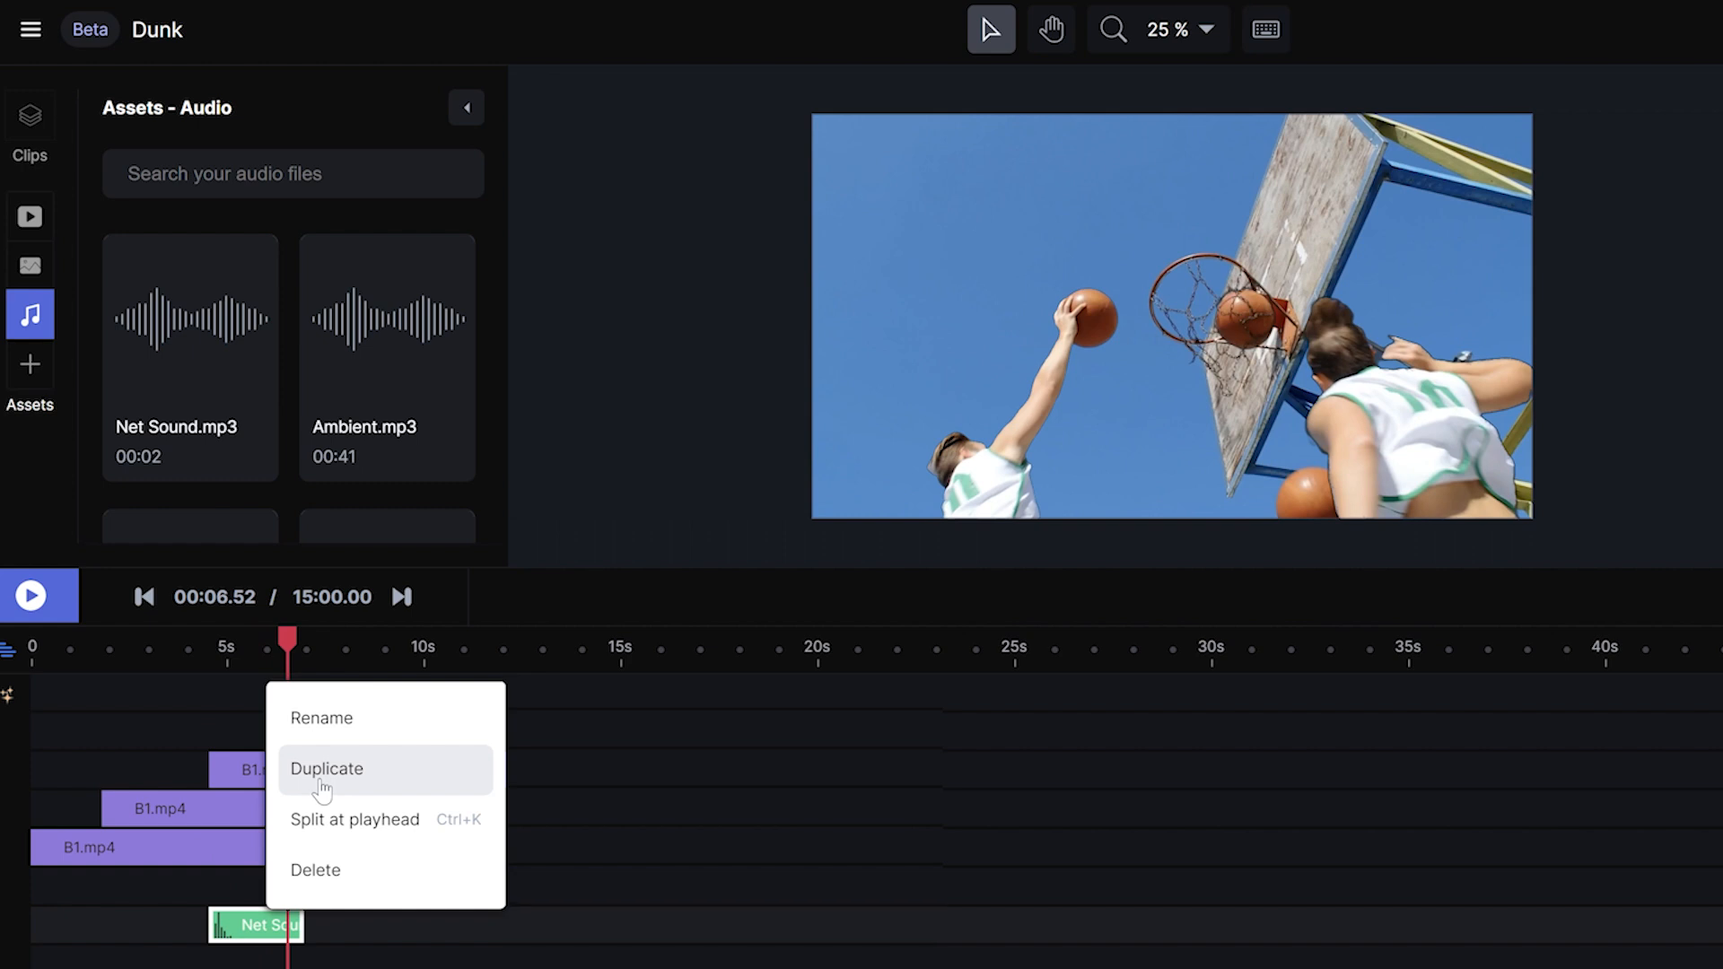
pyautogui.click(325, 768)
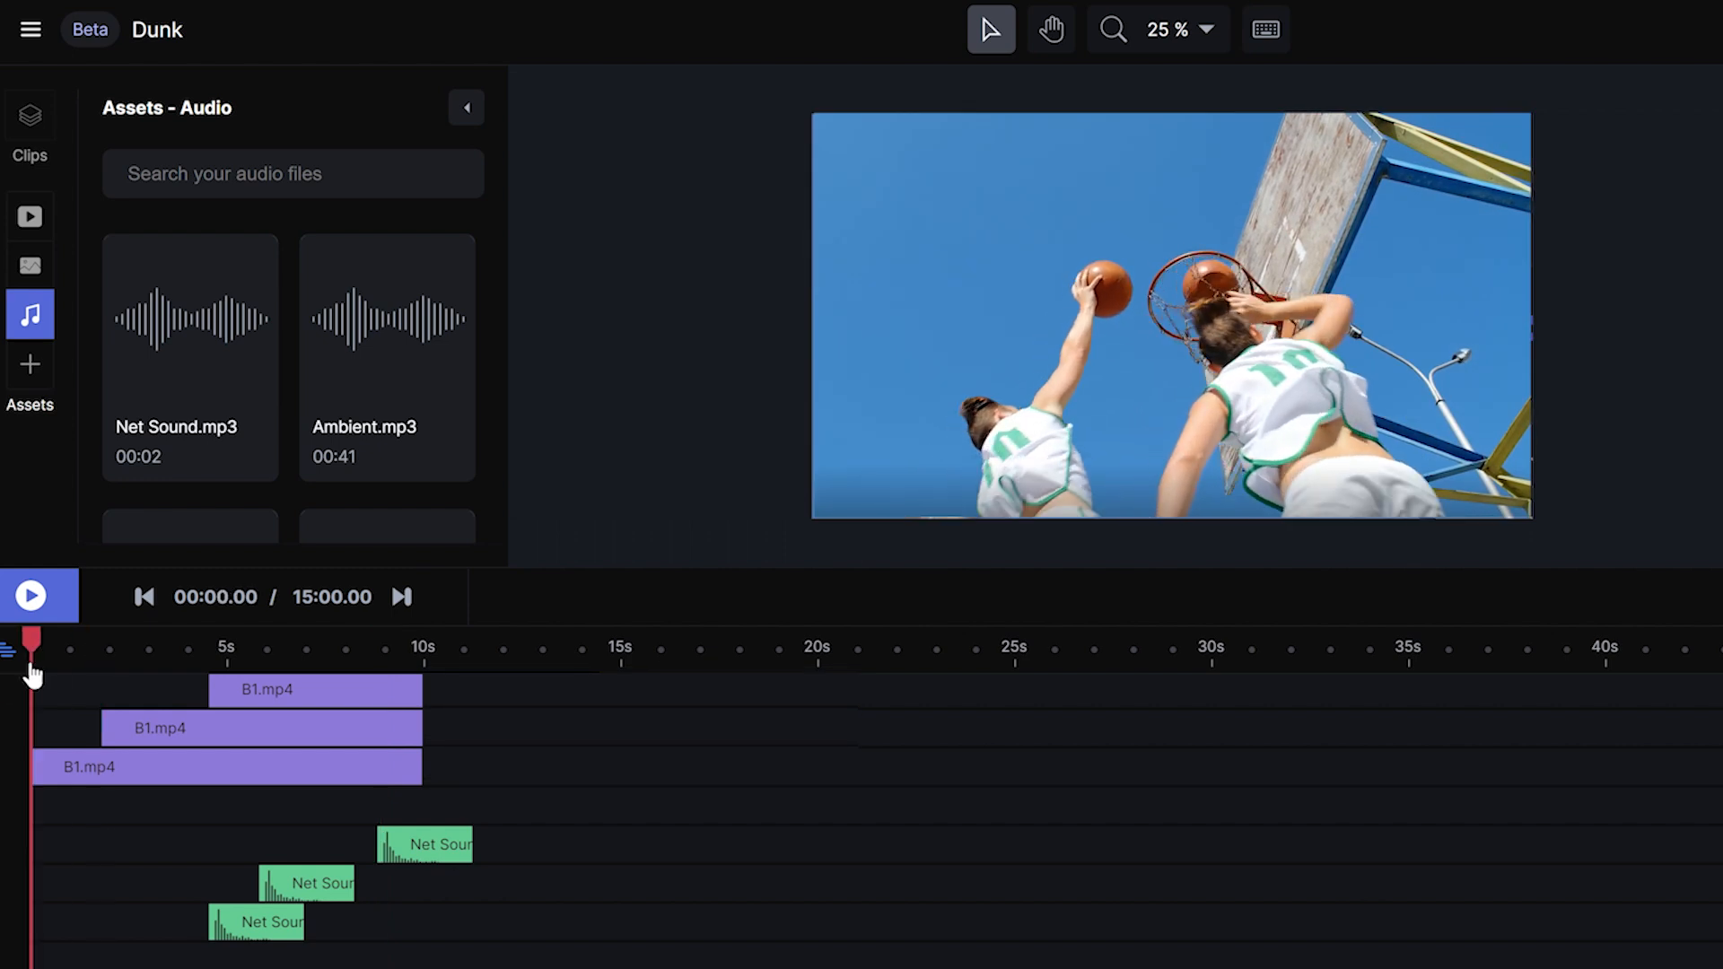
pyautogui.click(31, 594)
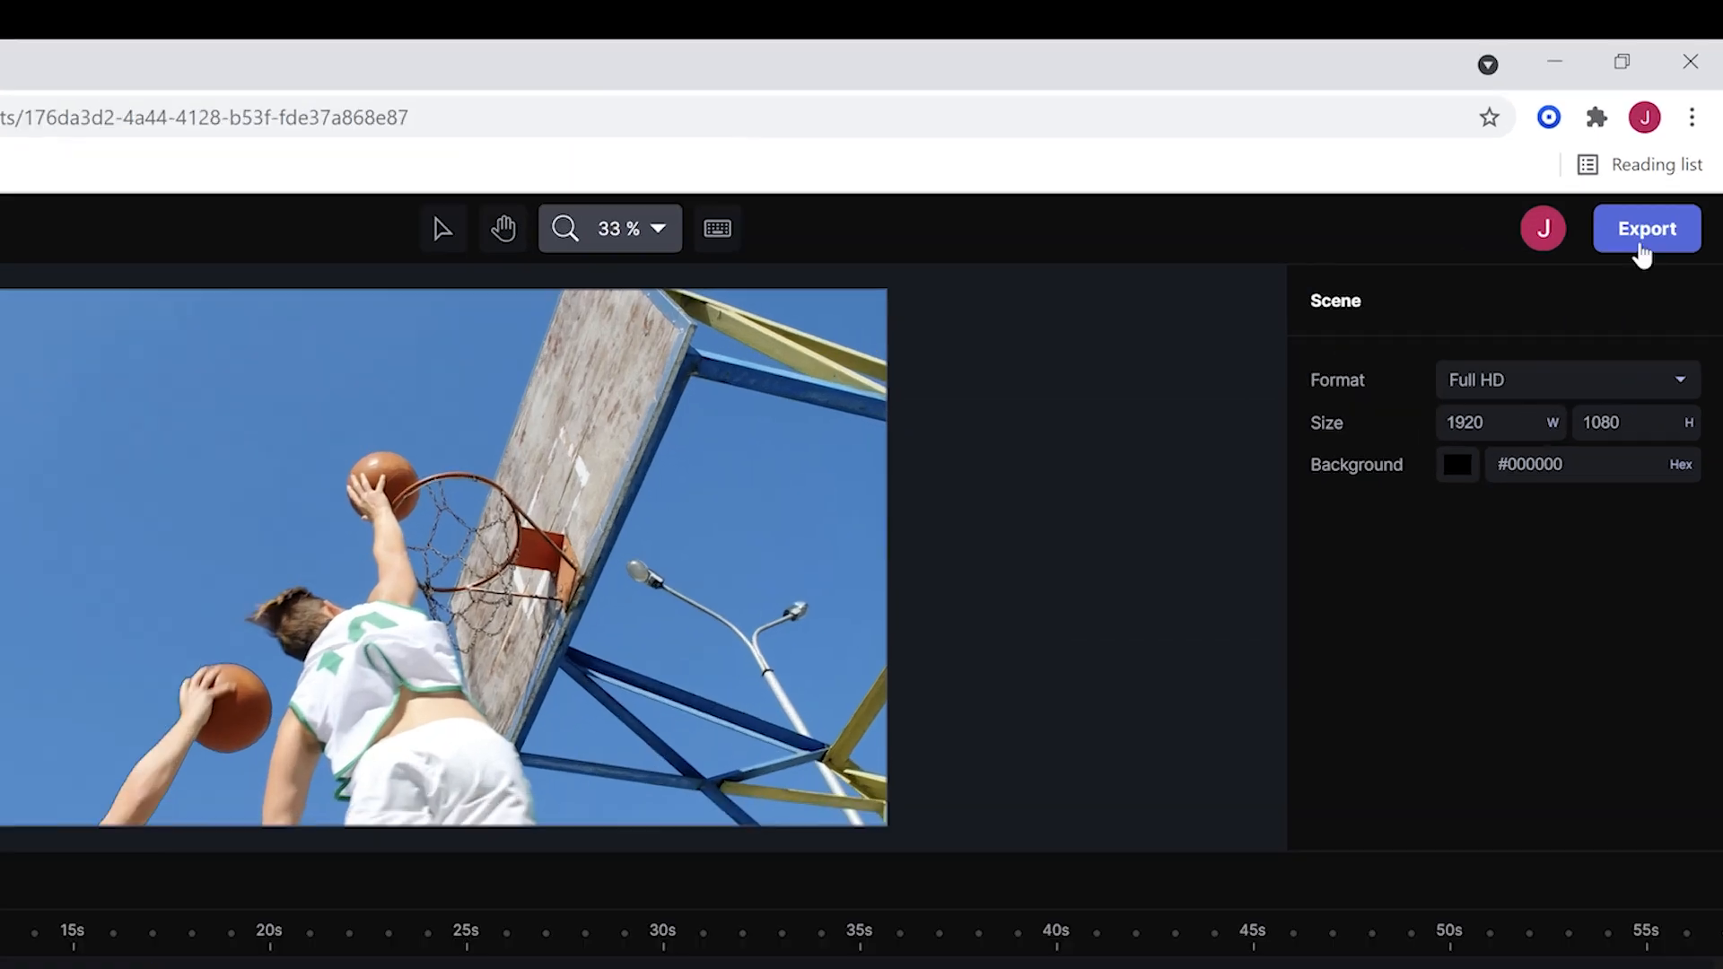
# Export the project in HD MP4 as 'Basketball Video 1'.
pyautogui.click(1645, 229)
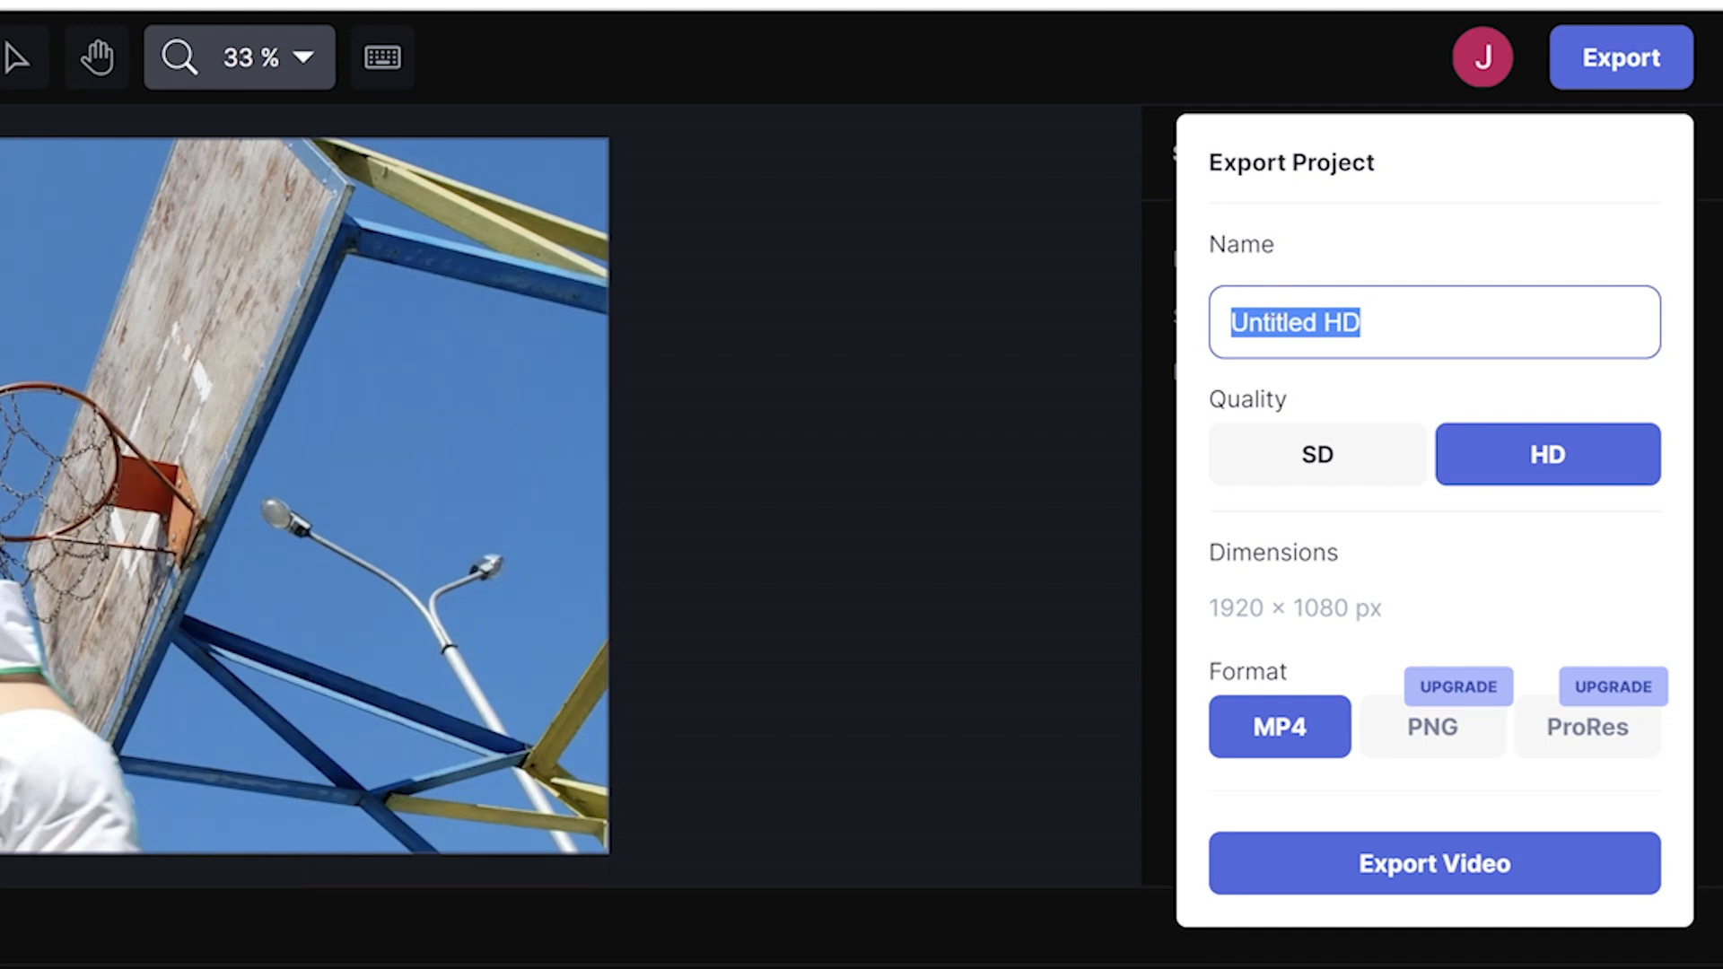
pyautogui.write('Basket Ba')
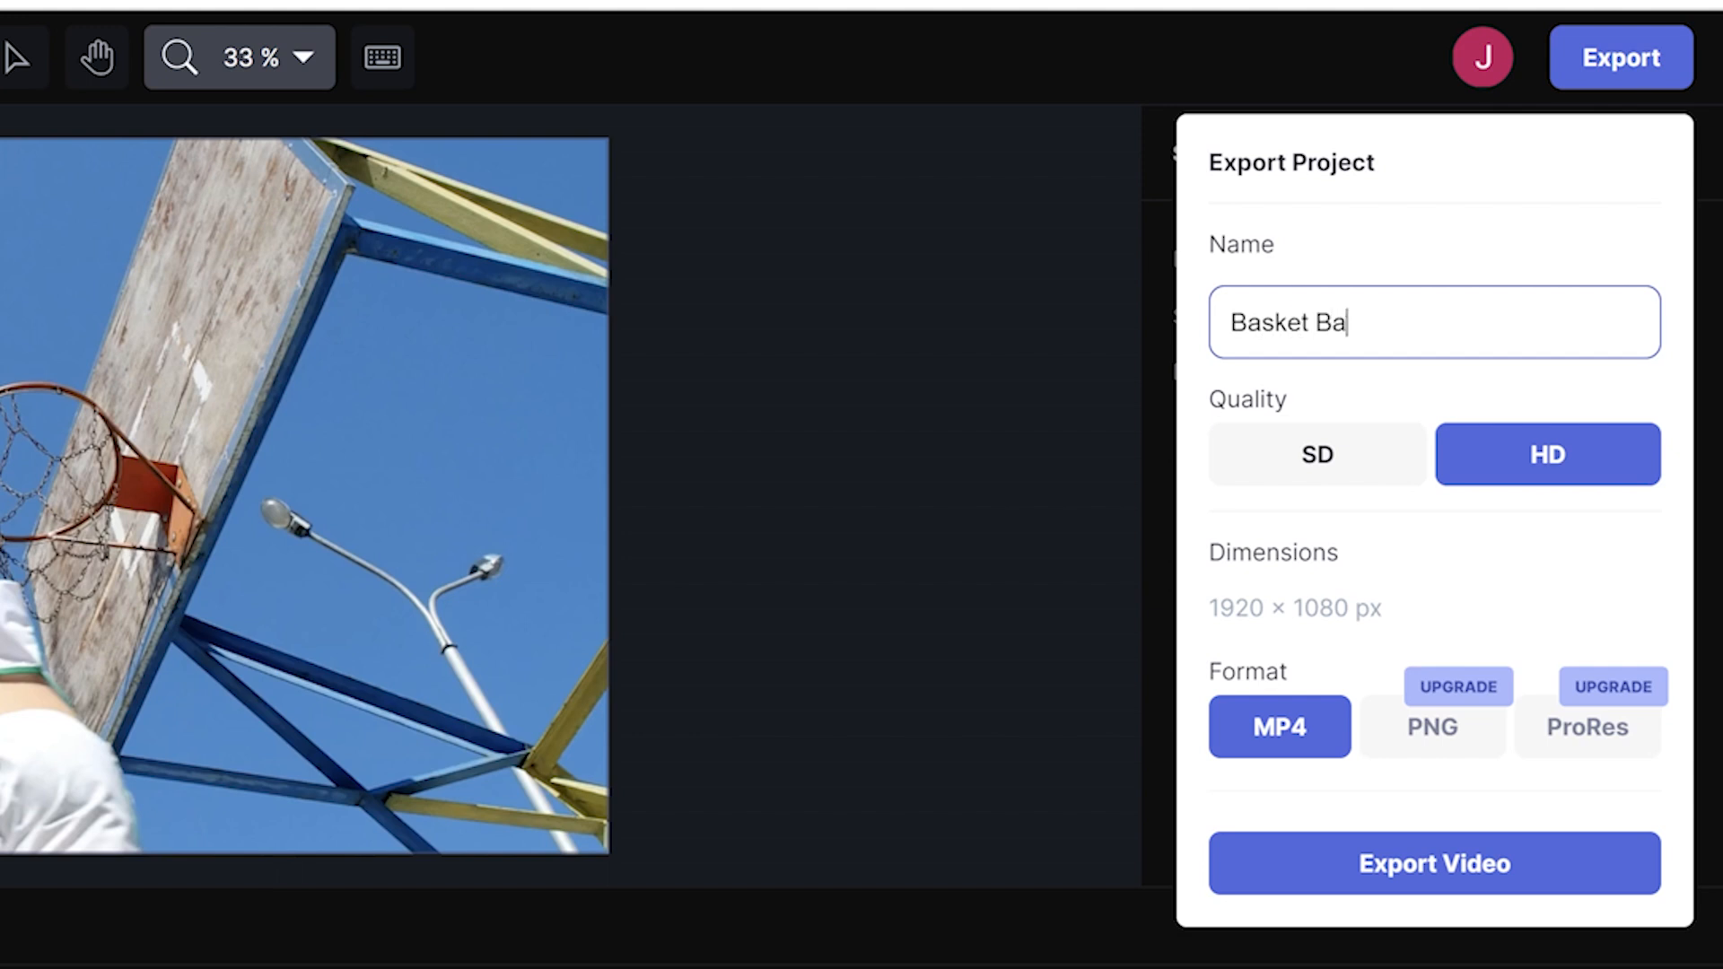
pyautogui.press('Backspace')
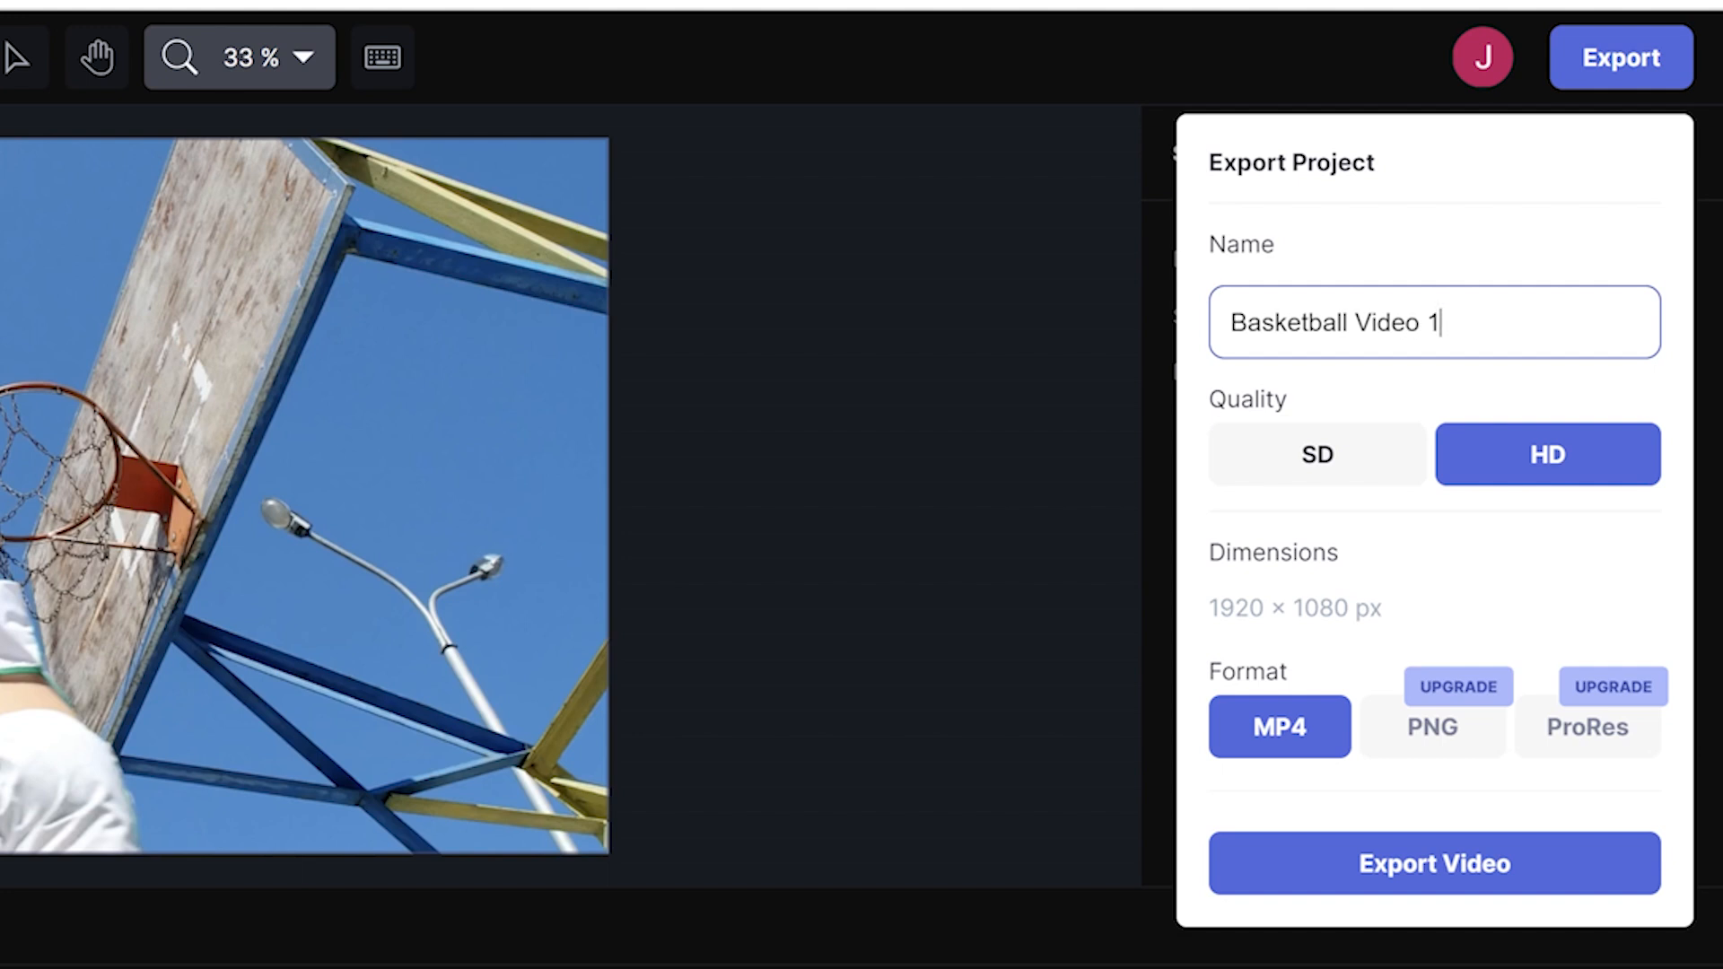
pyautogui.moveTo(1268, 665)
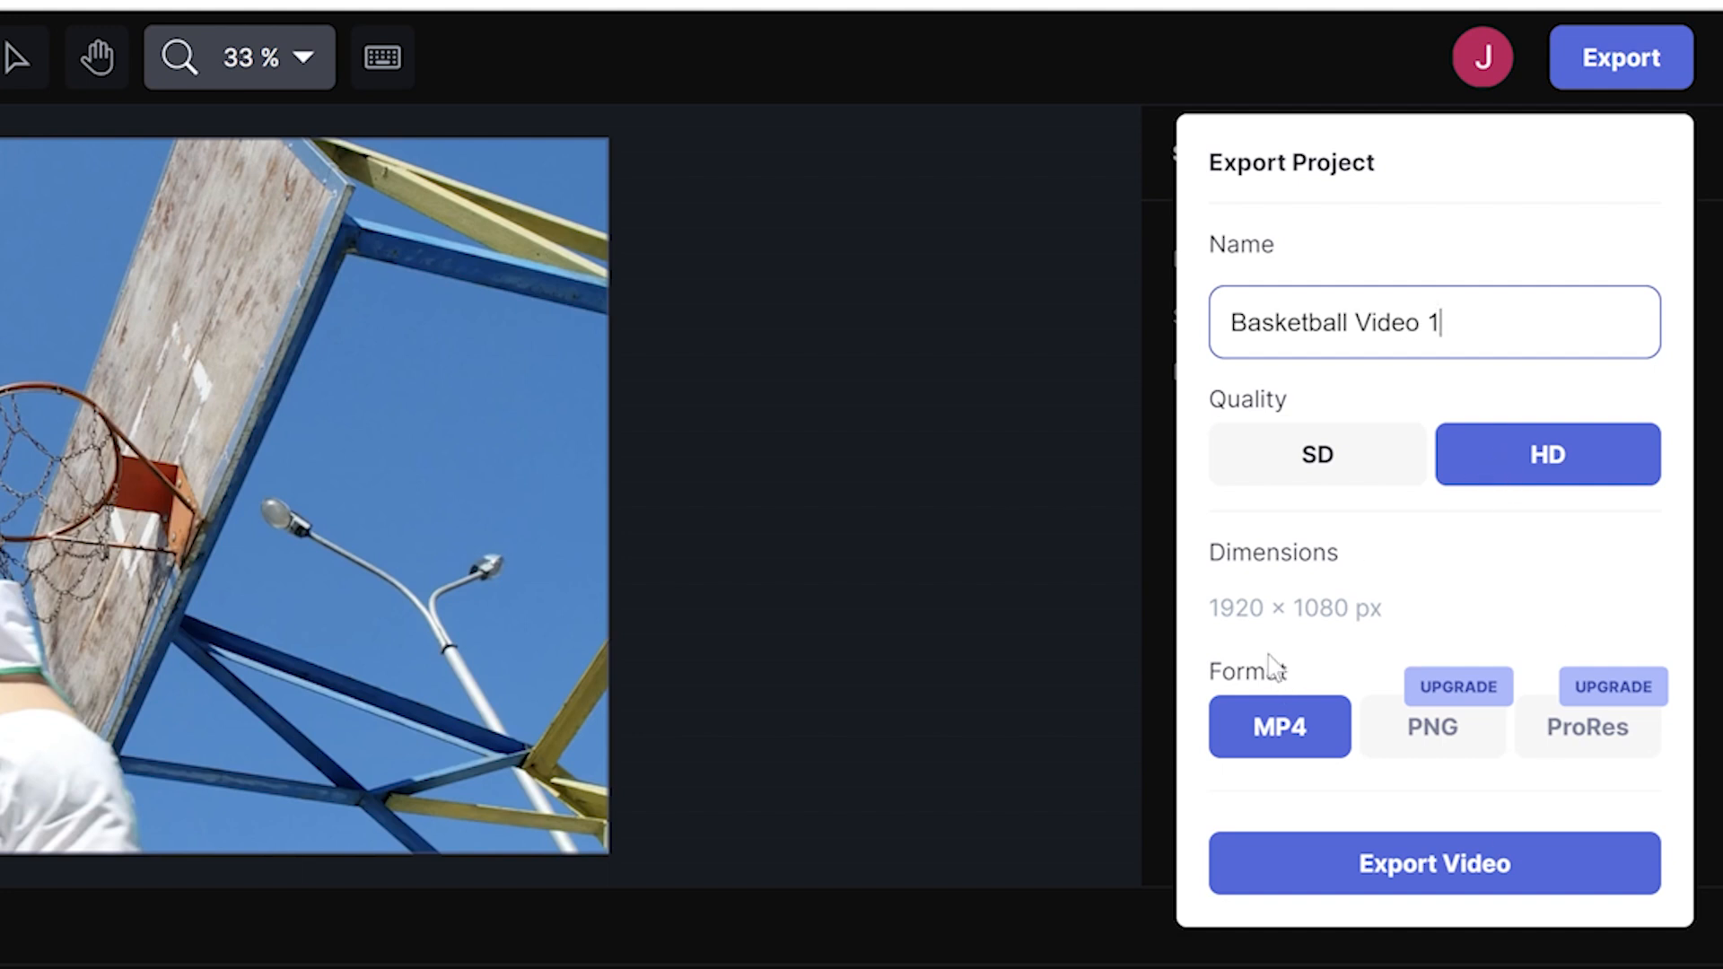
pyautogui.moveTo(1332, 641)
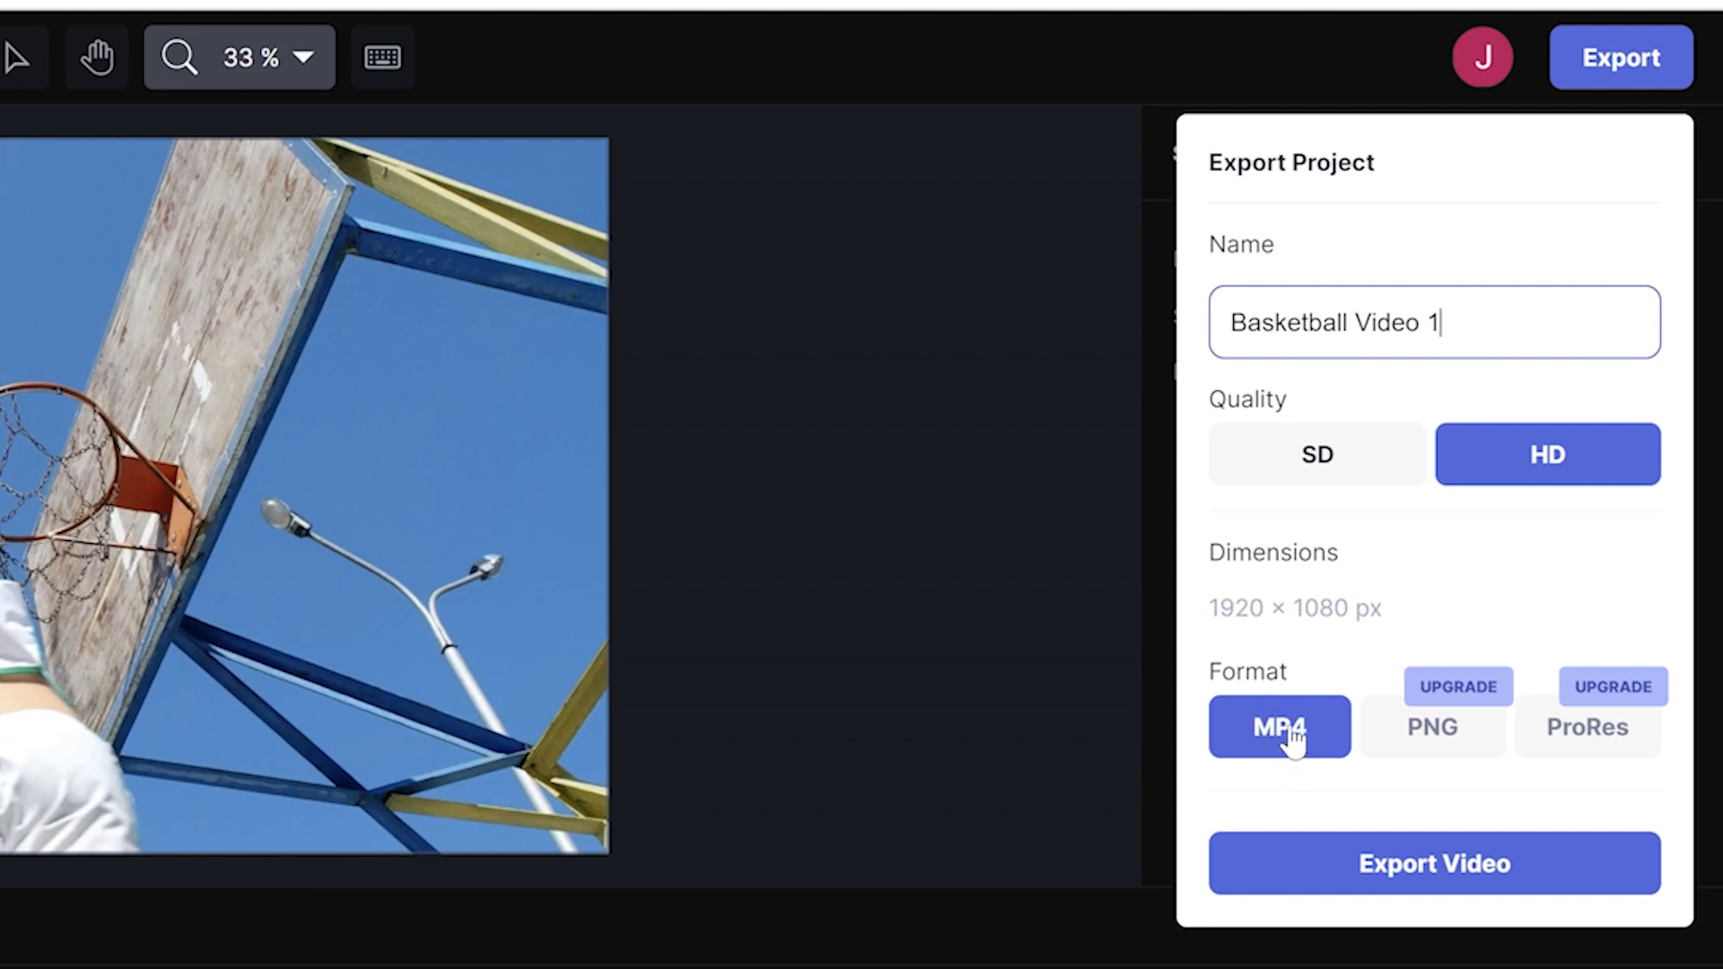
pyautogui.moveTo(1576, 725)
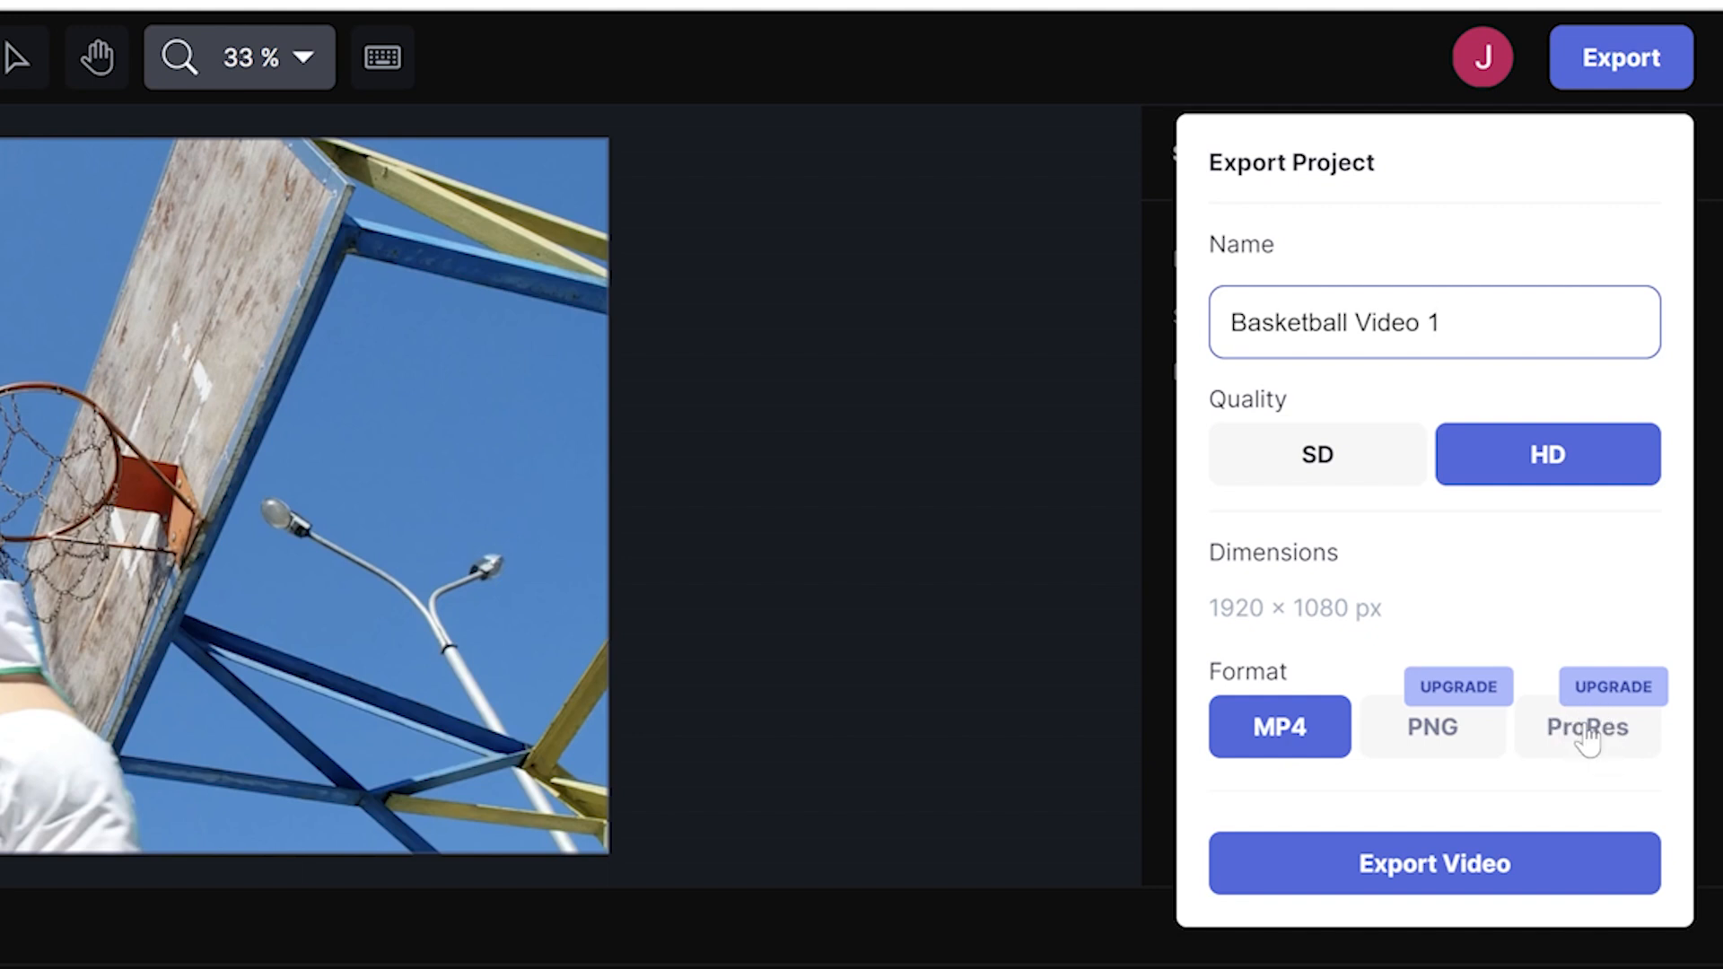
pyautogui.moveTo(1573, 700)
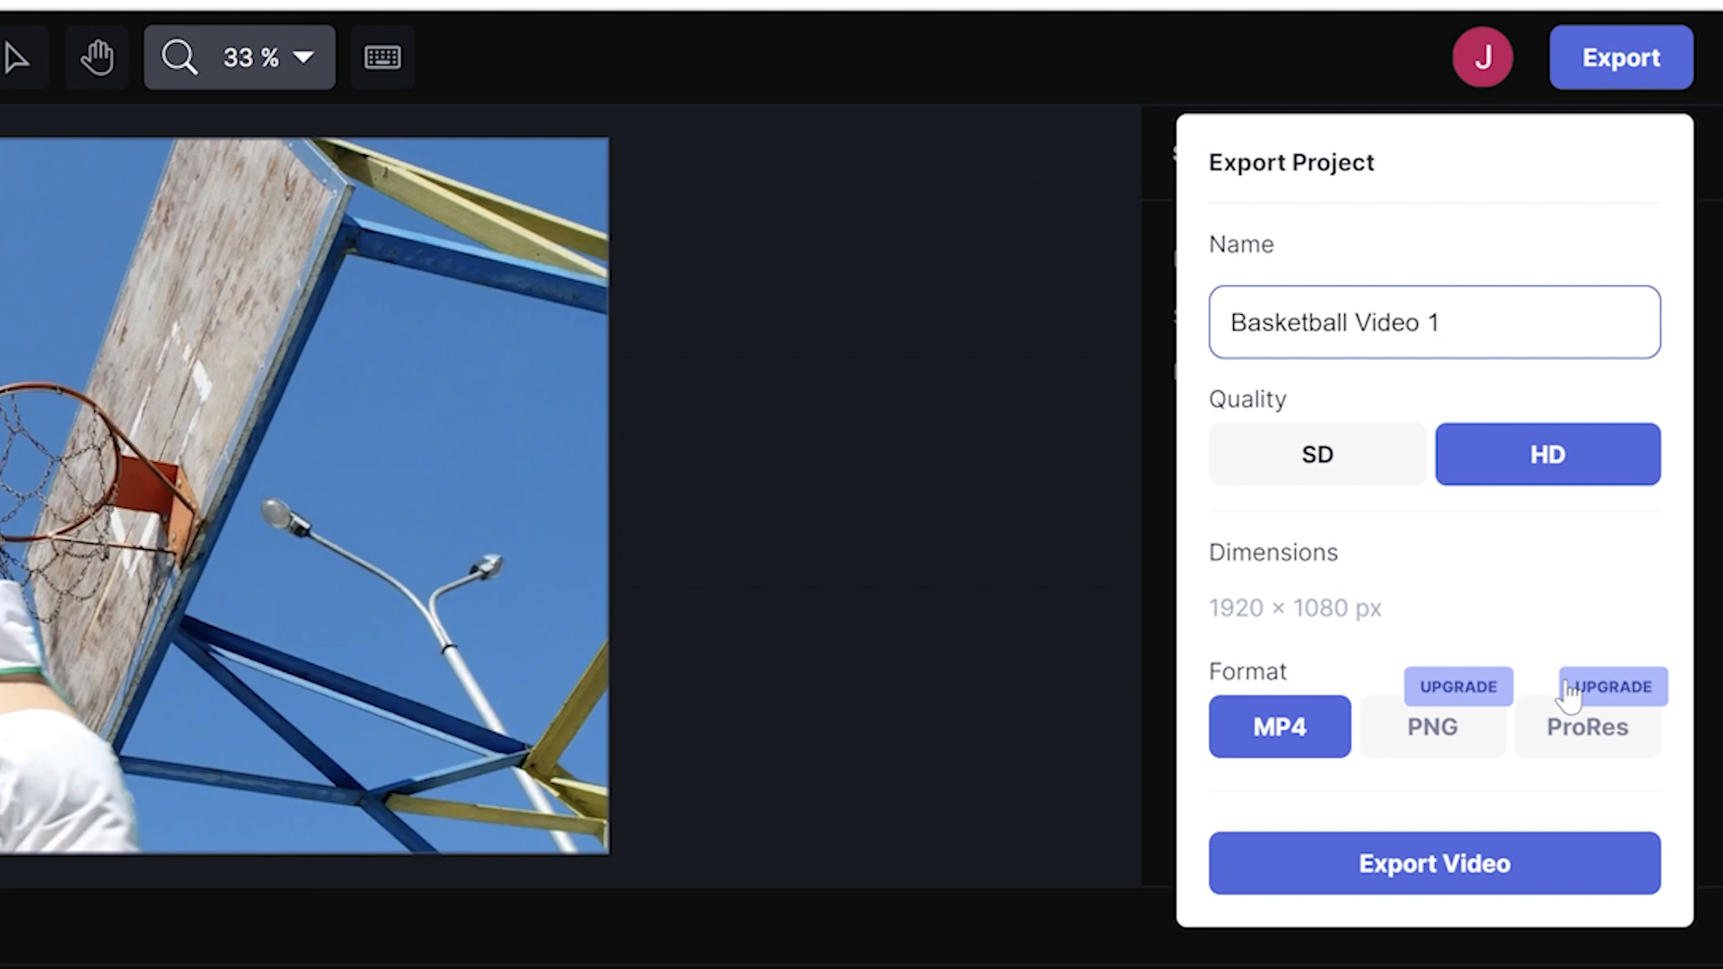
pyautogui.moveTo(1370, 762)
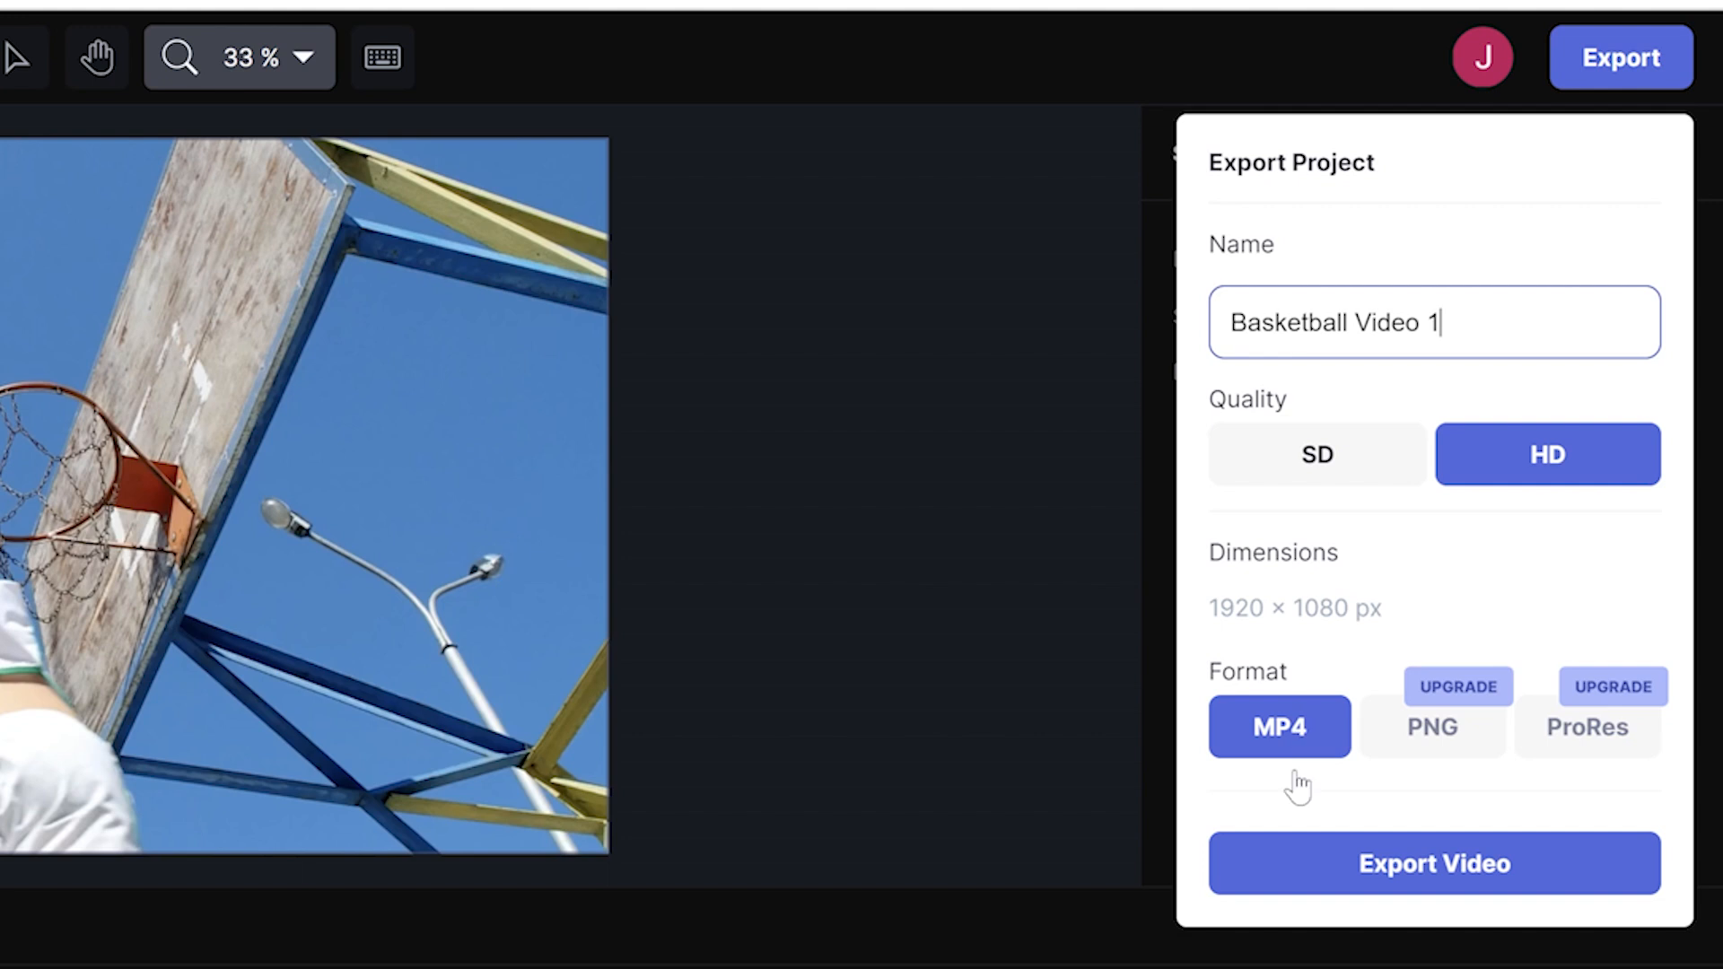
pyautogui.click(1433, 862)
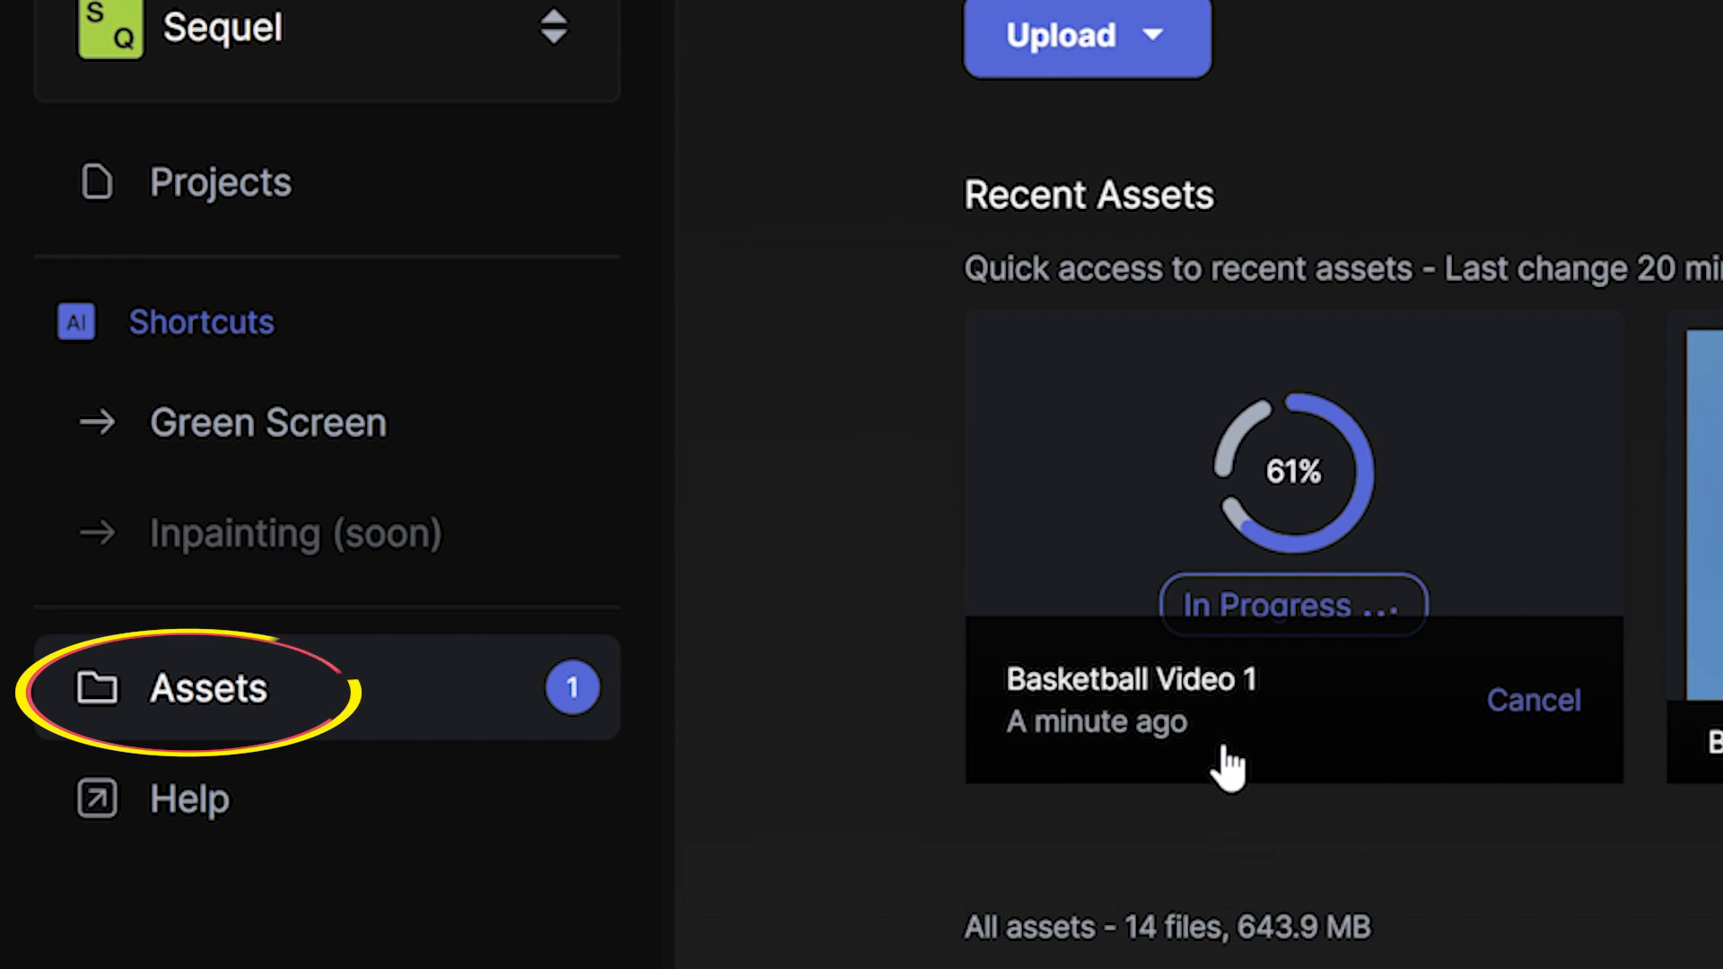
pyautogui.moveTo(835, 335)
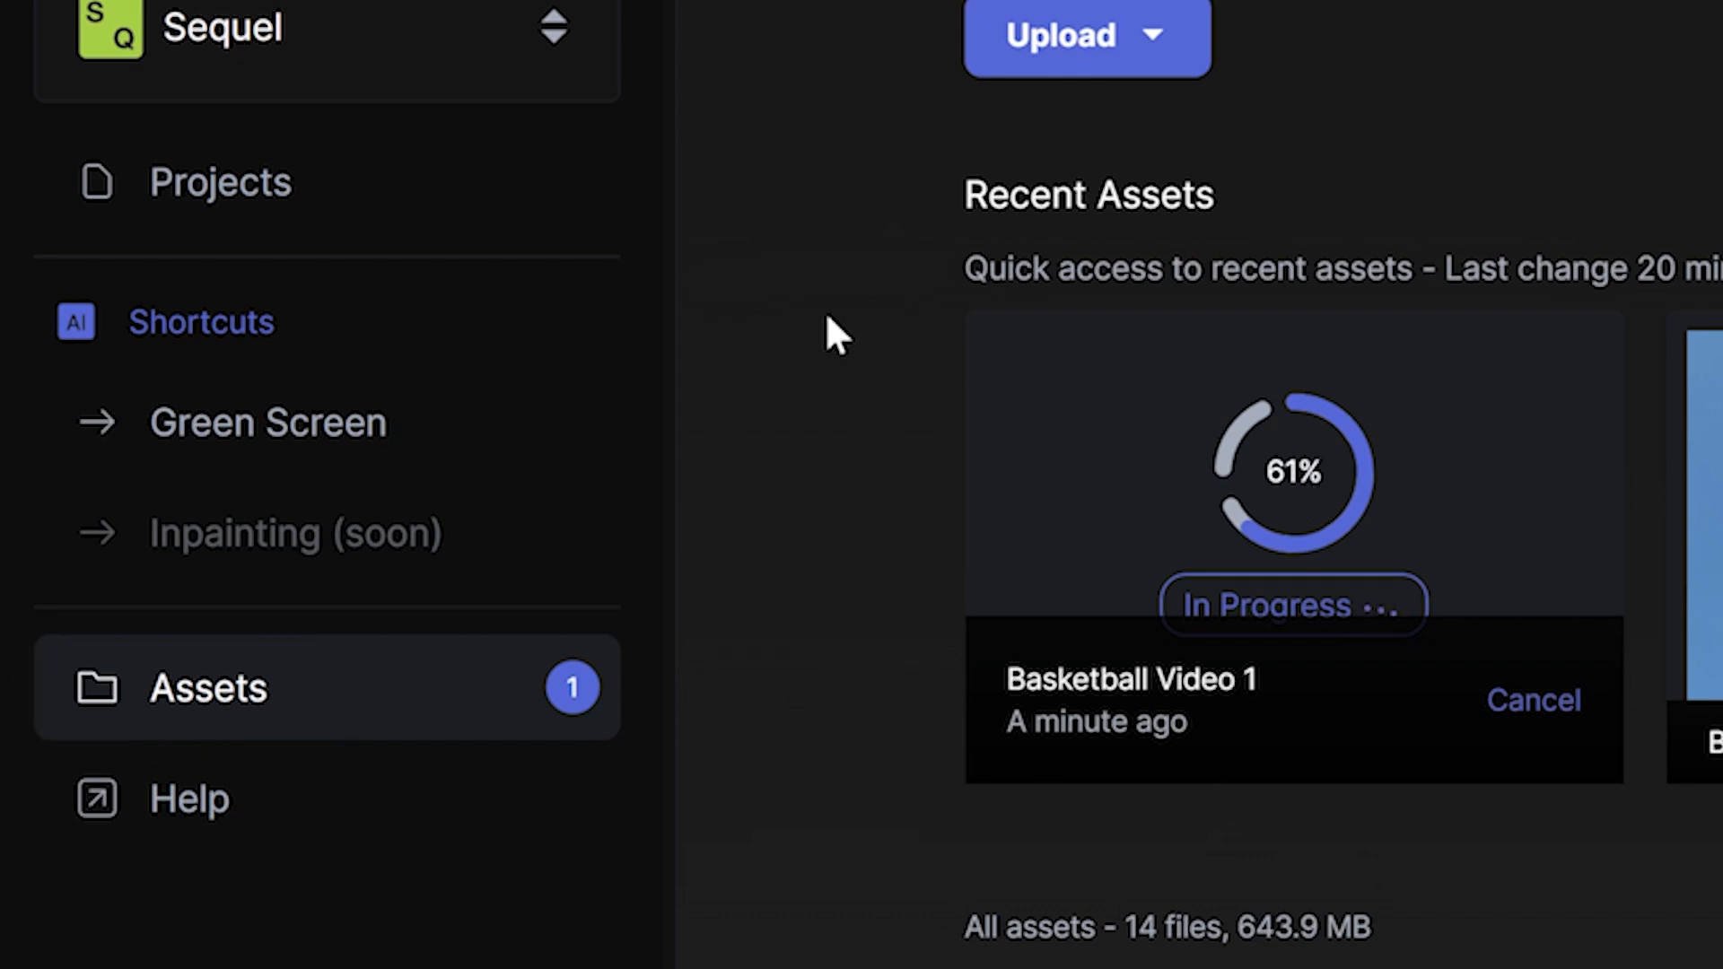
# Check Projects, then return to Assets to find the exported 9-second video.
pyautogui.click(220, 527)
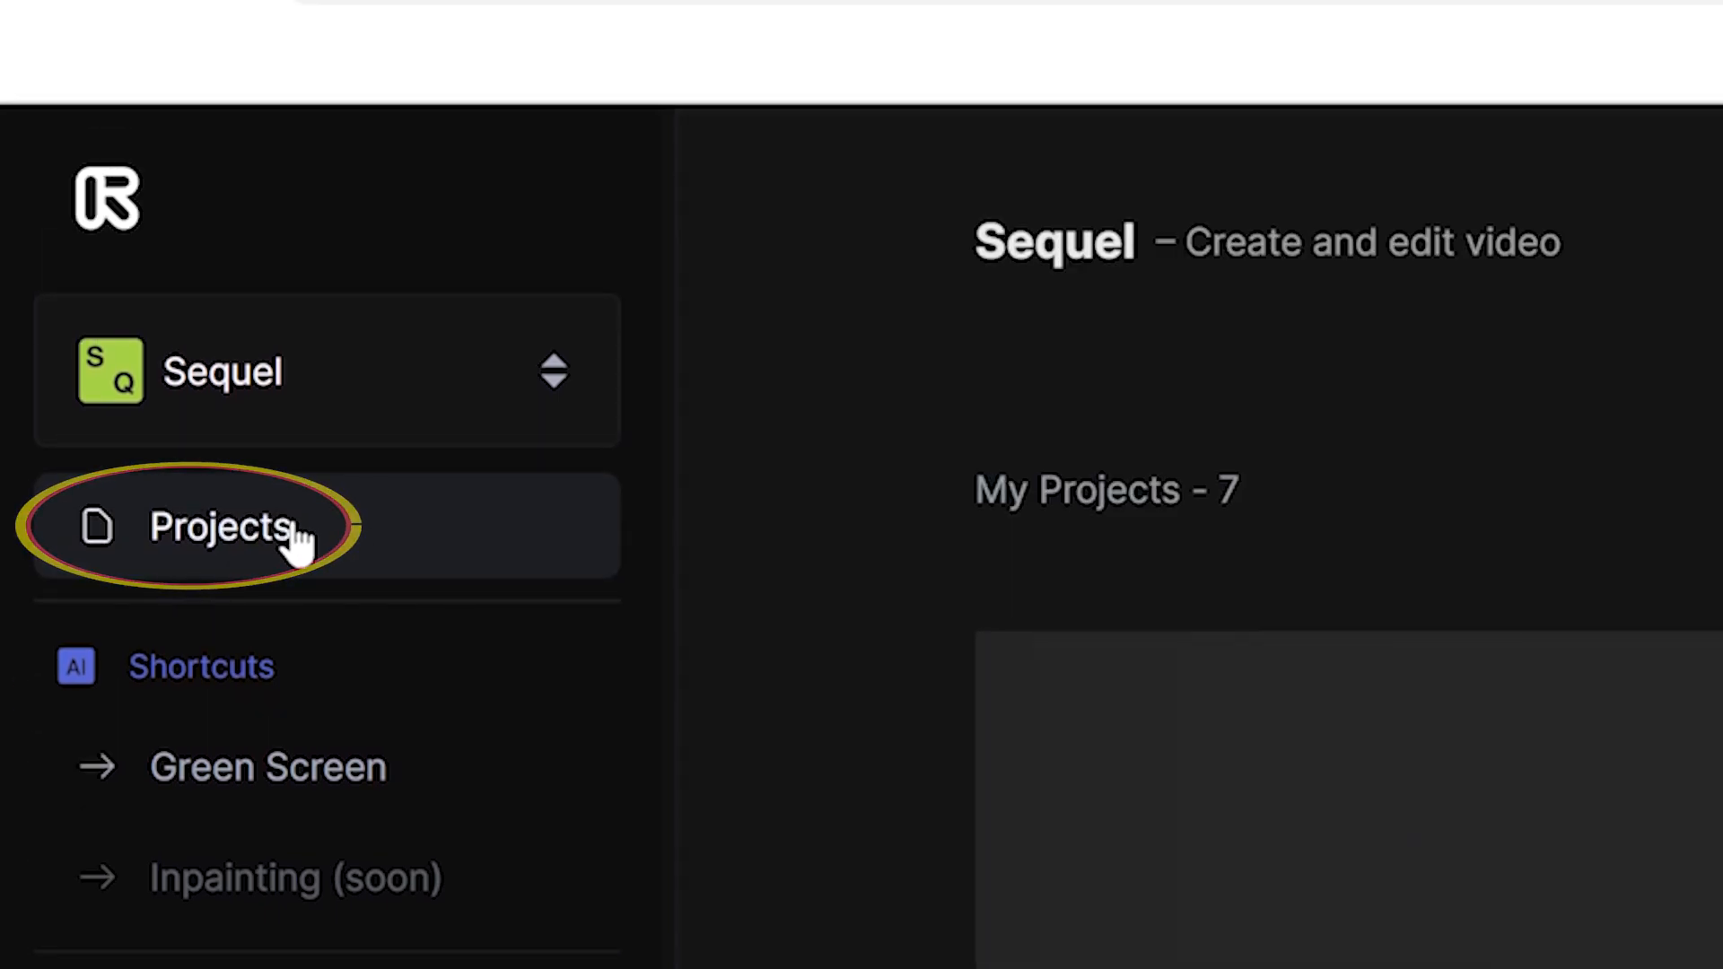
pyautogui.click(220, 528)
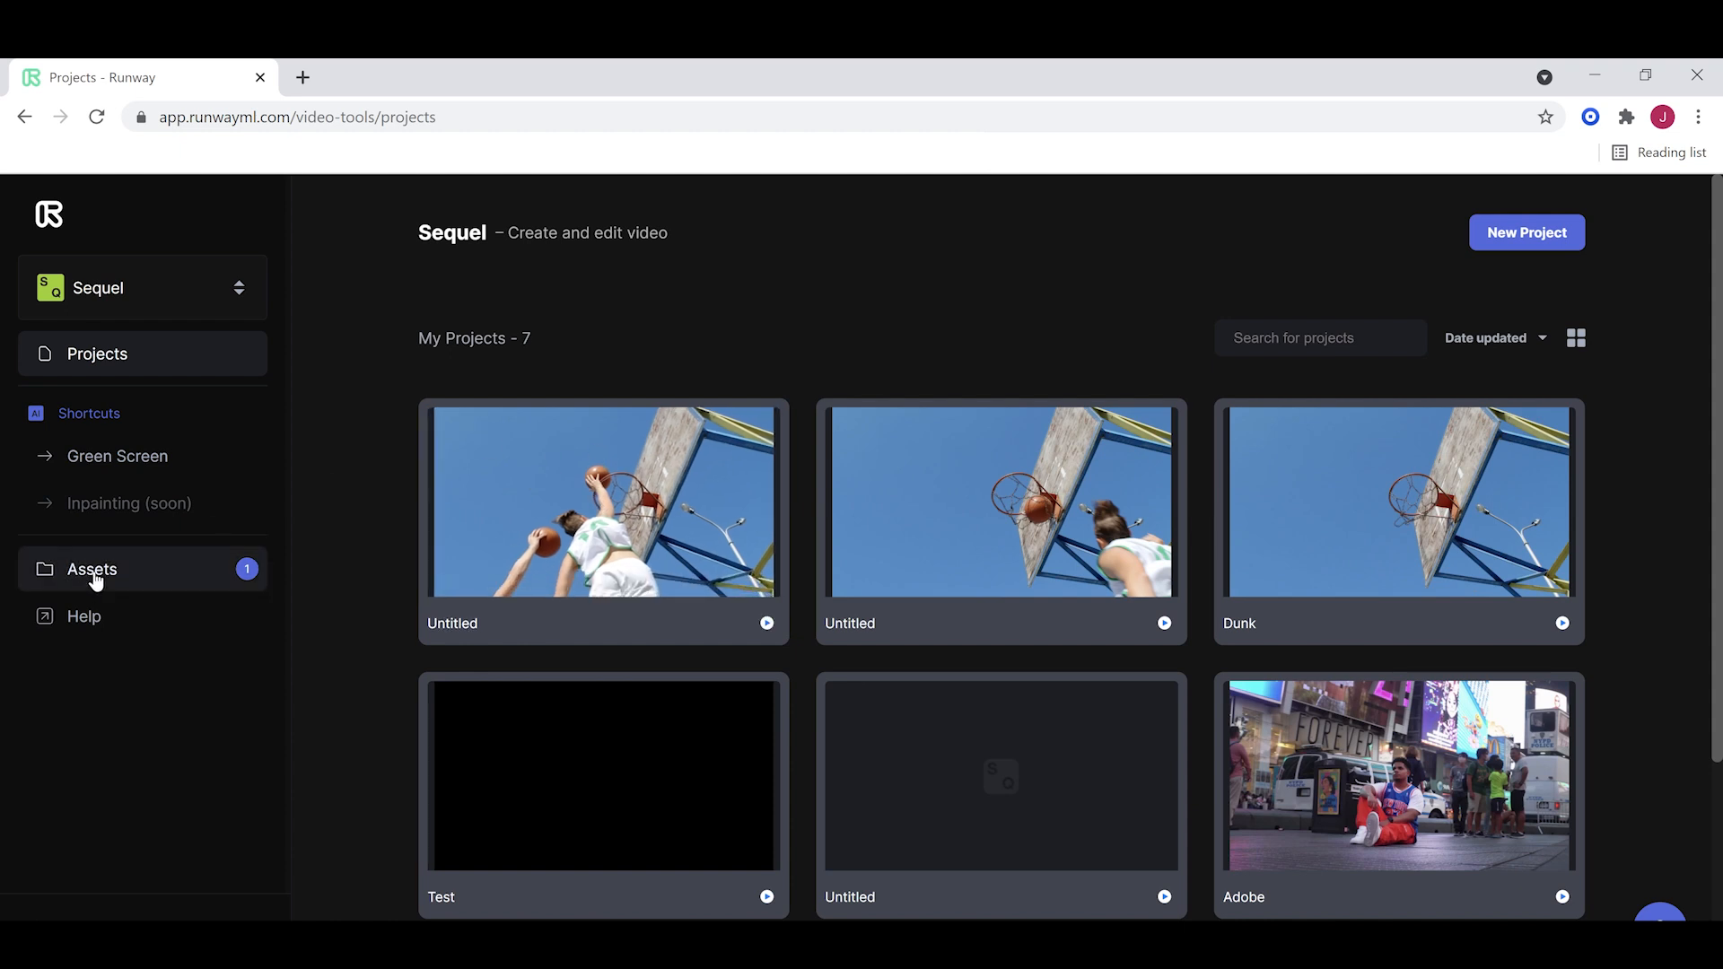
pyautogui.click(92, 568)
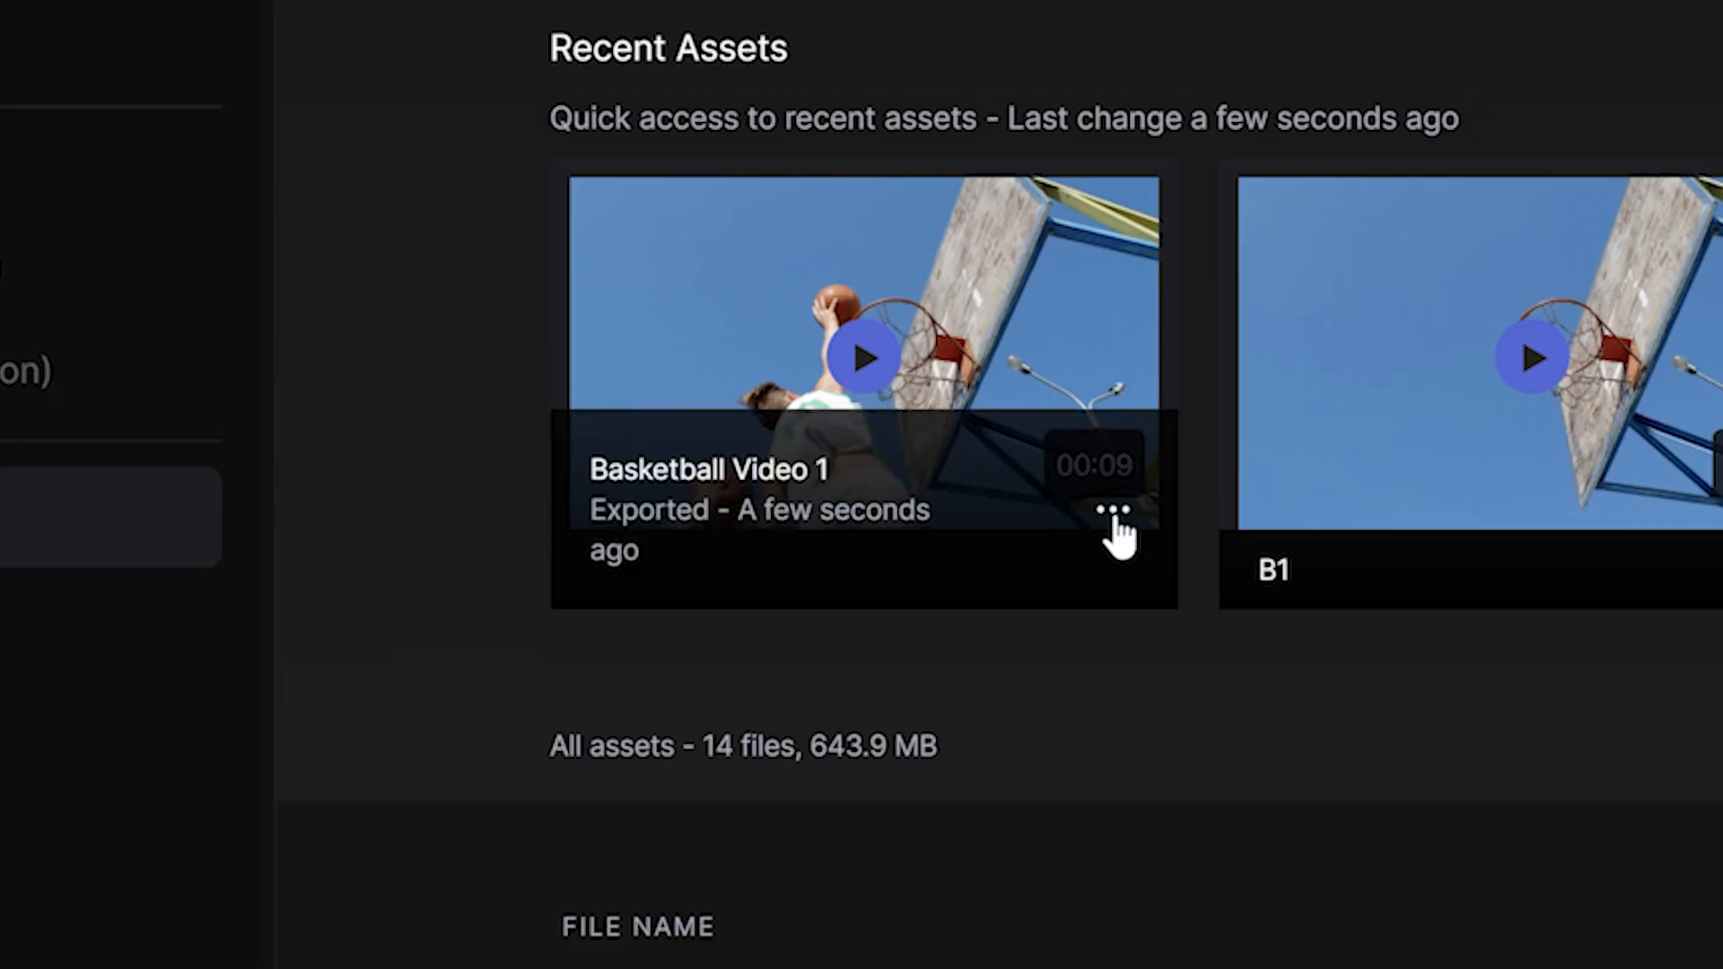
# Download Basketball Video 1.mp4 and open it for playback.
pyautogui.click(1116, 509)
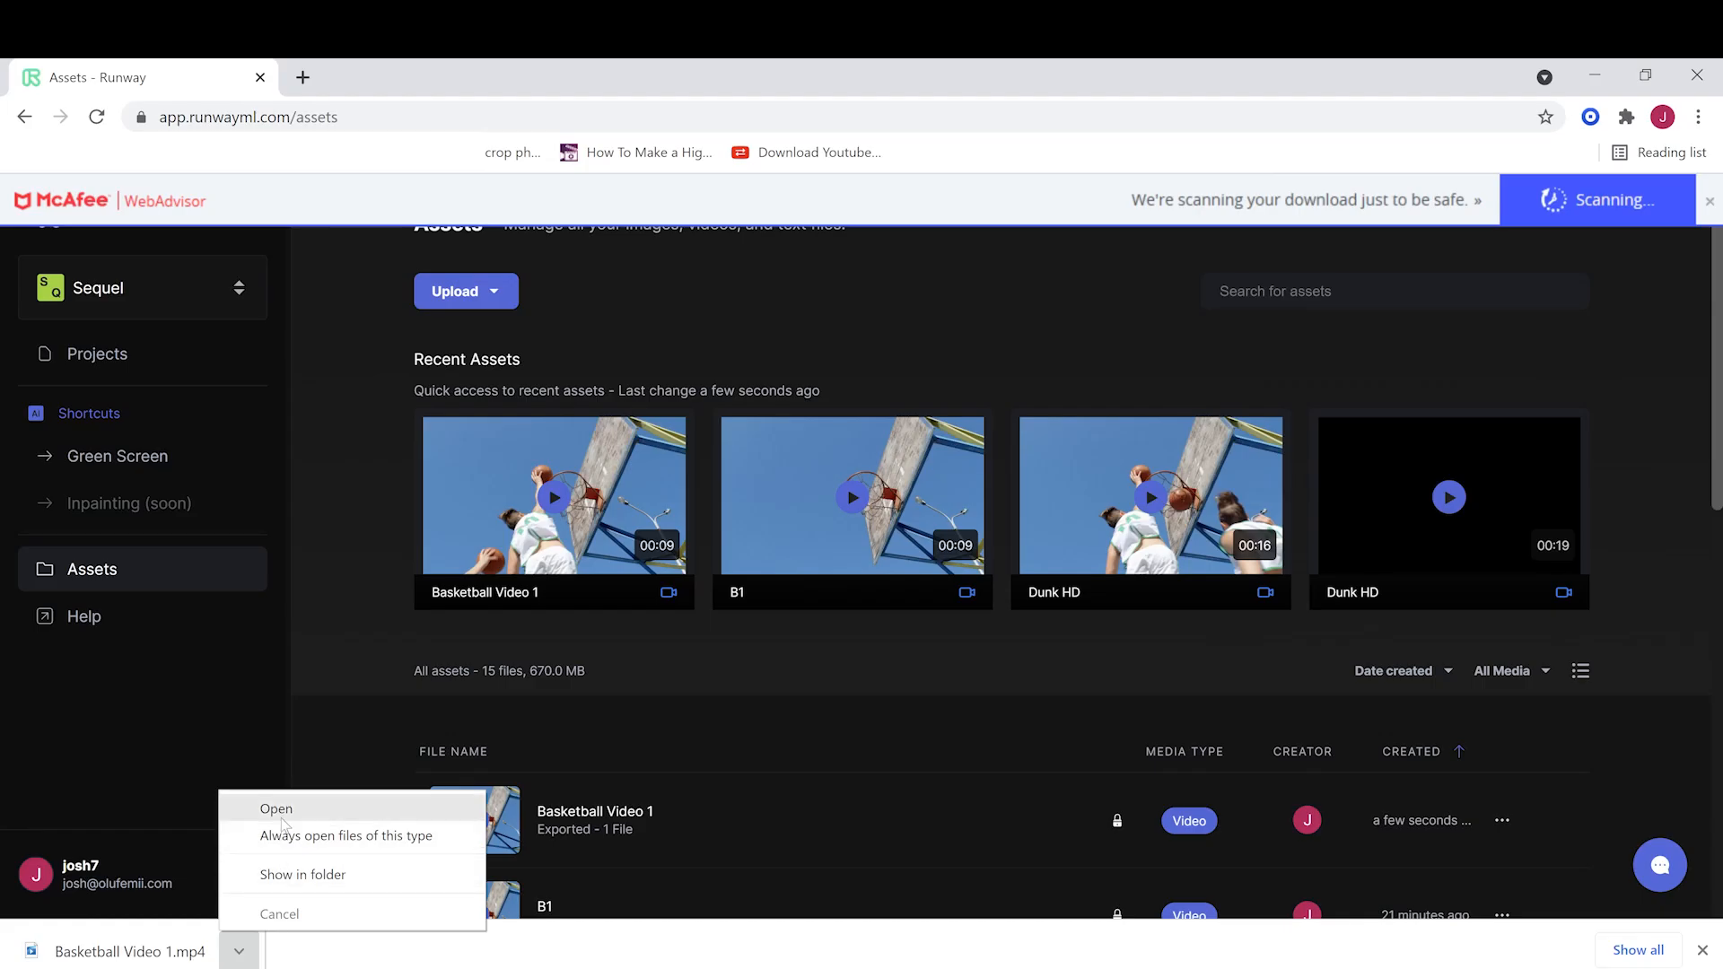
pyautogui.click(275, 808)
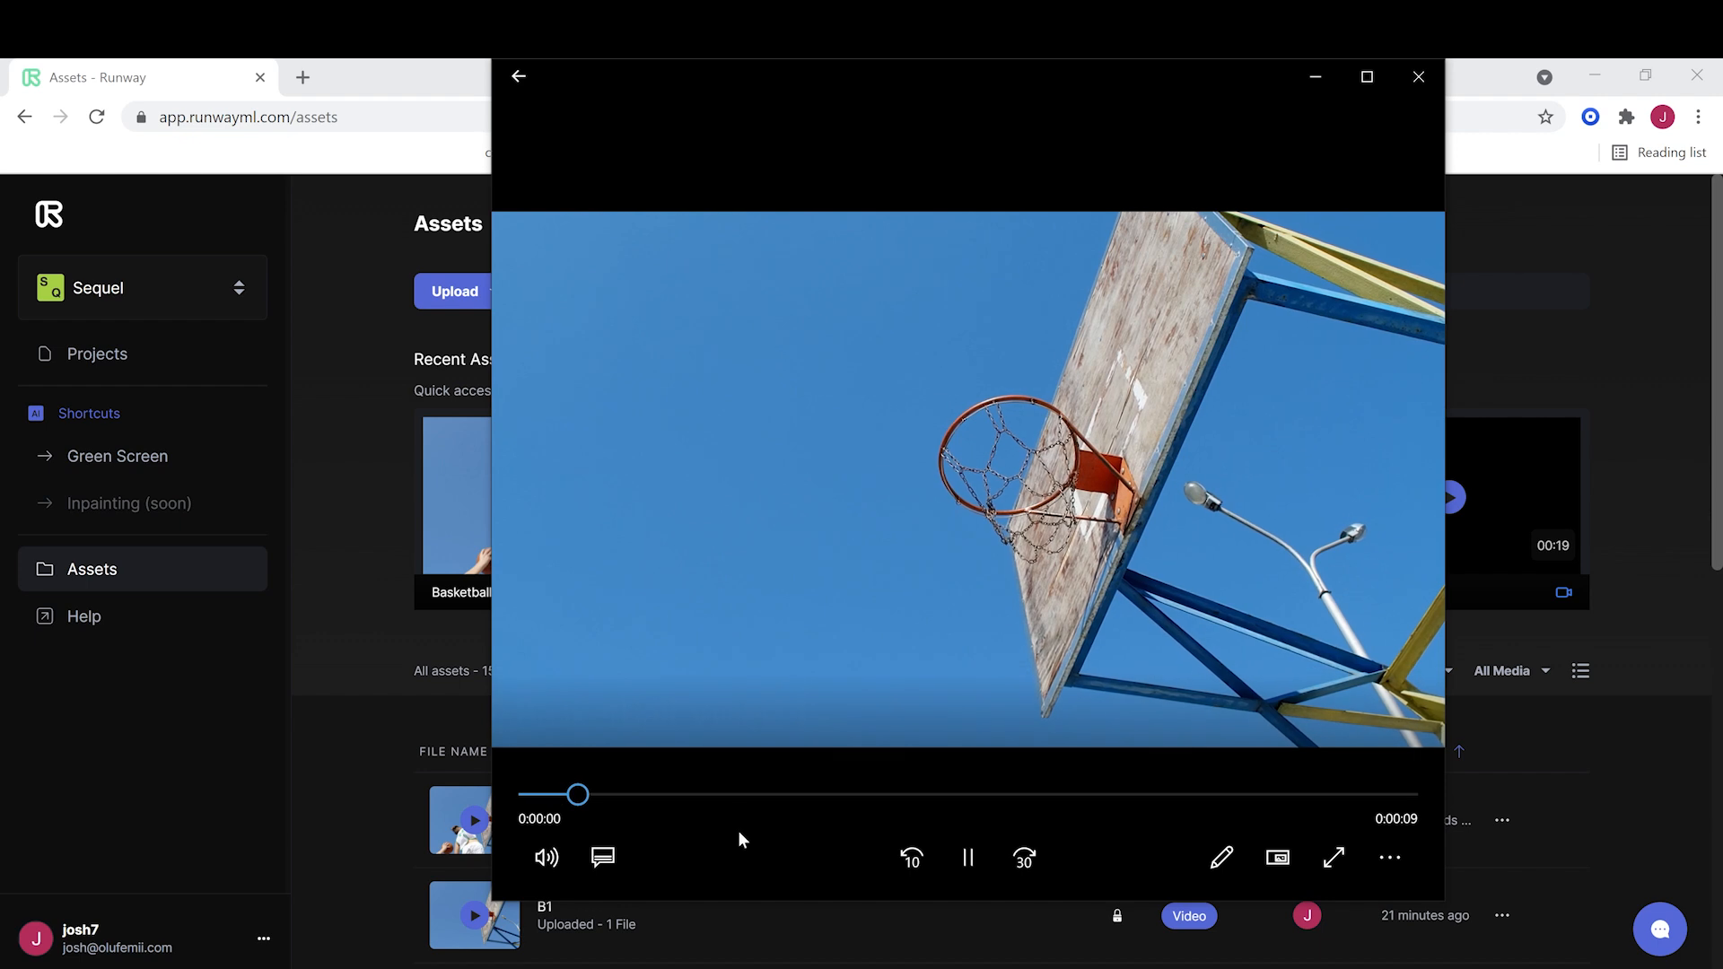